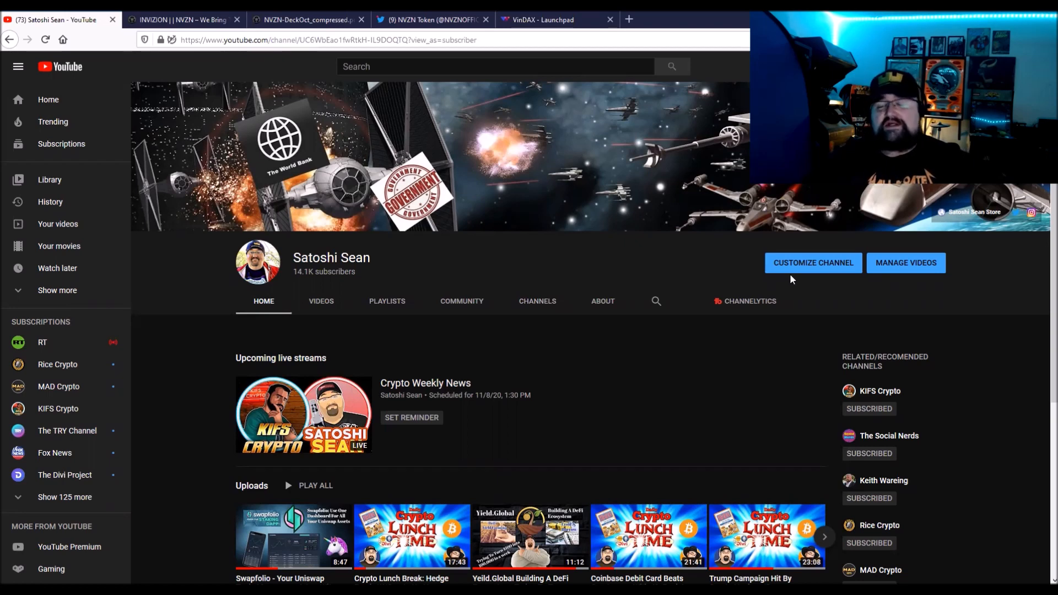
{"action": "mouse_move", "coordinate": [783, 344]}
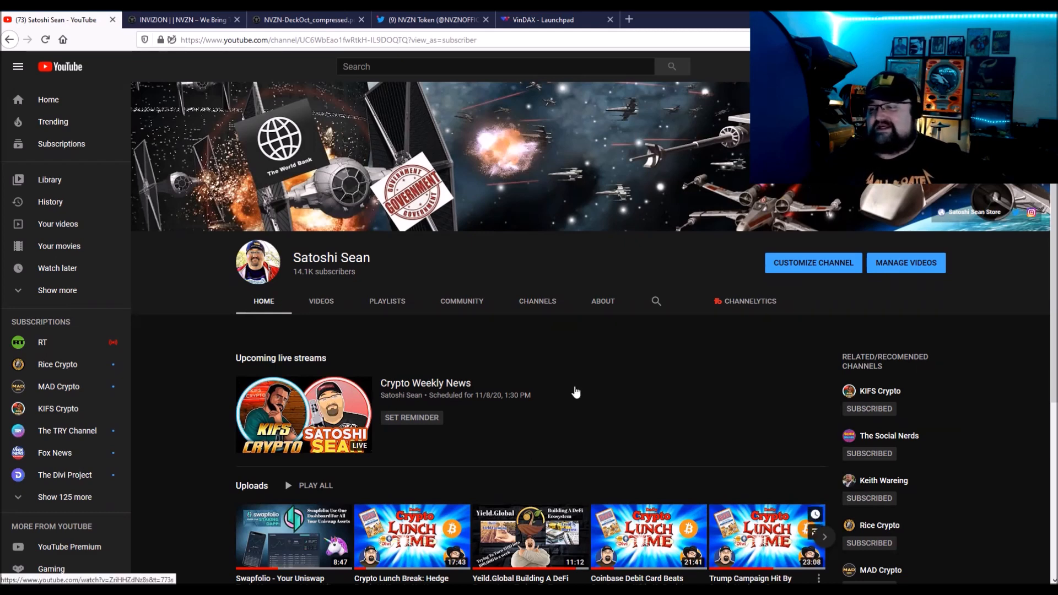
{"action": "mouse_move", "coordinate": [642, 344]}
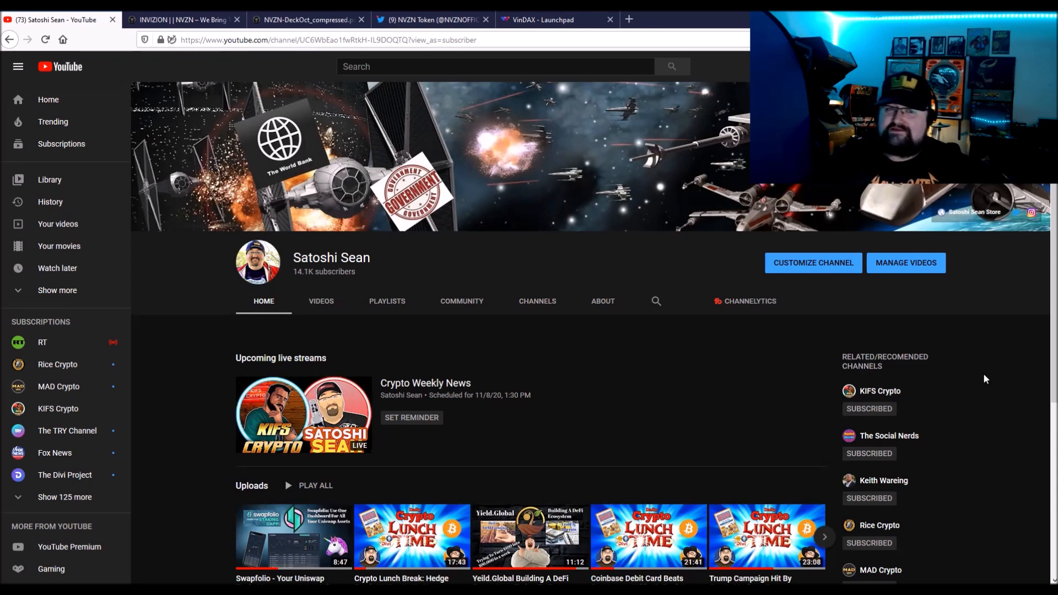
{"action": "mouse_move", "coordinate": [976, 339]}
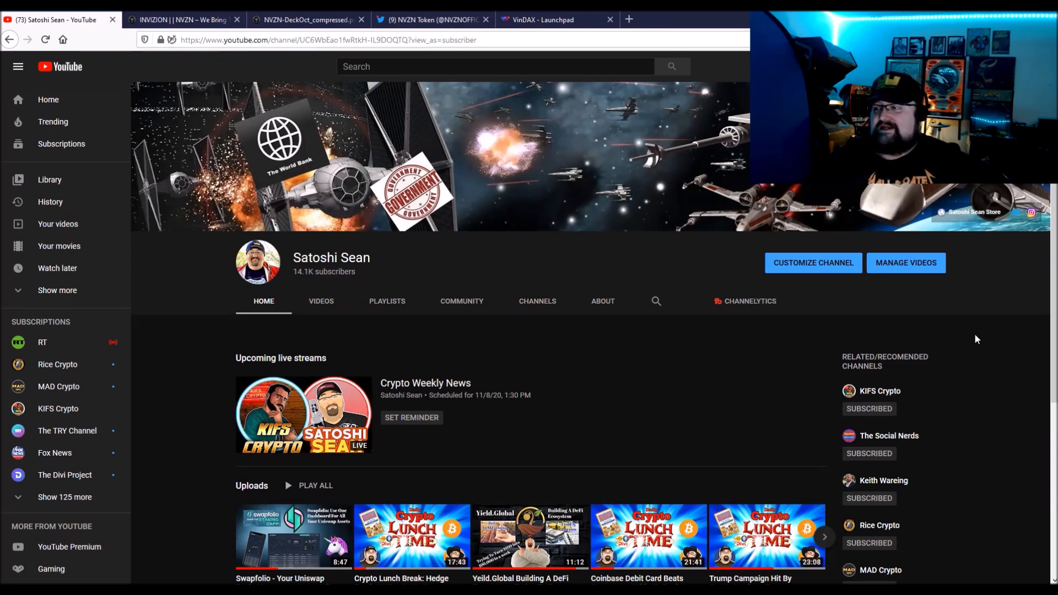
{"action": "mouse_move", "coordinate": [944, 378]}
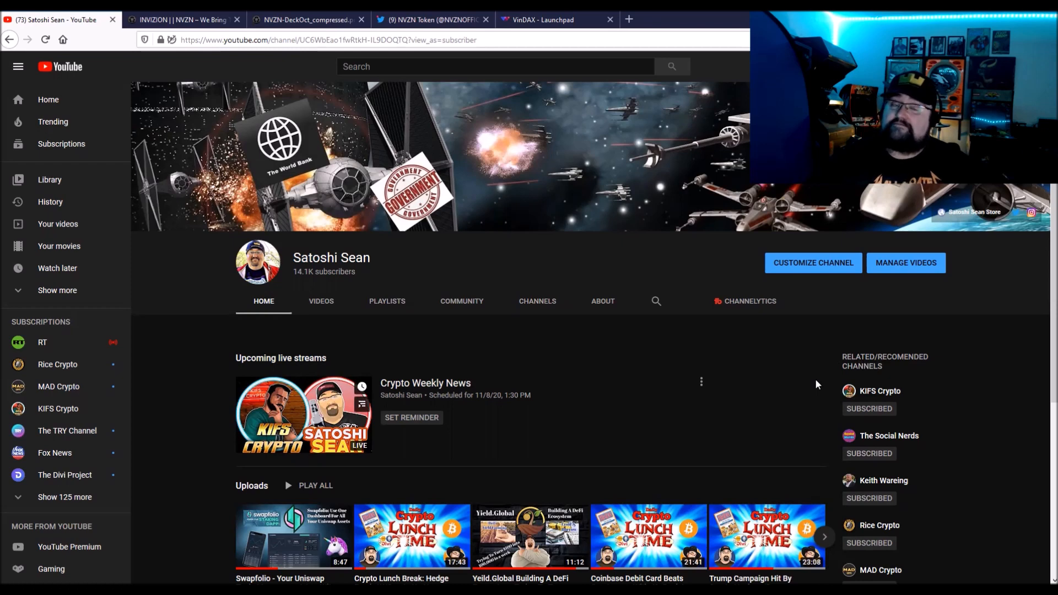
{"action": "mouse_move", "coordinate": [829, 391]}
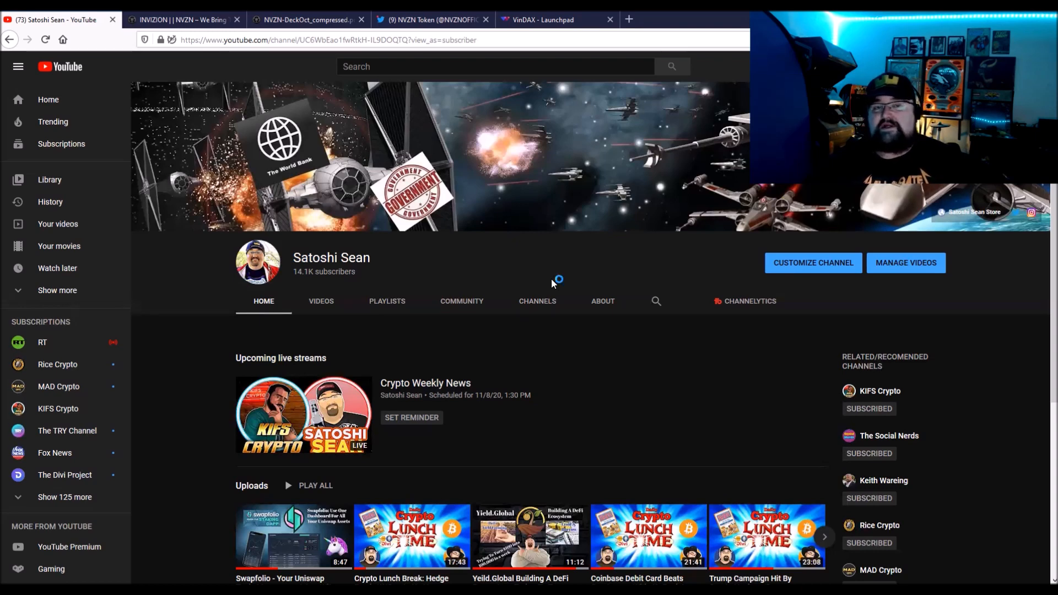
{"action": "mouse_move", "coordinate": [553, 283]}
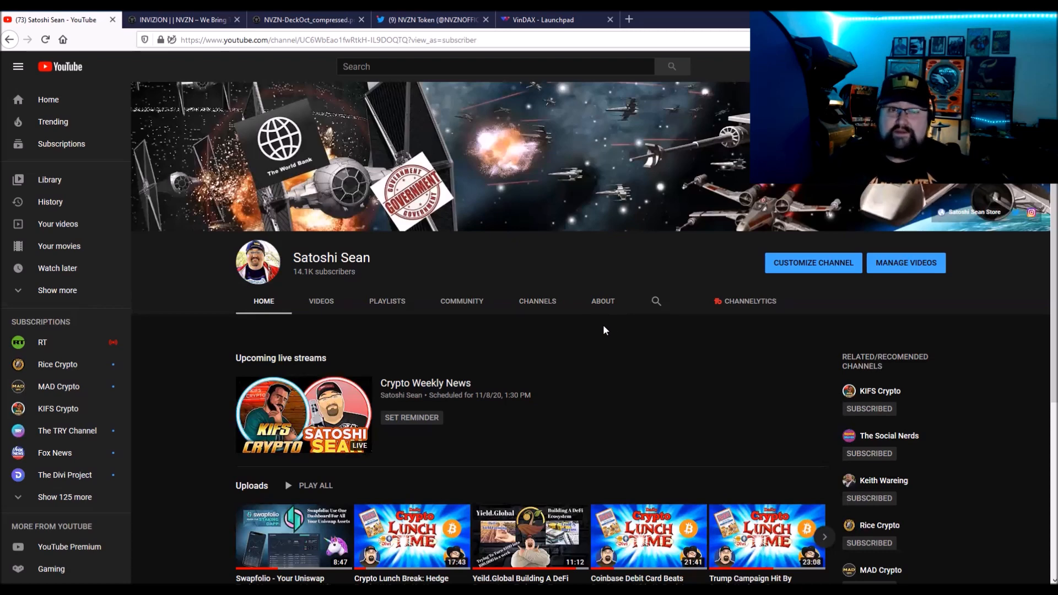
Switch to the INVIZION | NVZN tab showing the nvzntoken.com homepage.
{"action": "left_click", "coordinate": [182, 19]}
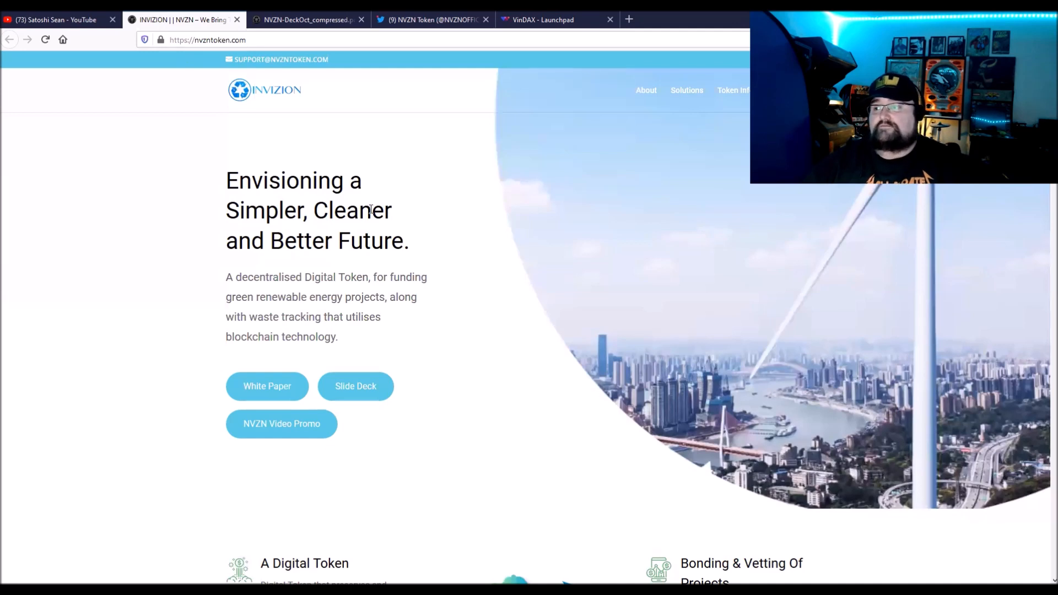
{"action": "mouse_move", "coordinate": [135, 220]}
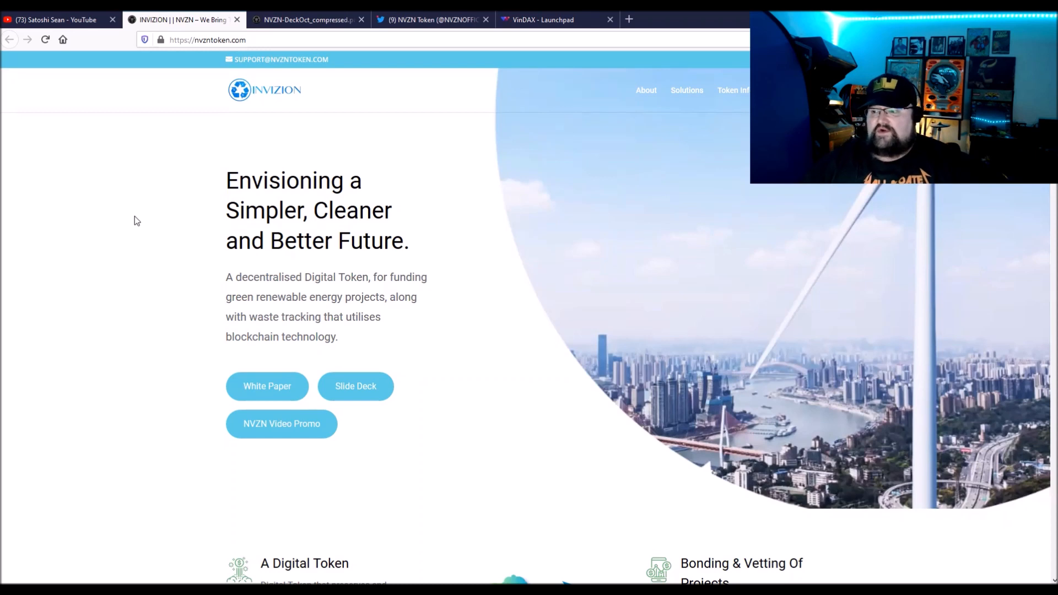
{"action": "mouse_move", "coordinate": [224, 226]}
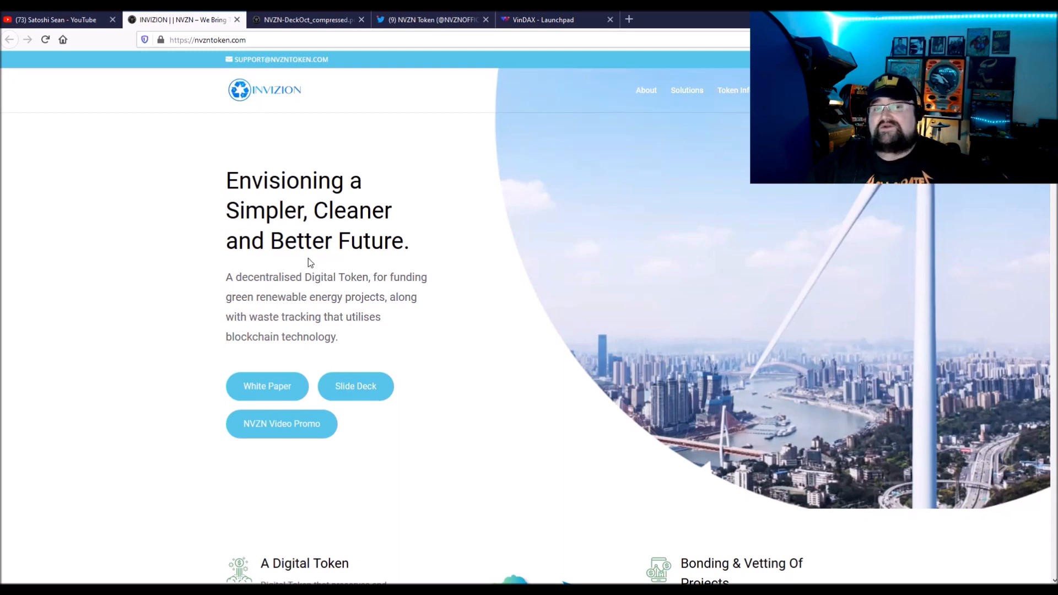
{"action": "mouse_move", "coordinate": [309, 311]}
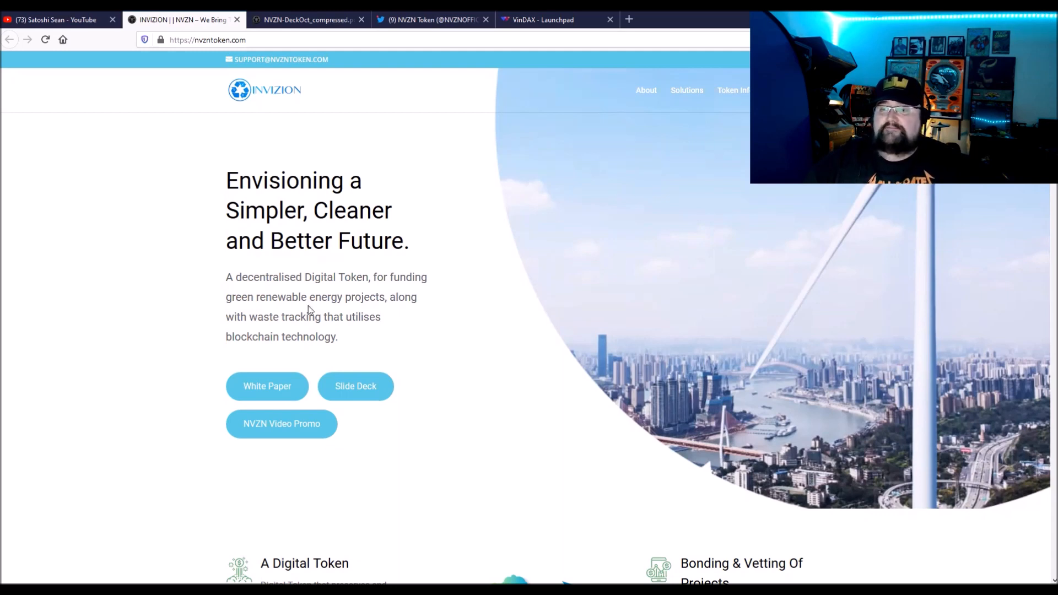
{"action": "mouse_move", "coordinate": [265, 272]}
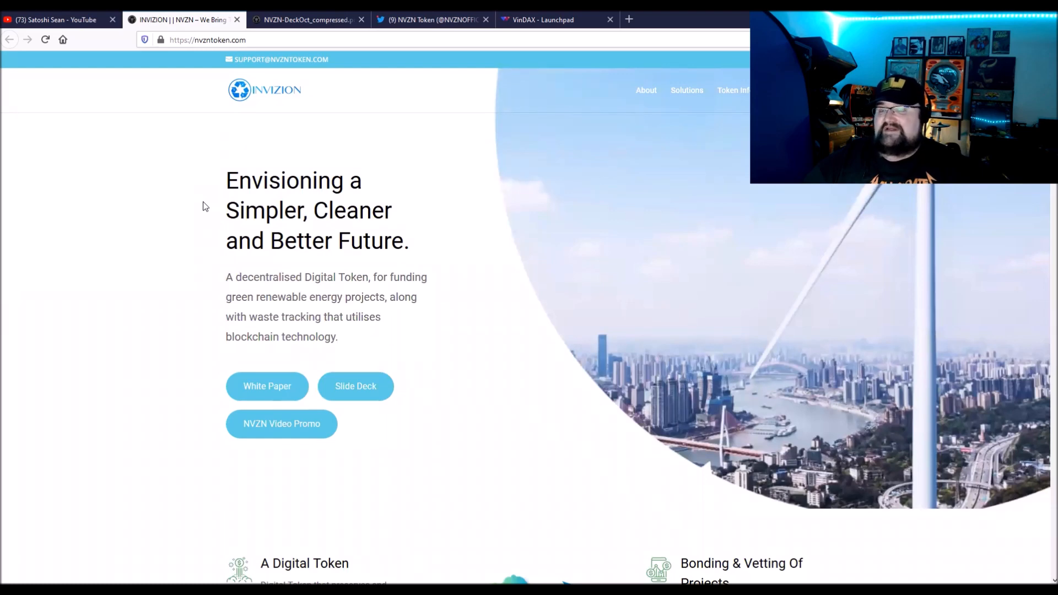
Scroll to the features section: Digital Token, Legal Compliance, Bonding & Vetting, Ethereum Platform.
{"action": "scroll", "scroll_direction": "down", "scroll_amount": 3}
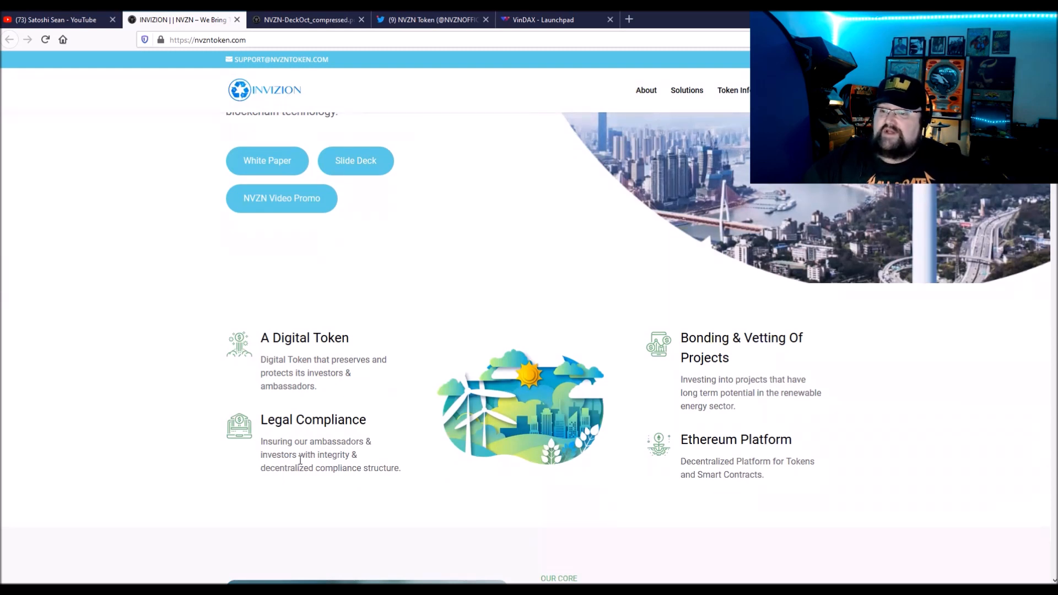
{"action": "mouse_move", "coordinate": [358, 482]}
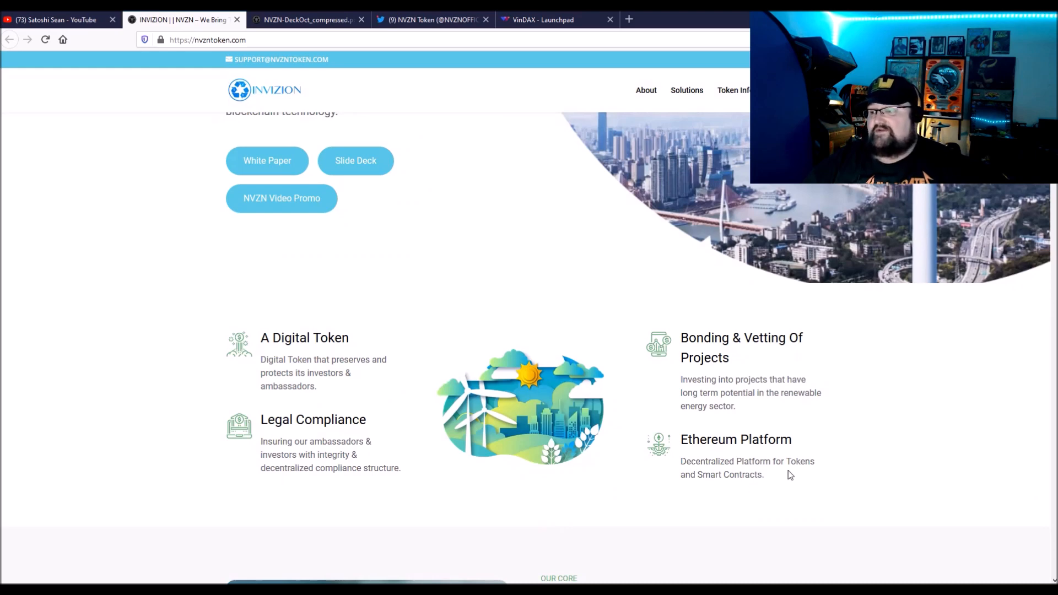
{"action": "mouse_move", "coordinate": [722, 452]}
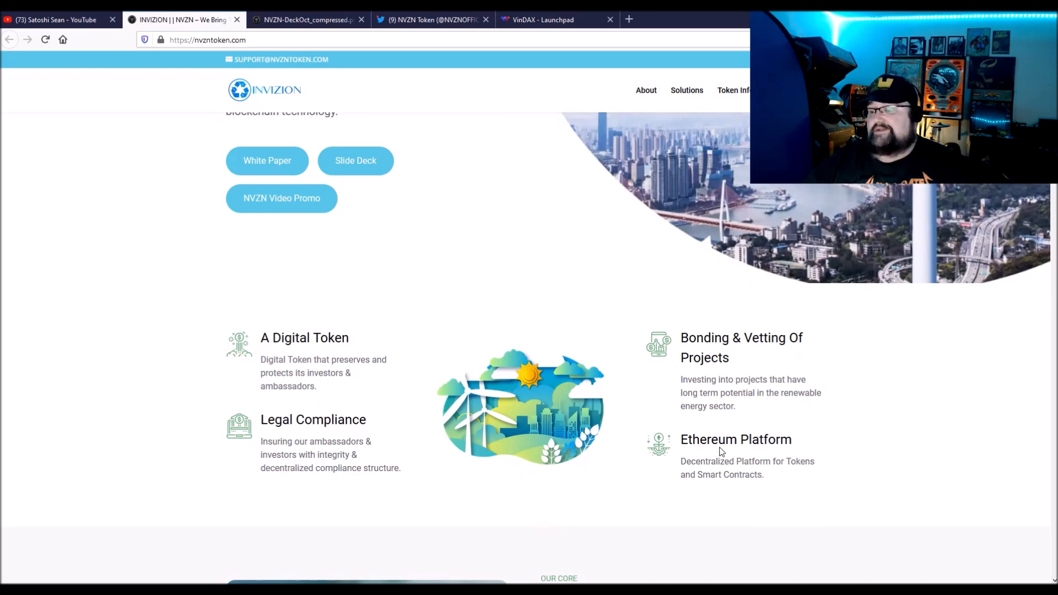
{"action": "scroll", "scroll_direction": "down", "scroll_amount": 3}
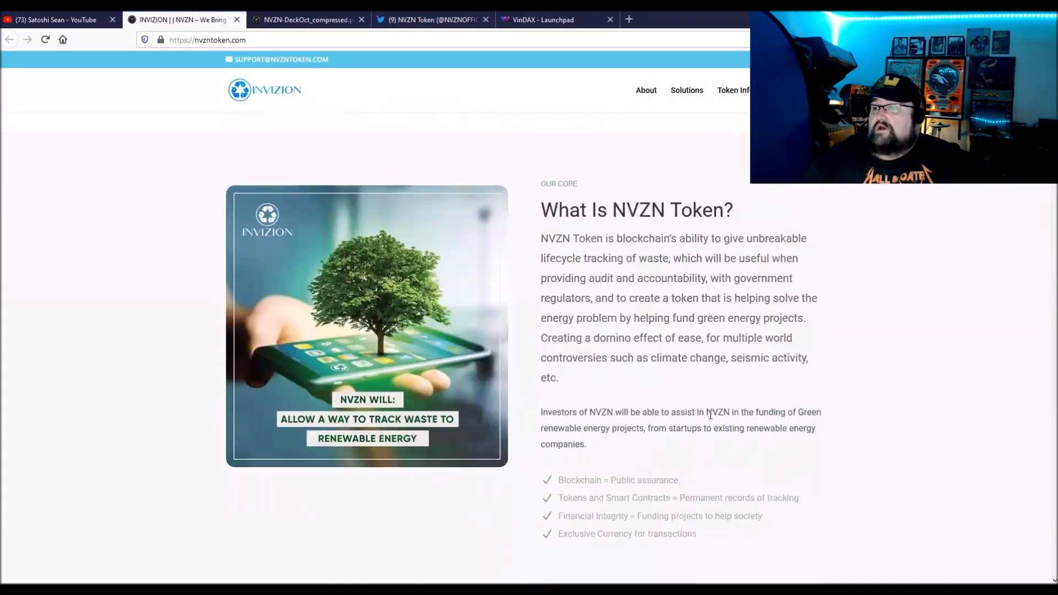
{"action": "mouse_move", "coordinate": [655, 274]}
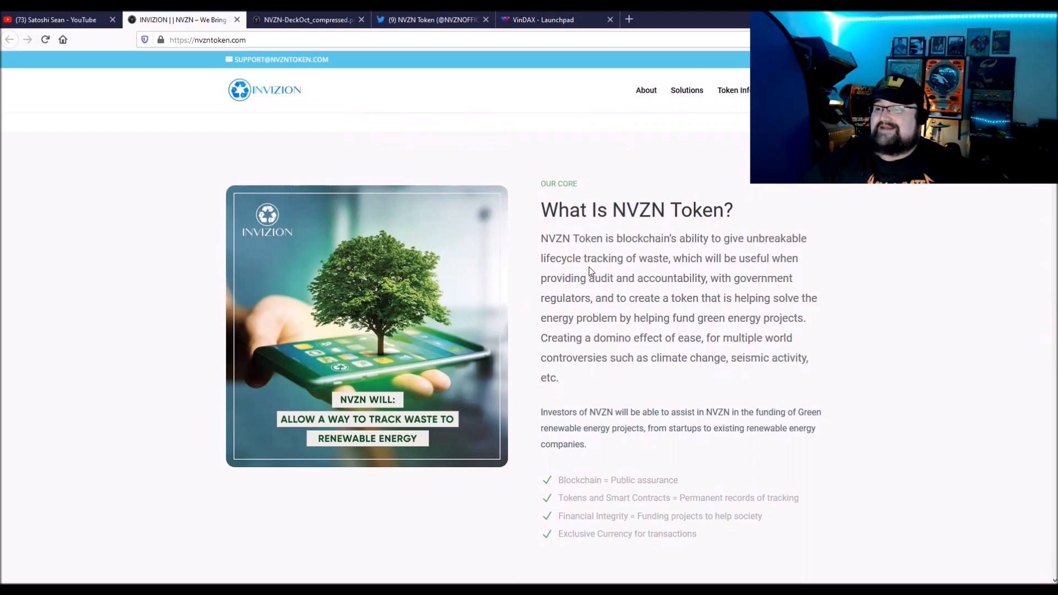
{"action": "mouse_move", "coordinate": [673, 273]}
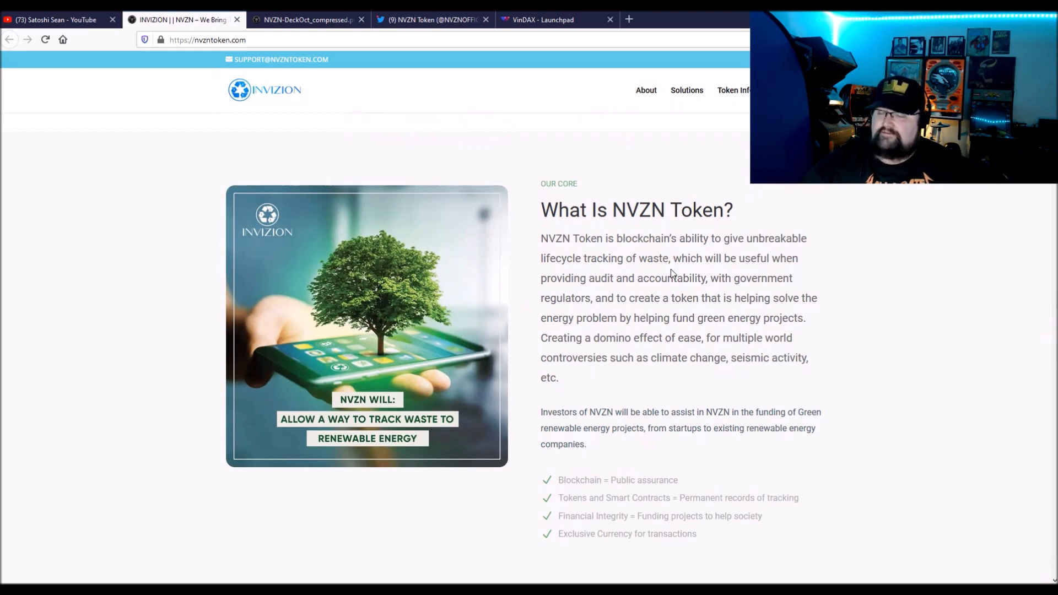
{"action": "mouse_move", "coordinate": [689, 272]}
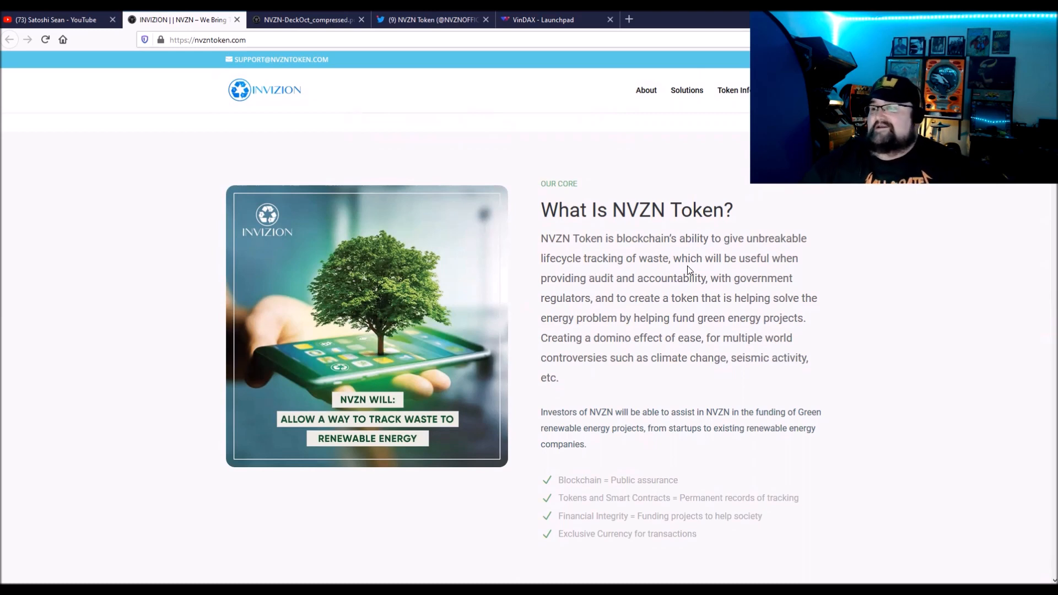
{"action": "mouse_move", "coordinate": [688, 271]}
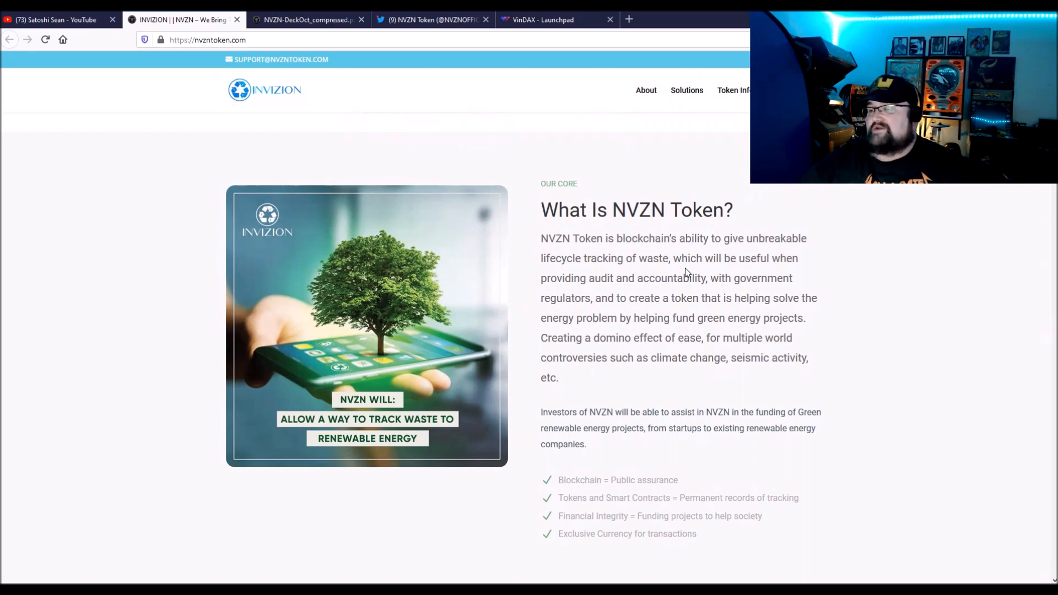
{"action": "mouse_move", "coordinate": [627, 281]}
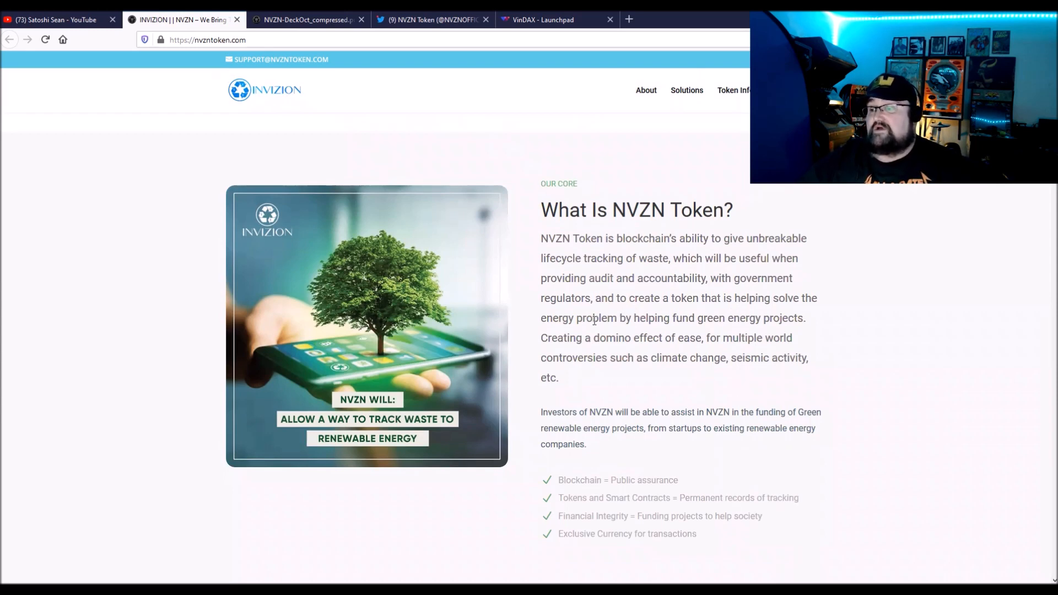
{"action": "mouse_move", "coordinate": [747, 333]}
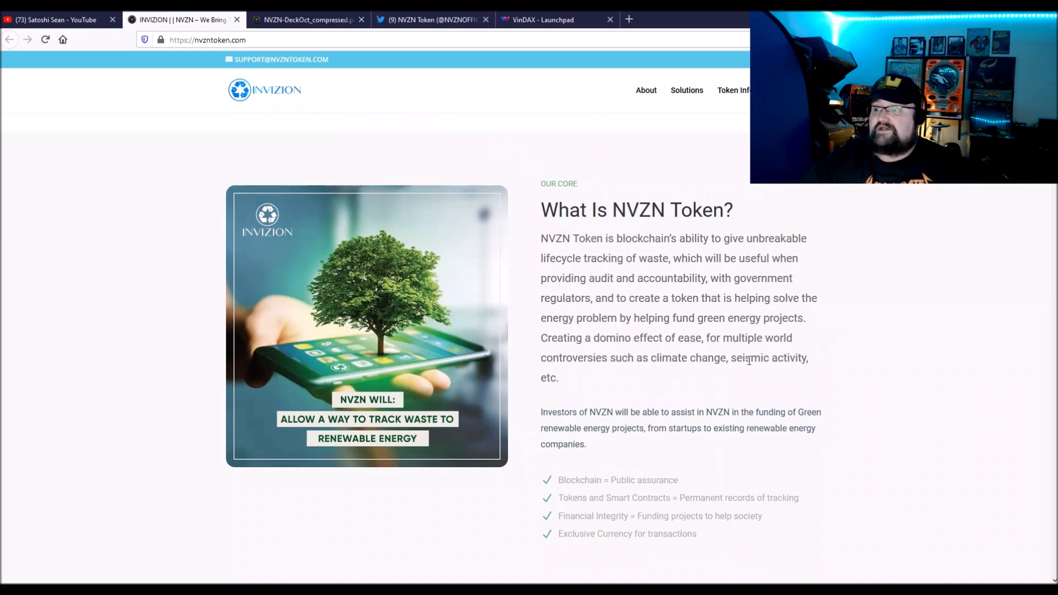
{"action": "mouse_move", "coordinate": [720, 372]}
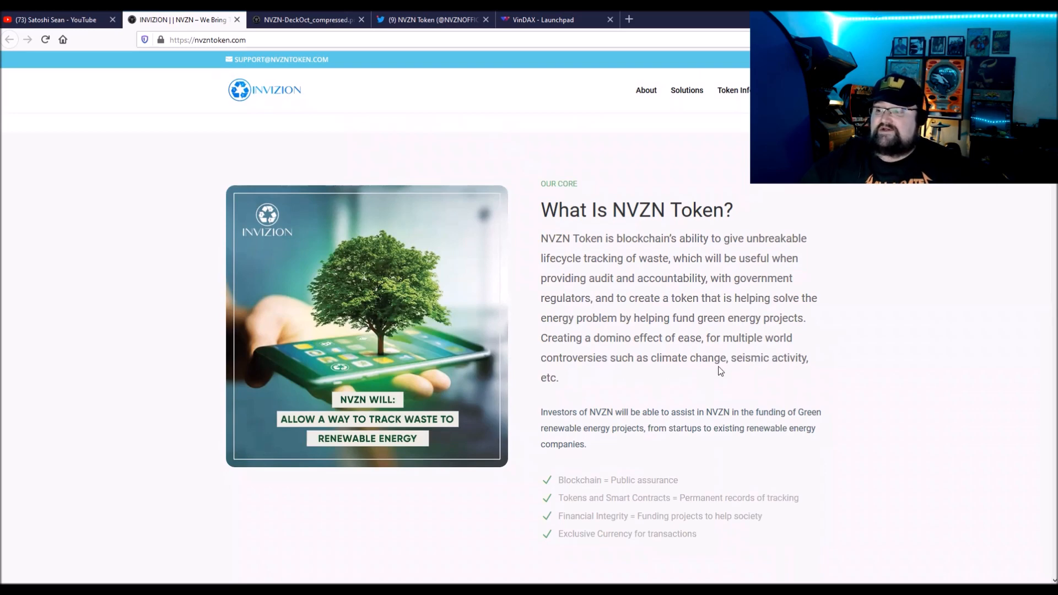
{"action": "scroll", "scroll_direction": "down", "scroll_amount": 3}
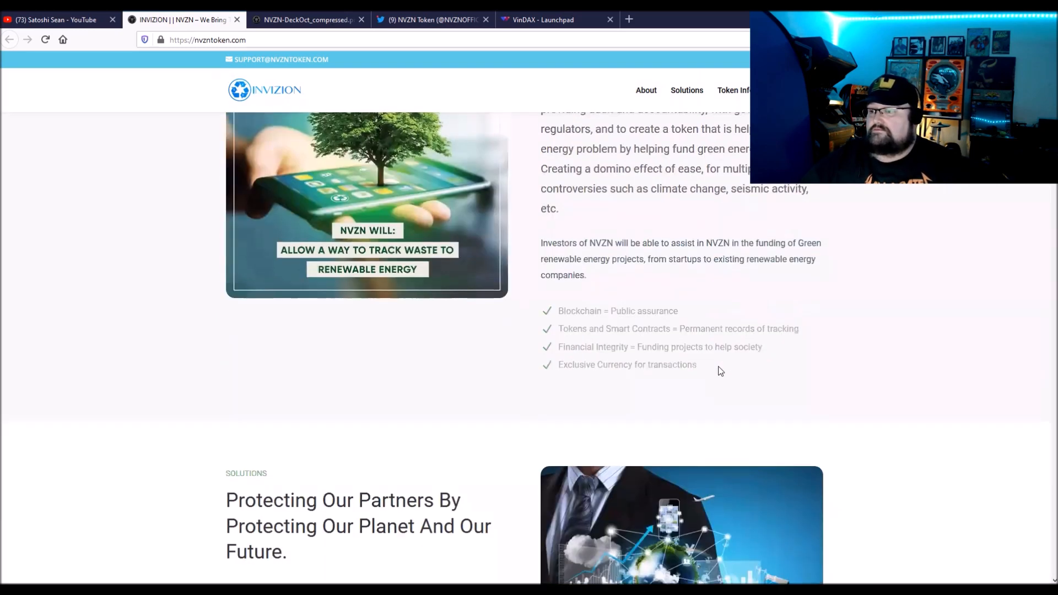
{"action": "scroll", "scroll_direction": "down", "scroll_amount": 3}
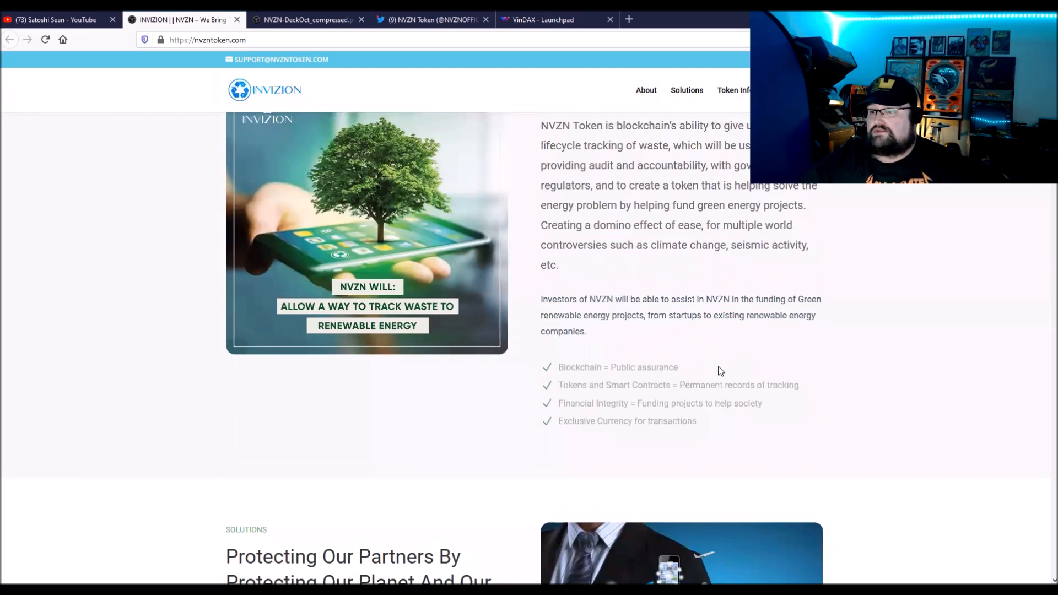
{"action": "mouse_move", "coordinate": [542, 386]}
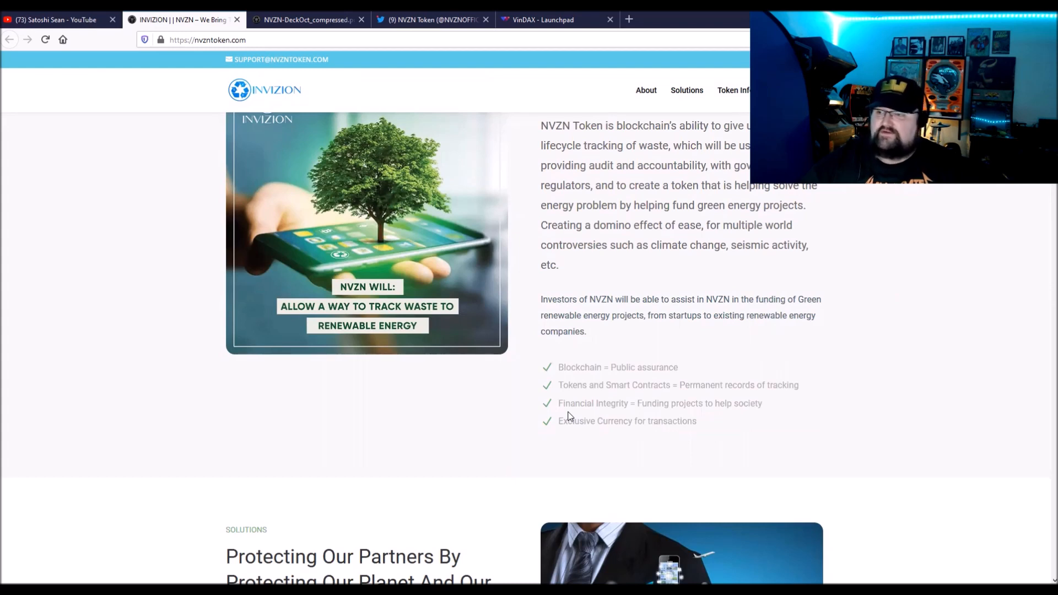
{"action": "mouse_move", "coordinate": [659, 416]}
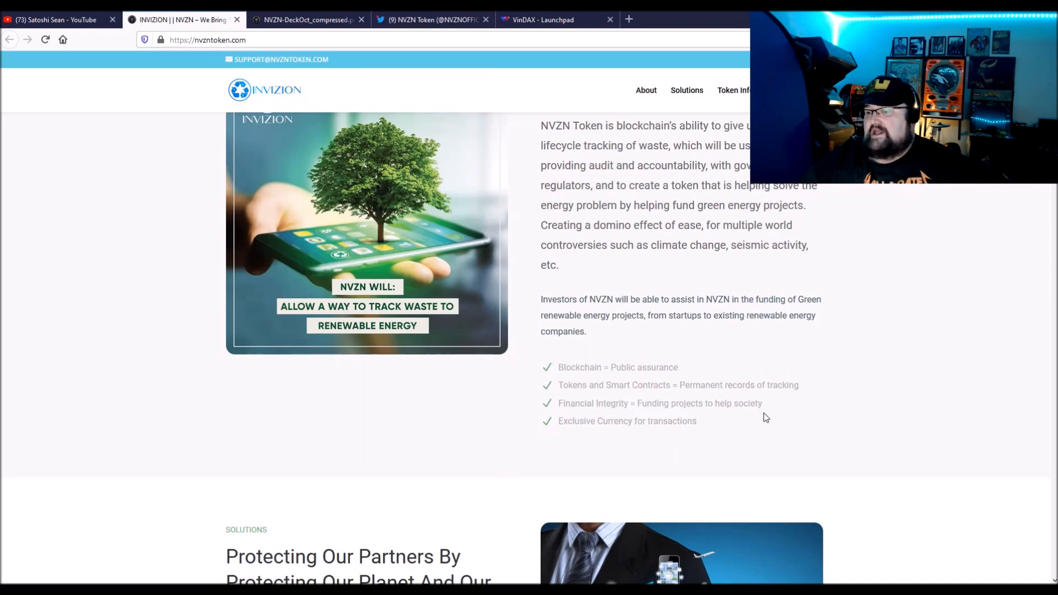
{"action": "mouse_move", "coordinate": [687, 435]}
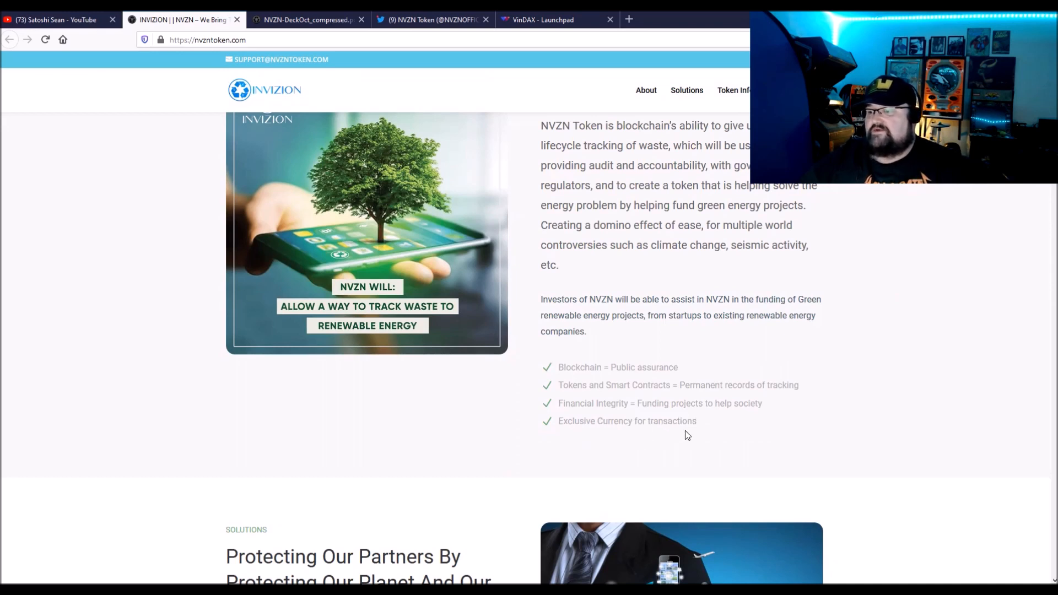
{"action": "mouse_move", "coordinate": [702, 435]}
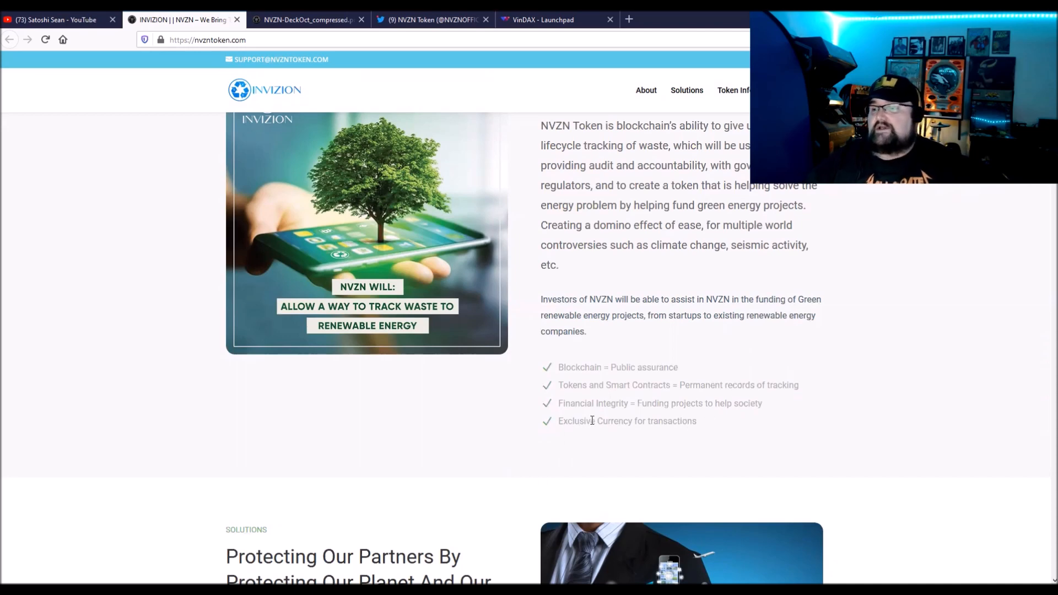
Scroll past the Solutions and 'Our Goal' sections down to the DeFi section.
{"action": "scroll", "scroll_direction": "down", "scroll_amount": 3}
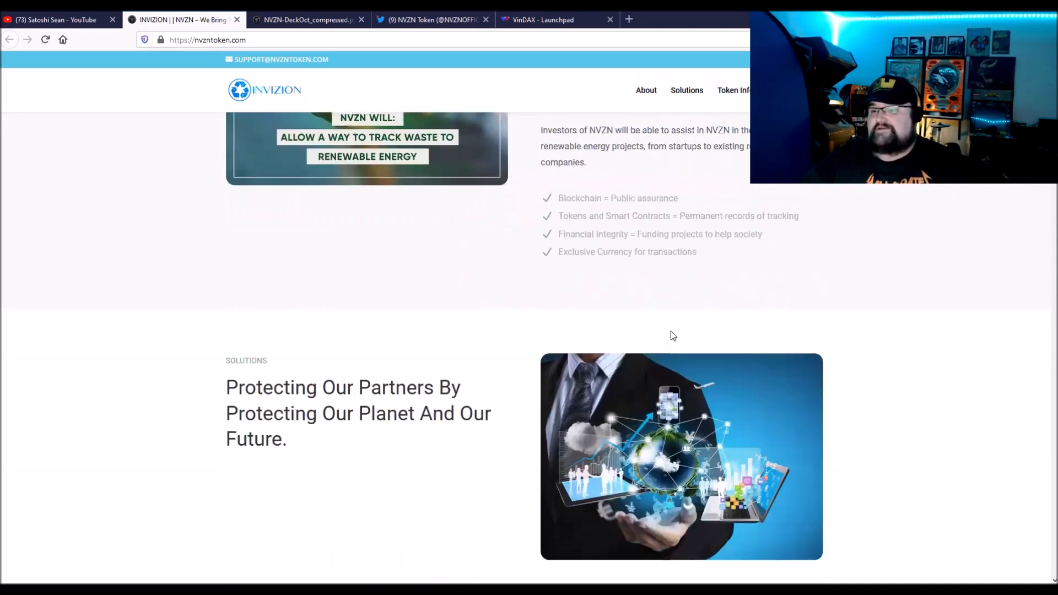
{"action": "scroll", "scroll_direction": "down", "scroll_amount": 3}
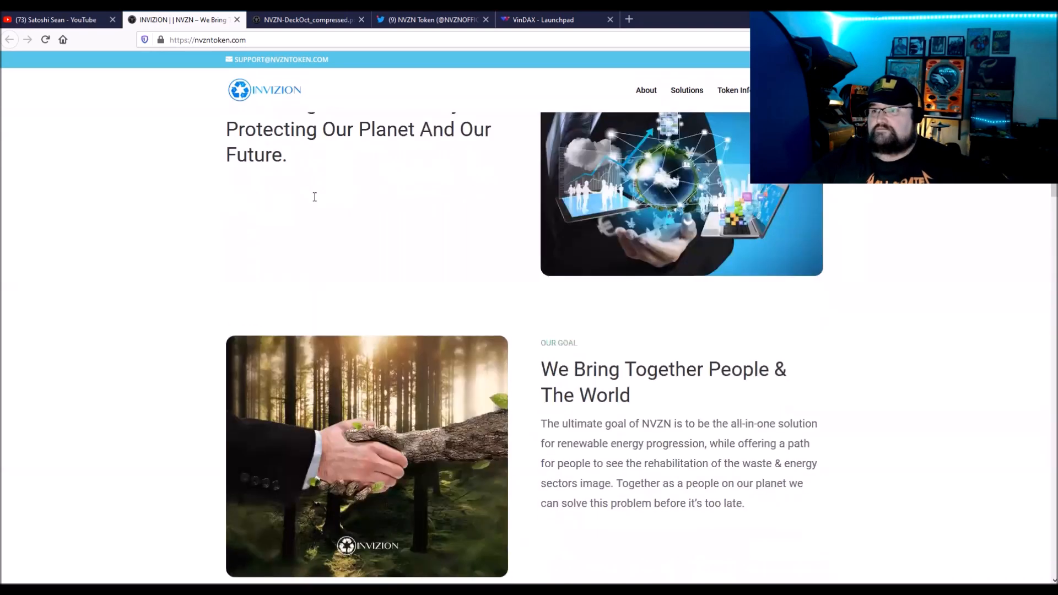
{"action": "scroll", "scroll_direction": "down", "scroll_amount": 3}
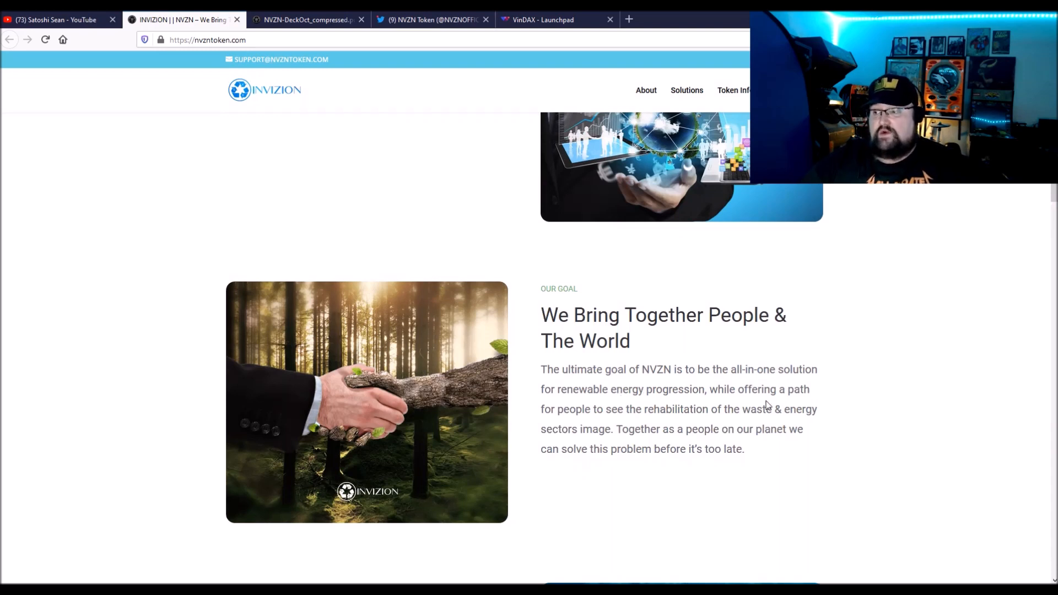
{"action": "mouse_move", "coordinate": [641, 422]}
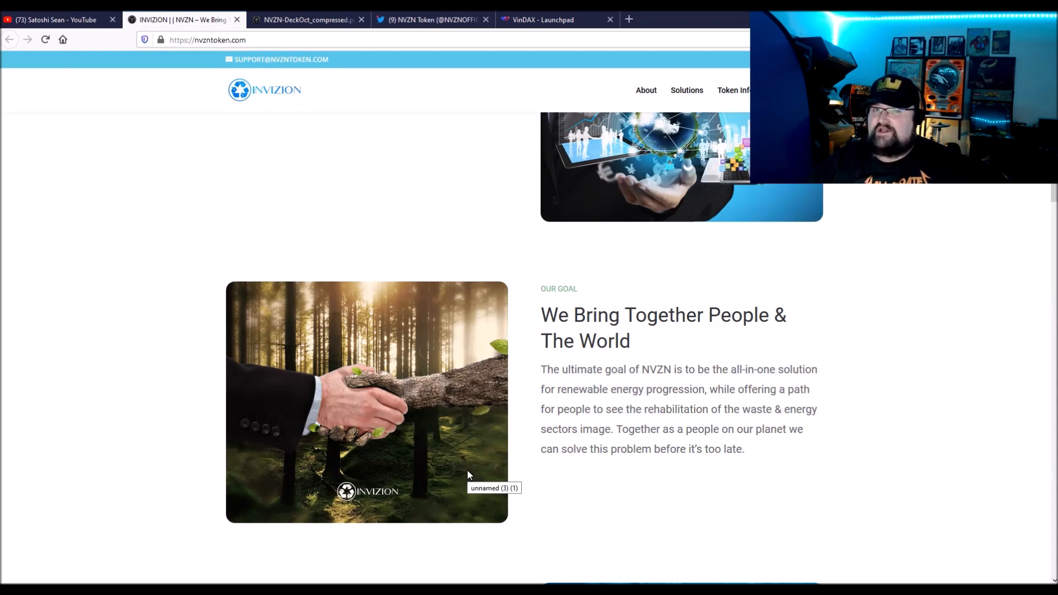
{"action": "mouse_move", "coordinate": [482, 287]}
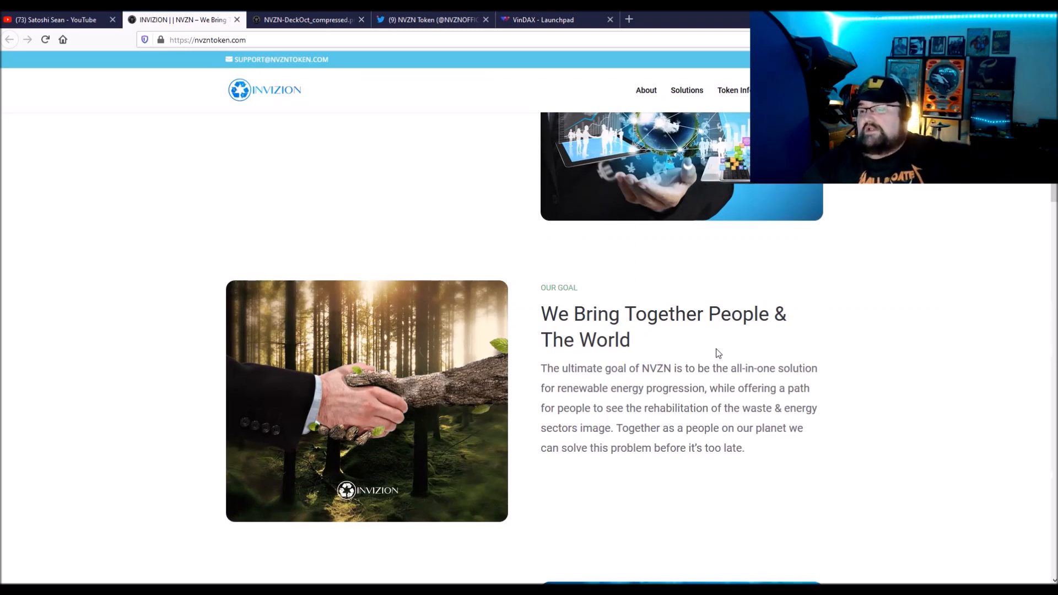
{"action": "scroll", "scroll_direction": "down", "scroll_amount": 3}
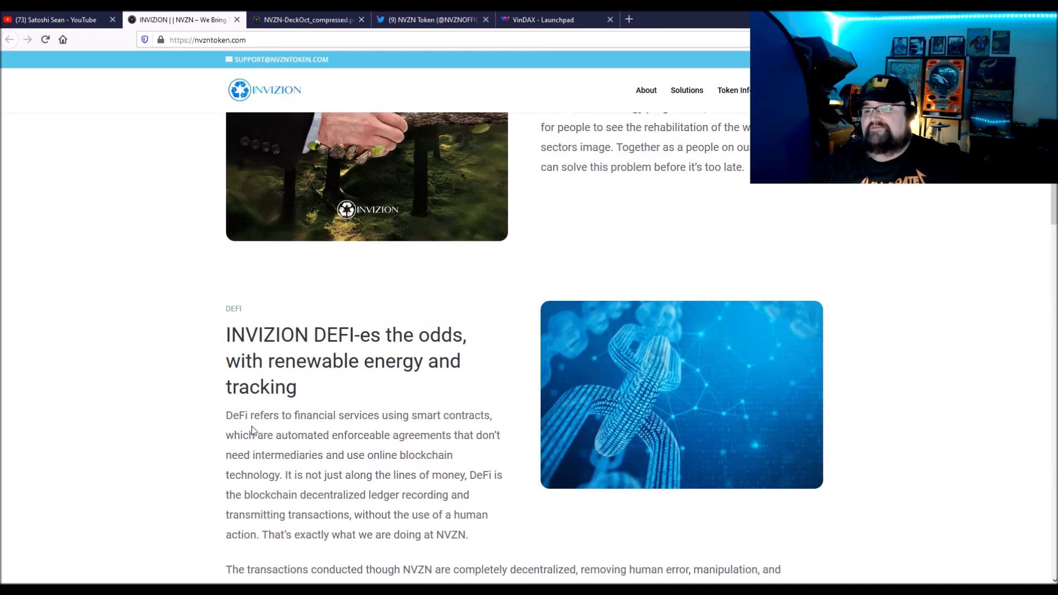
{"action": "mouse_move", "coordinate": [274, 431]}
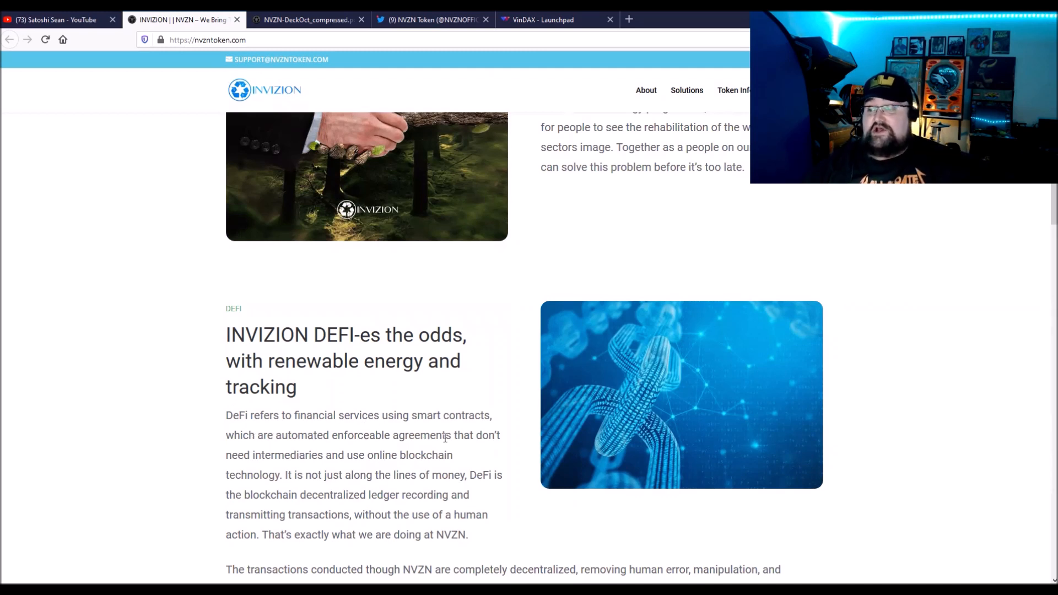
{"action": "mouse_move", "coordinate": [382, 489]}
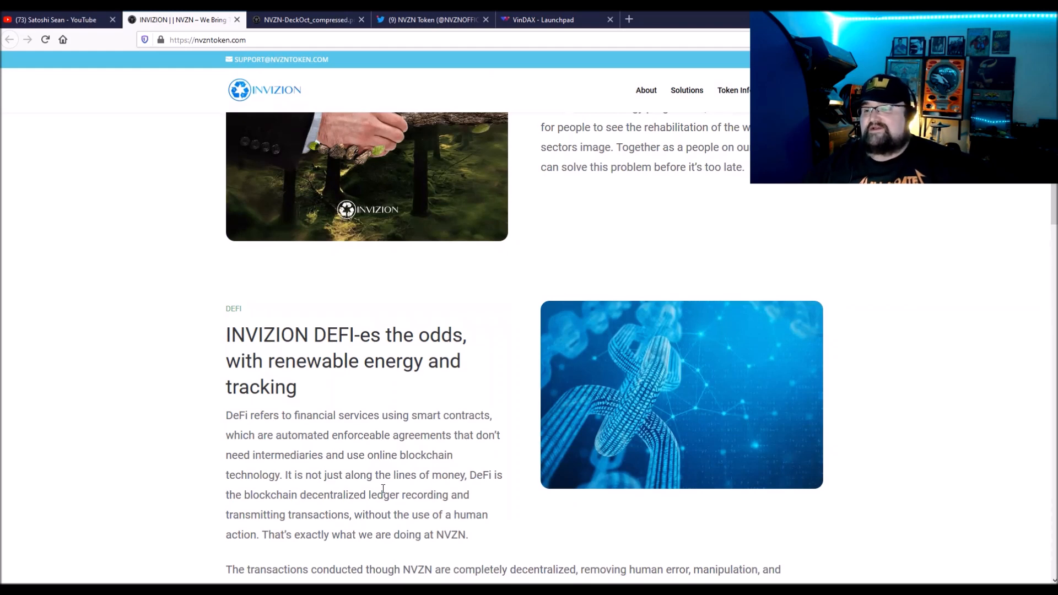
Scroll past the DeFi text to the Digital Token Campaign section with 1 NVZN = ETH 0.002.
{"action": "scroll", "scroll_direction": "down", "scroll_amount": 3}
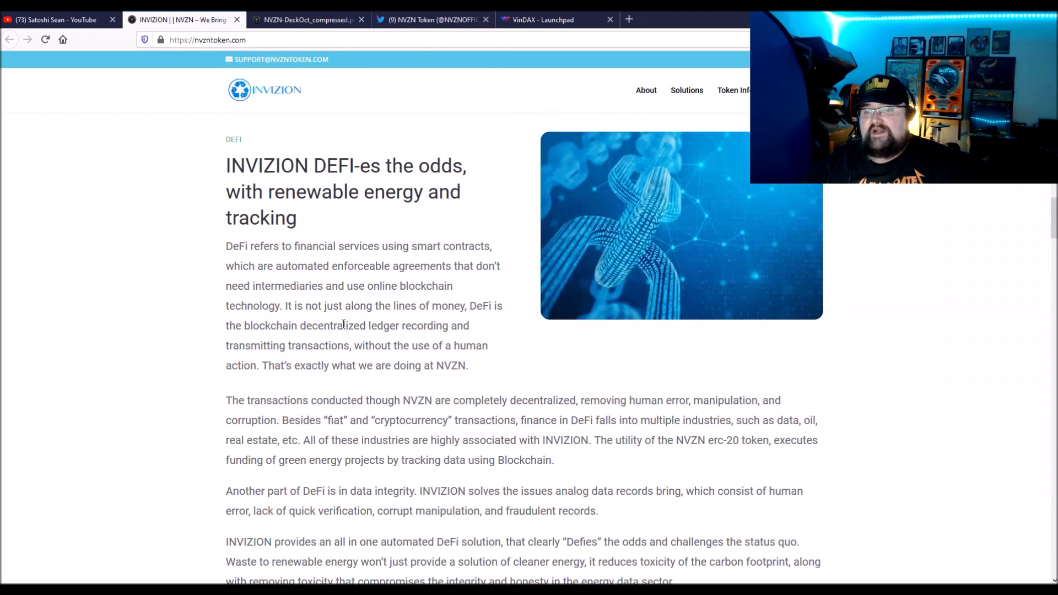
{"action": "mouse_move", "coordinate": [439, 341]}
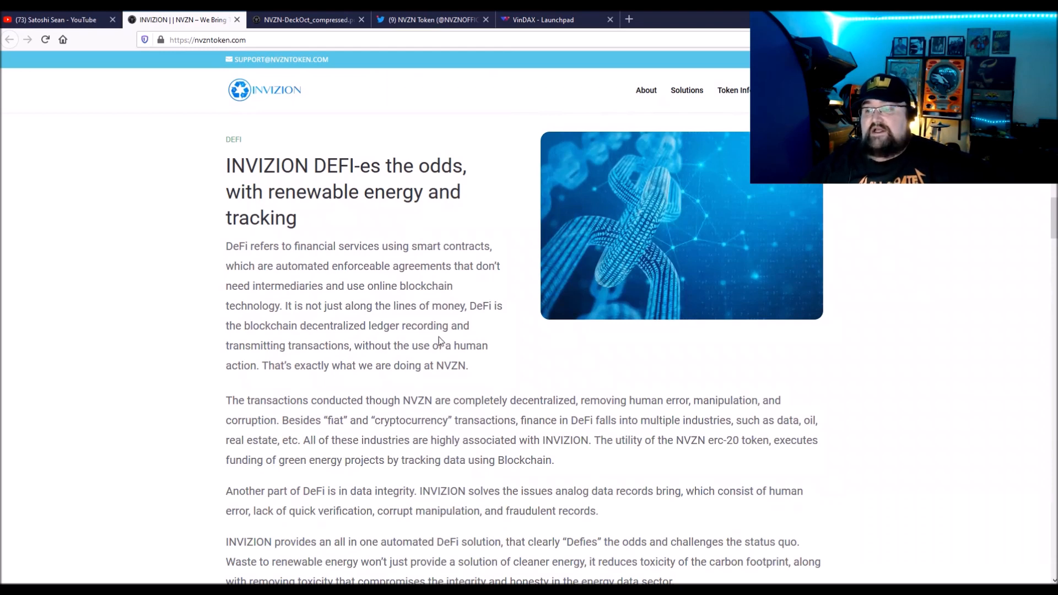
{"action": "mouse_move", "coordinate": [411, 358]}
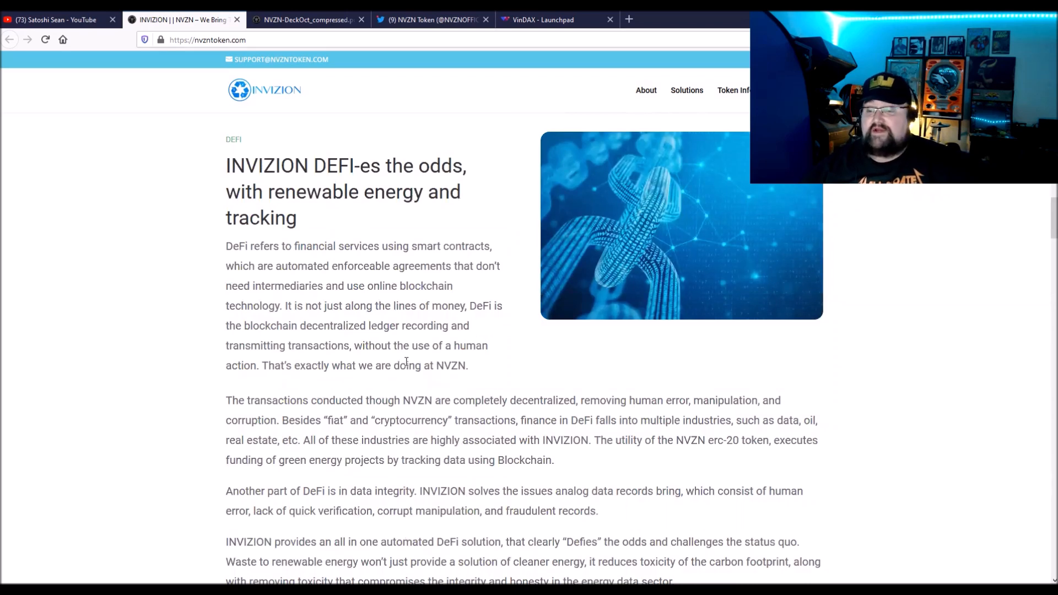
{"action": "scroll", "scroll_direction": "down", "scroll_amount": 3}
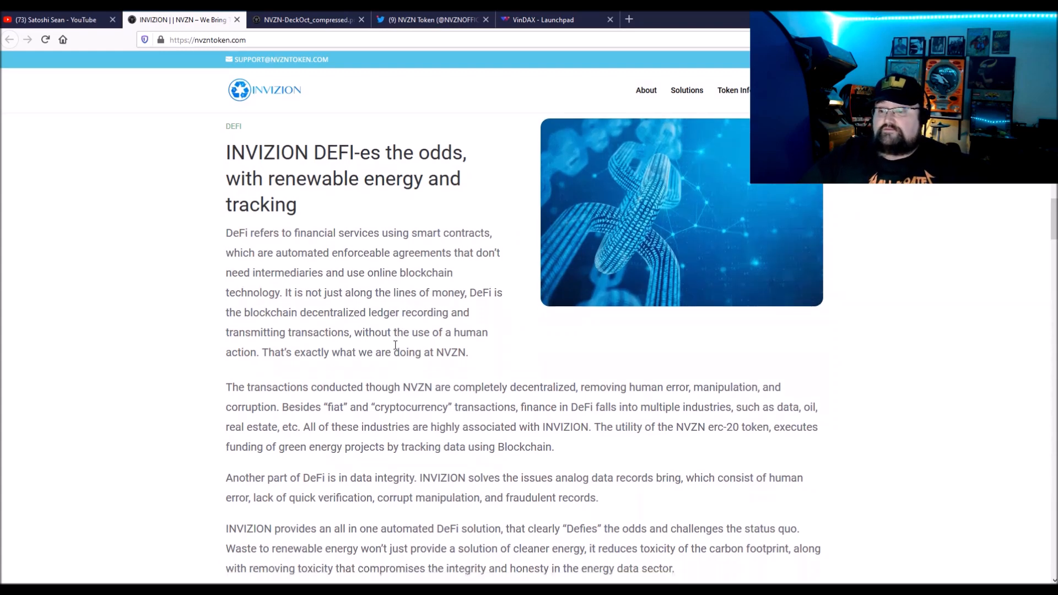
{"action": "scroll", "scroll_direction": "down", "scroll_amount": 3}
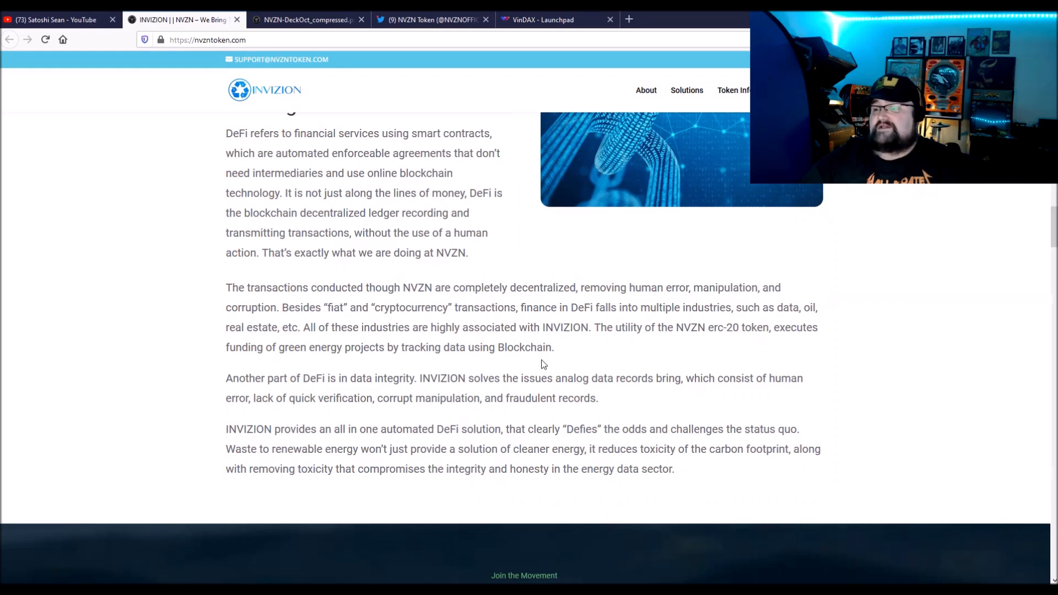
{"action": "scroll", "scroll_direction": "down", "scroll_amount": 3}
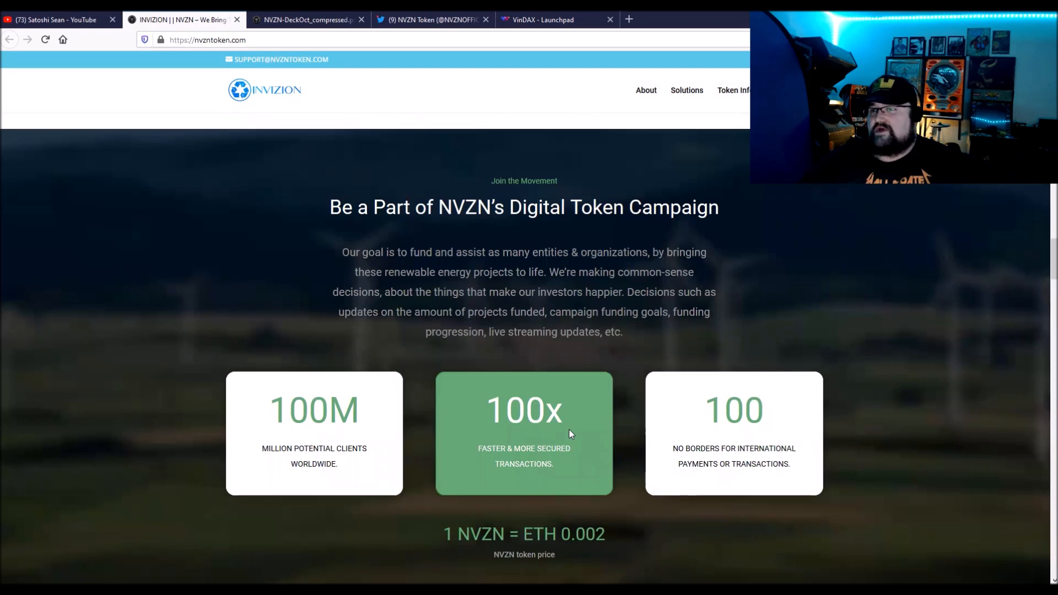
Scroll past the Vindax 24hr offering and video to the 'How To Buy Our Tokens' table.
{"action": "scroll", "scroll_direction": "down", "scroll_amount": 3}
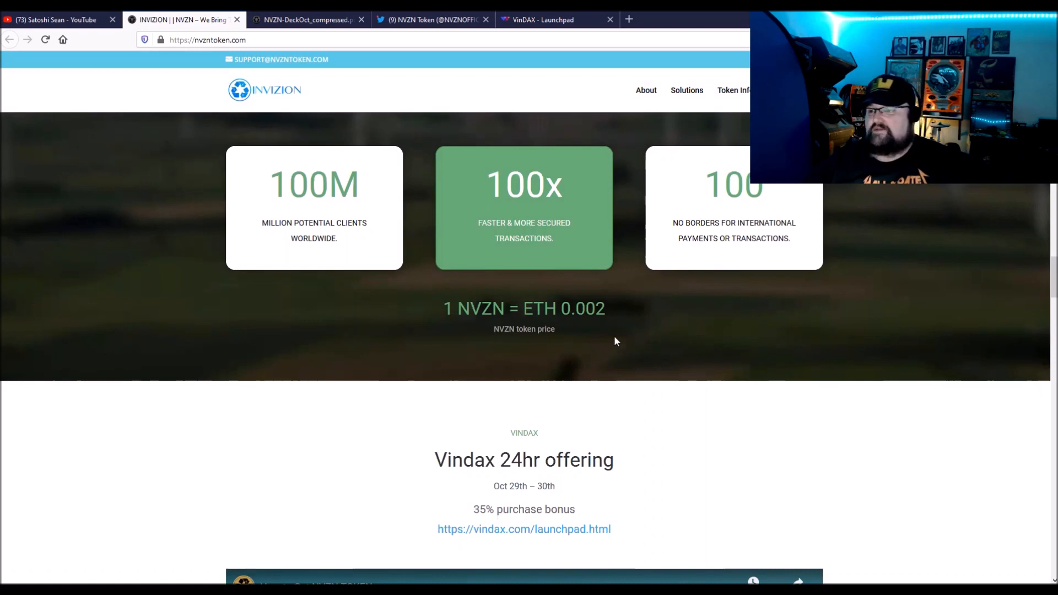
{"action": "scroll", "scroll_direction": "down", "scroll_amount": 3}
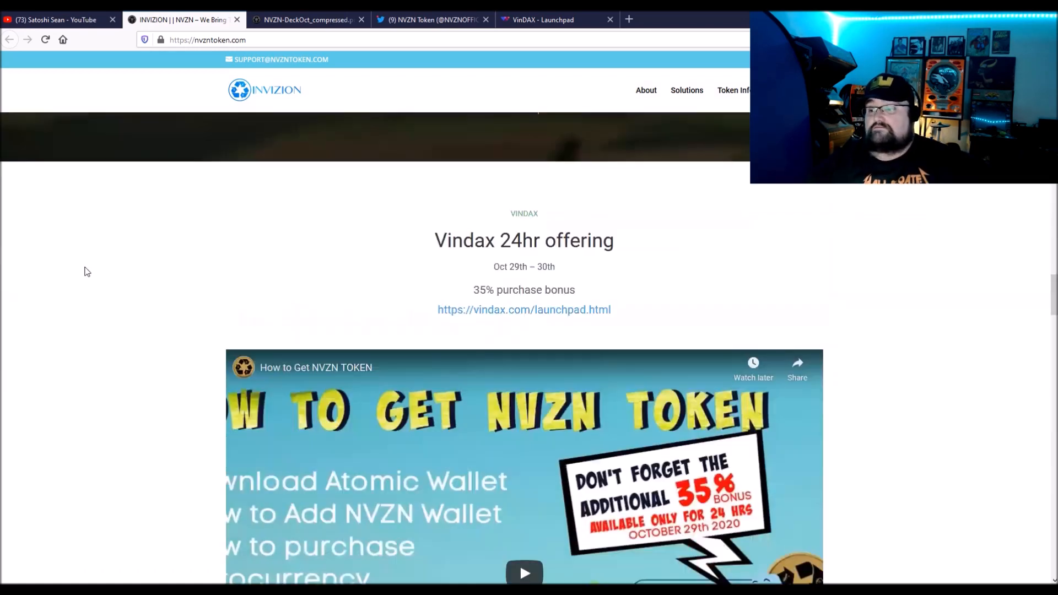
{"action": "scroll", "scroll_direction": "down", "scroll_amount": 3}
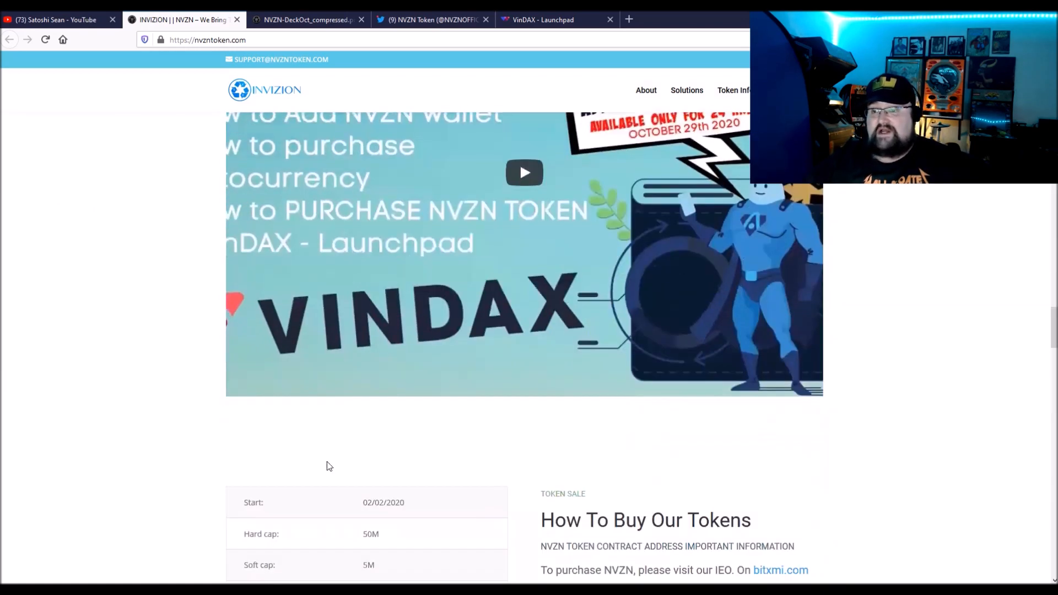
{"action": "scroll", "scroll_direction": "down", "scroll_amount": 3}
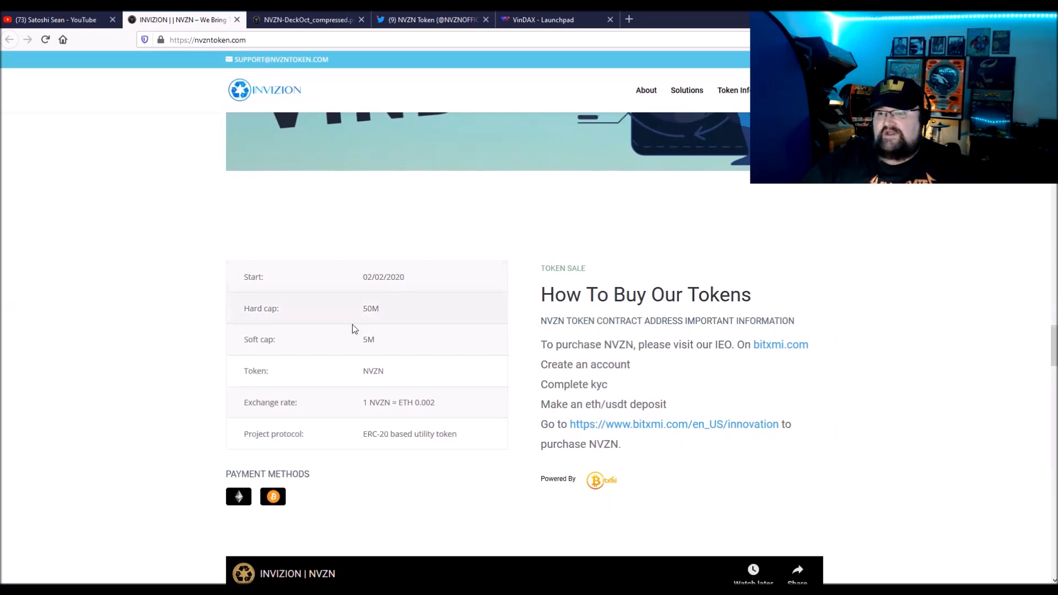
{"action": "mouse_move", "coordinate": [363, 358]}
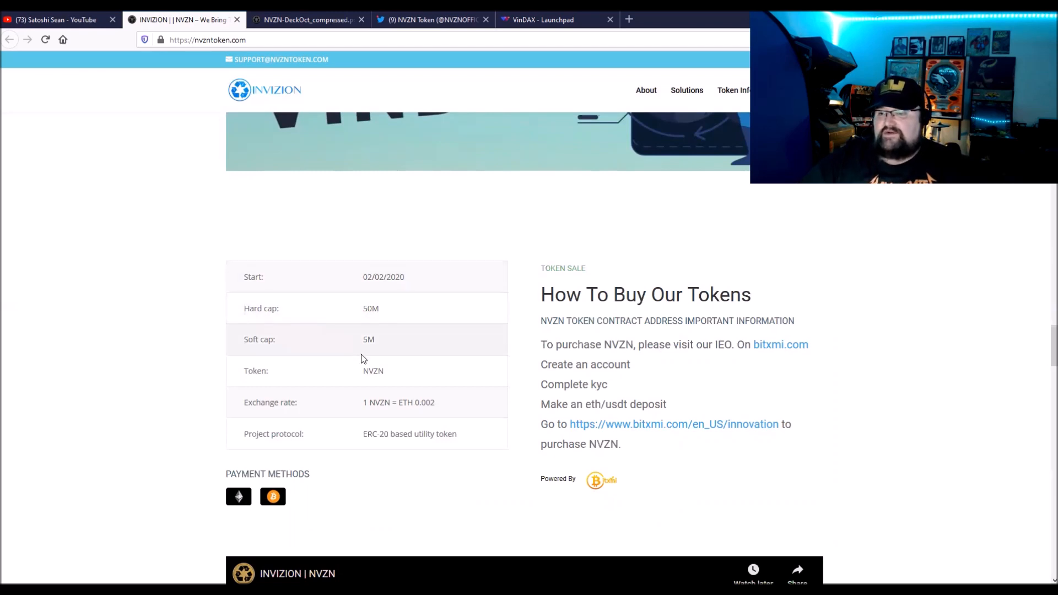
{"action": "mouse_move", "coordinate": [276, 397]}
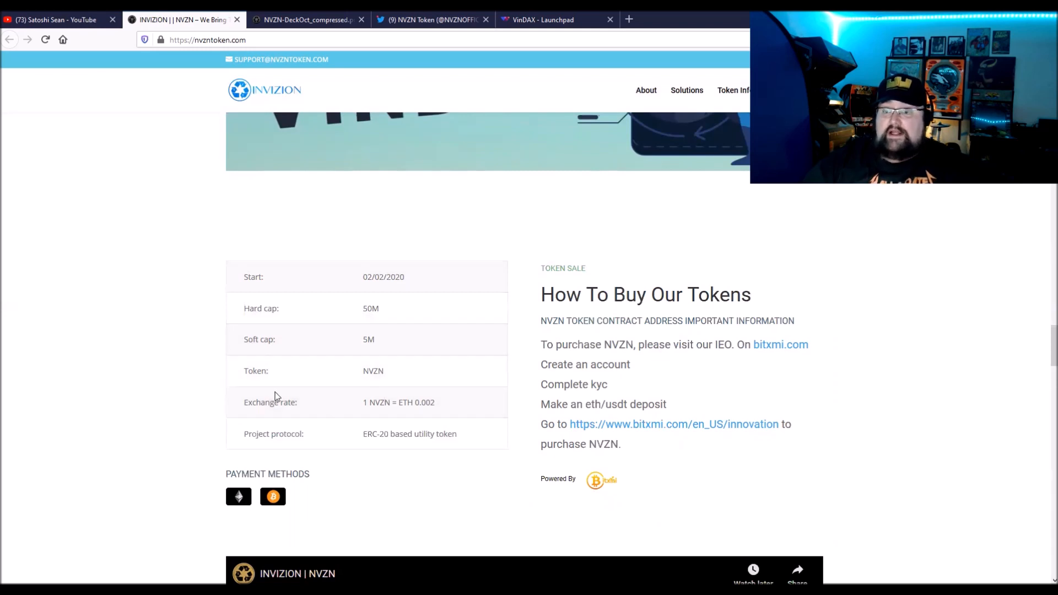
{"action": "mouse_move", "coordinate": [181, 302]}
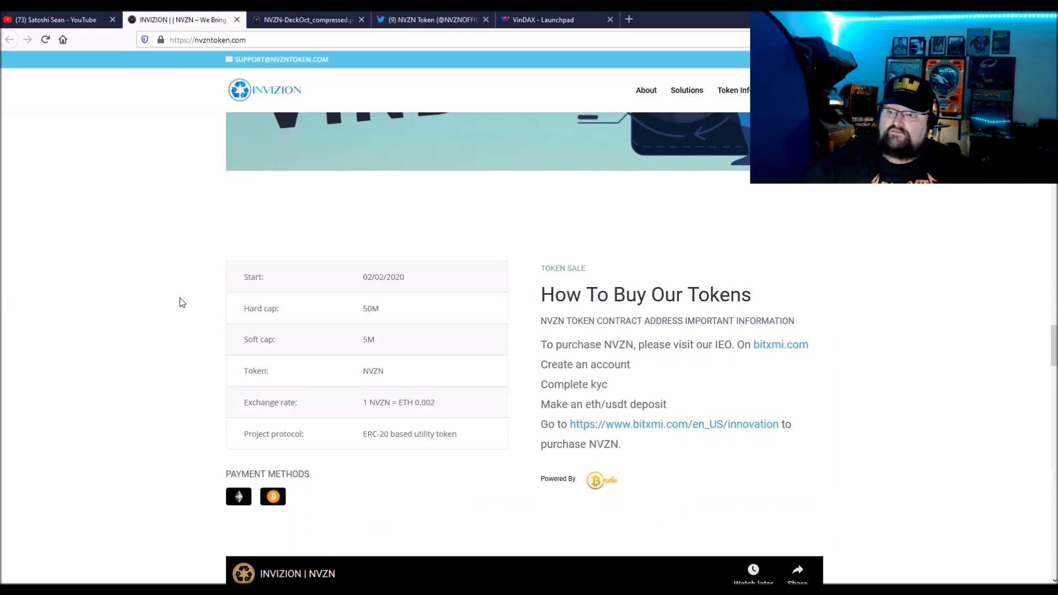
Scroll past Tokenomics & Distribution and Blogs to the 'Our Motivated Team' section.
{"action": "scroll", "scroll_direction": "down", "scroll_amount": 3}
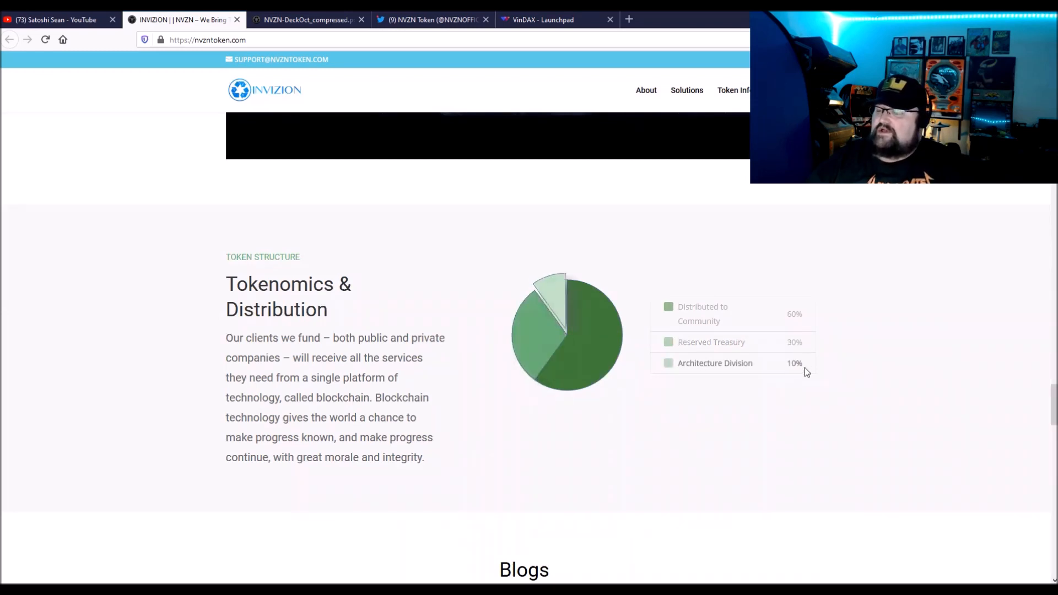
{"action": "mouse_move", "coordinate": [734, 375]}
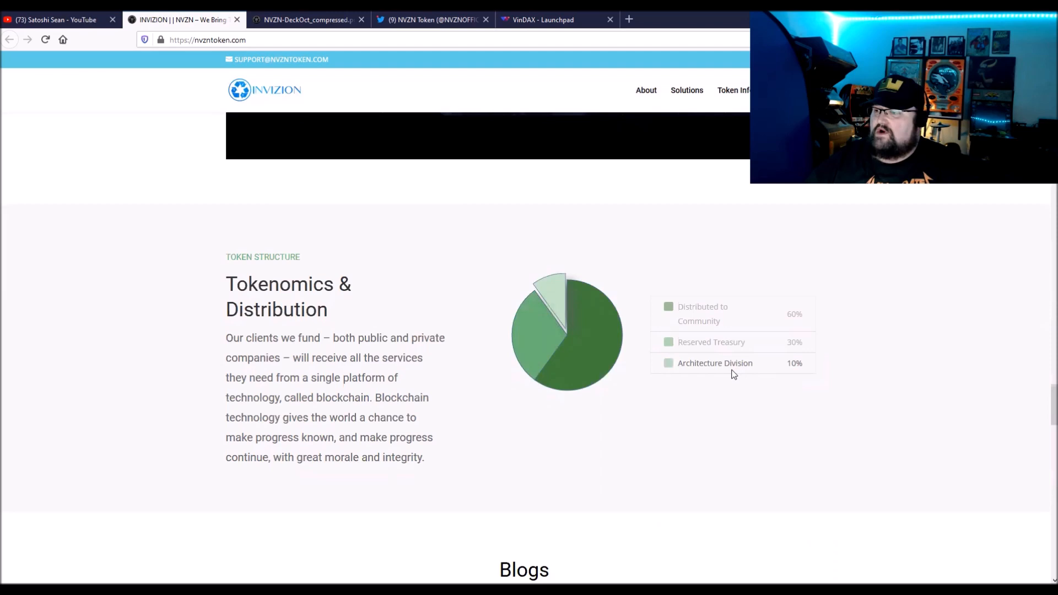
{"action": "scroll", "scroll_direction": "down", "scroll_amount": 3}
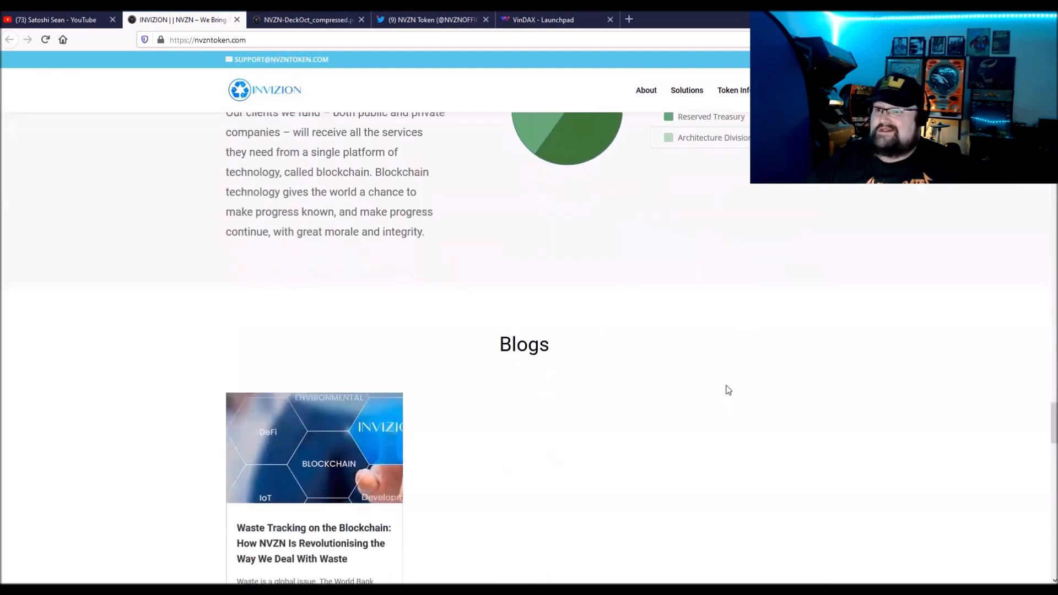
{"action": "scroll", "scroll_direction": "down", "scroll_amount": 3}
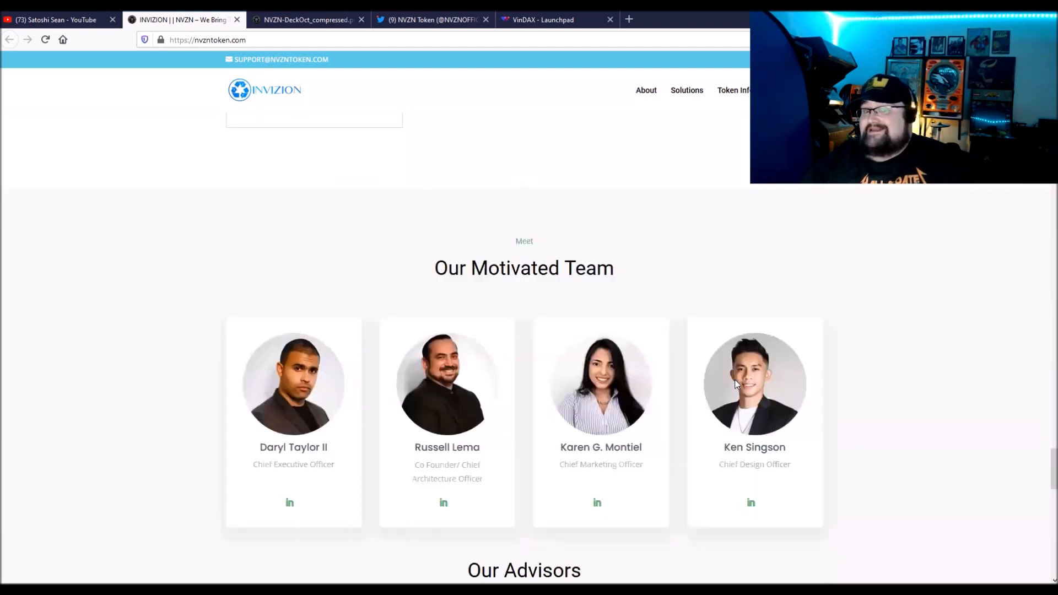
{"action": "mouse_move", "coordinate": [169, 373]}
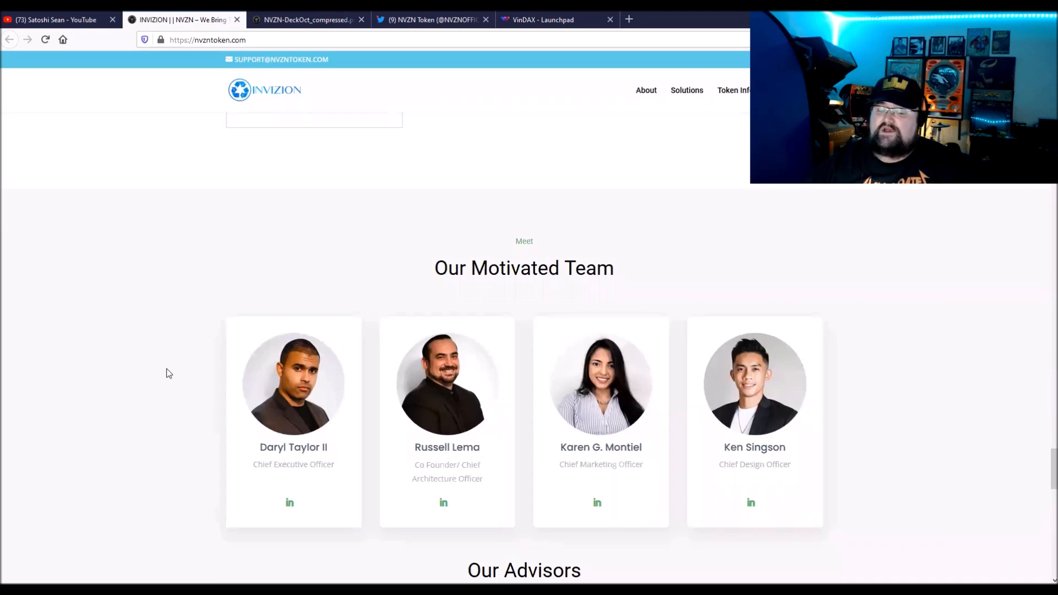
Scroll through the team and advisors grid down to the Media Appearances section.
{"action": "scroll", "scroll_direction": "down", "scroll_amount": 3}
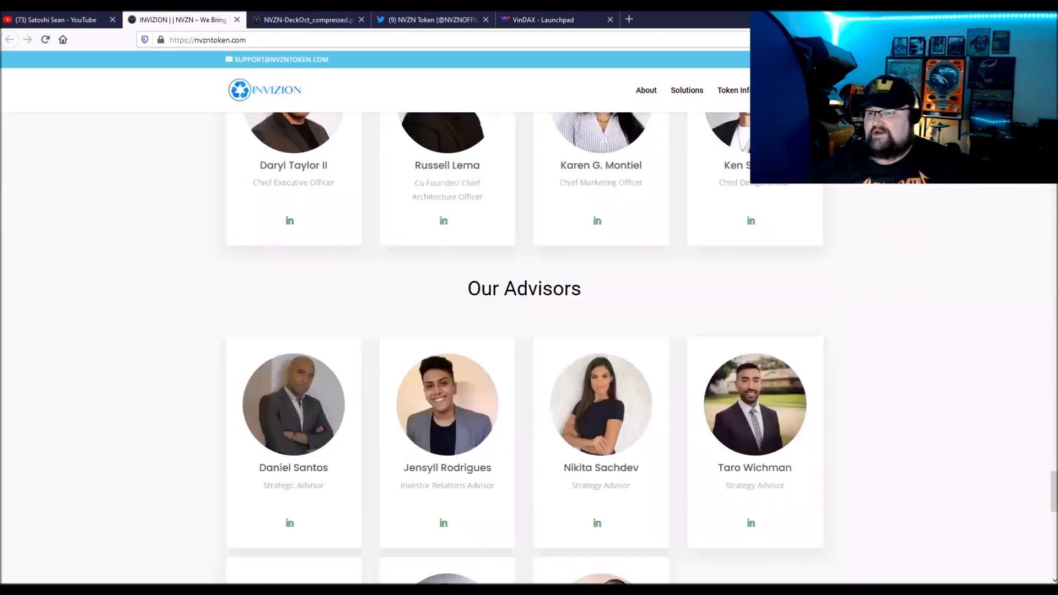
{"action": "scroll", "scroll_direction": "down", "scroll_amount": 3}
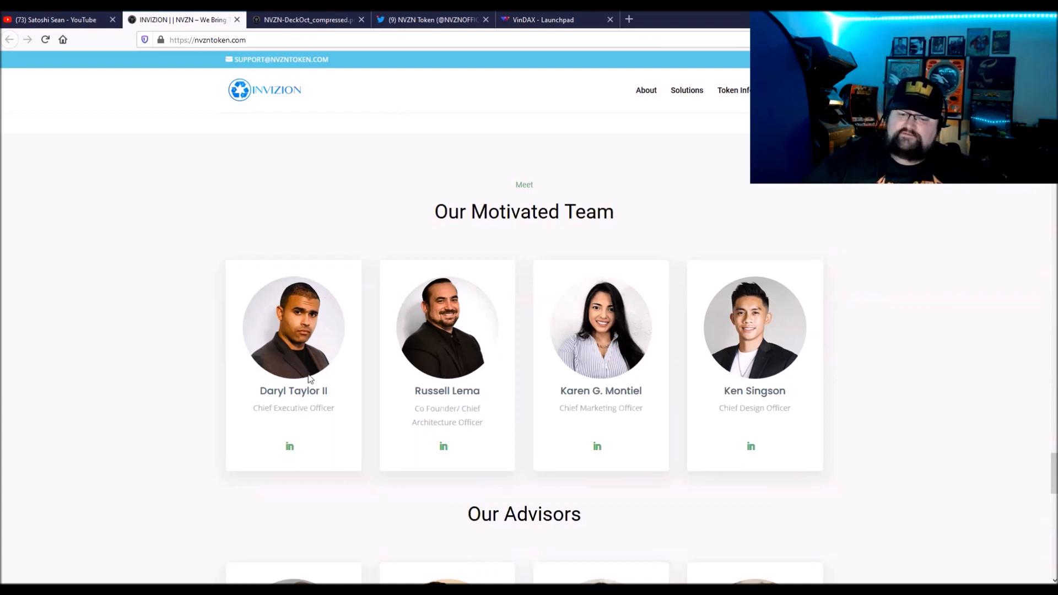
{"action": "mouse_move", "coordinate": [191, 231]}
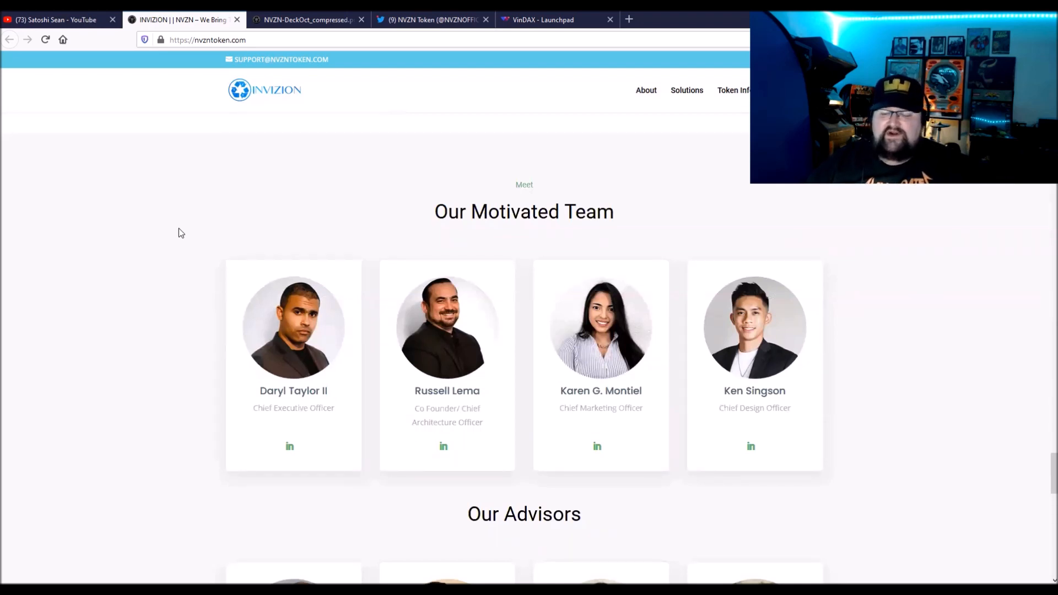
{"action": "mouse_move", "coordinate": [160, 310]}
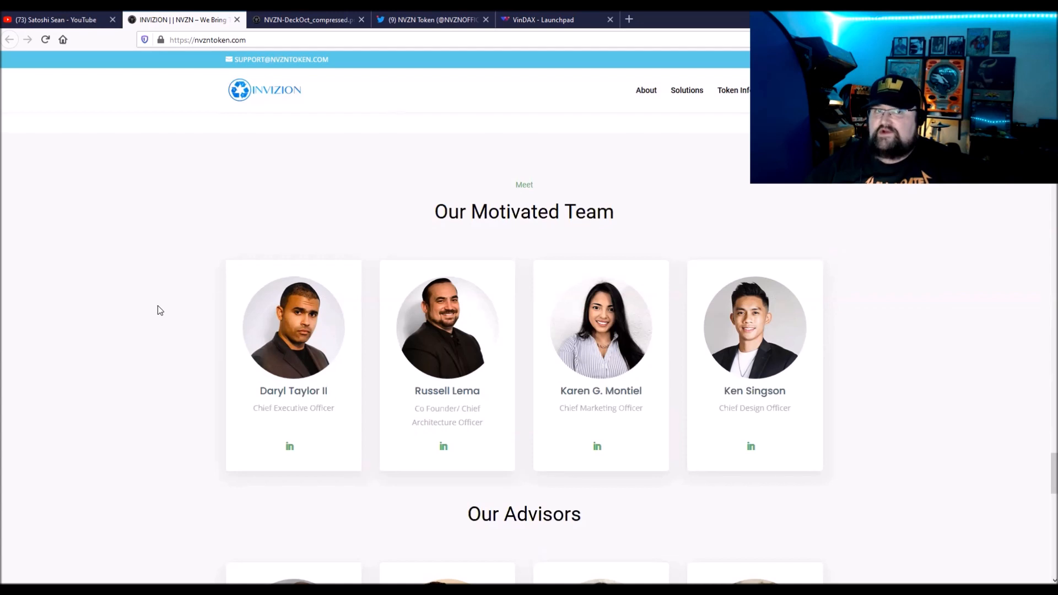
{"action": "mouse_move", "coordinate": [185, 359]}
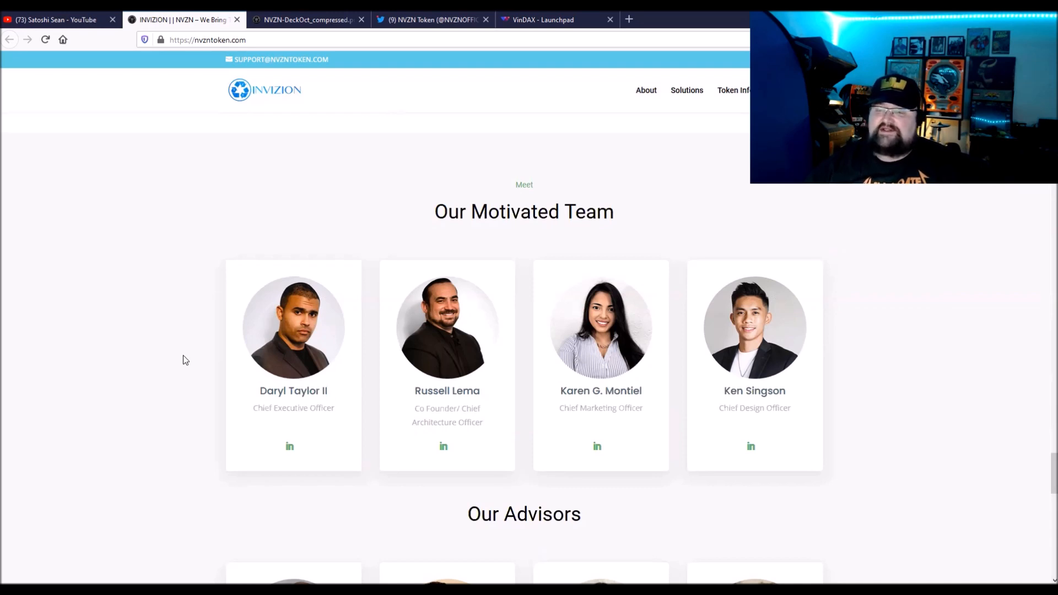
{"action": "scroll", "scroll_direction": "down", "scroll_amount": 3}
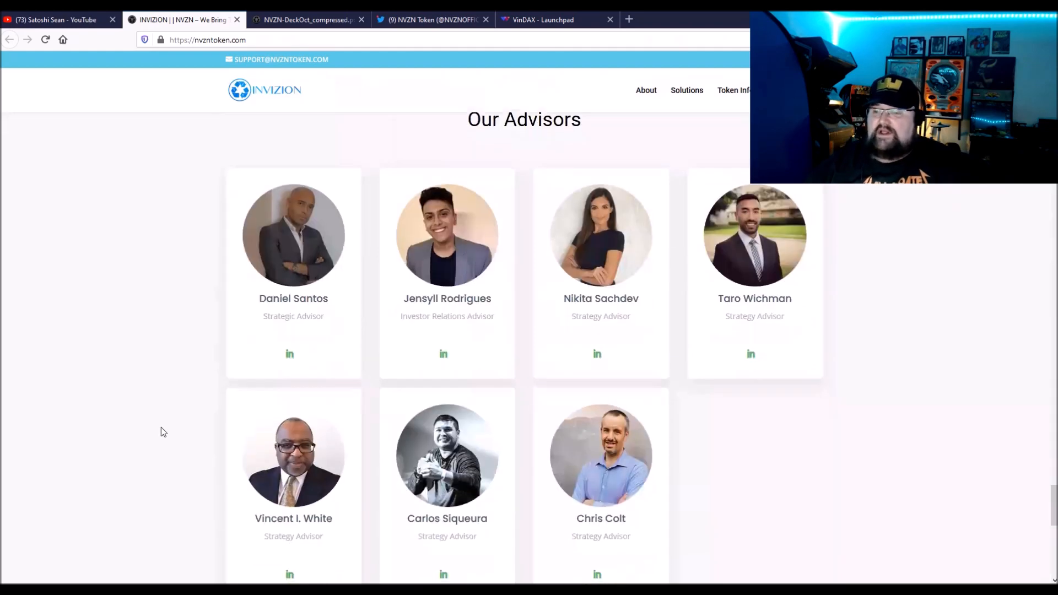
{"action": "scroll", "scroll_direction": "down", "scroll_amount": 3}
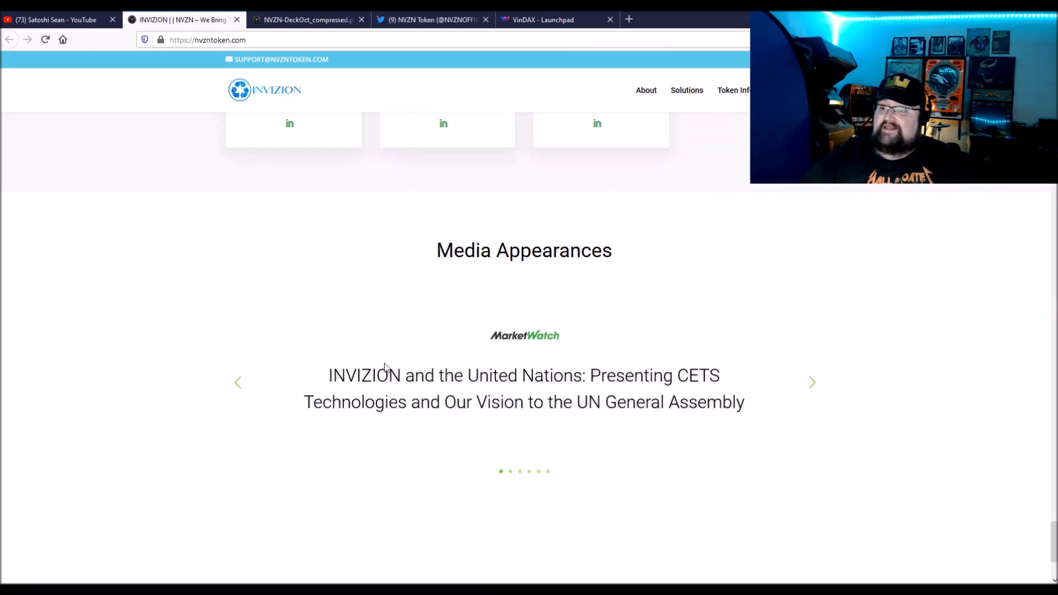
{"action": "mouse_move", "coordinate": [603, 387]}
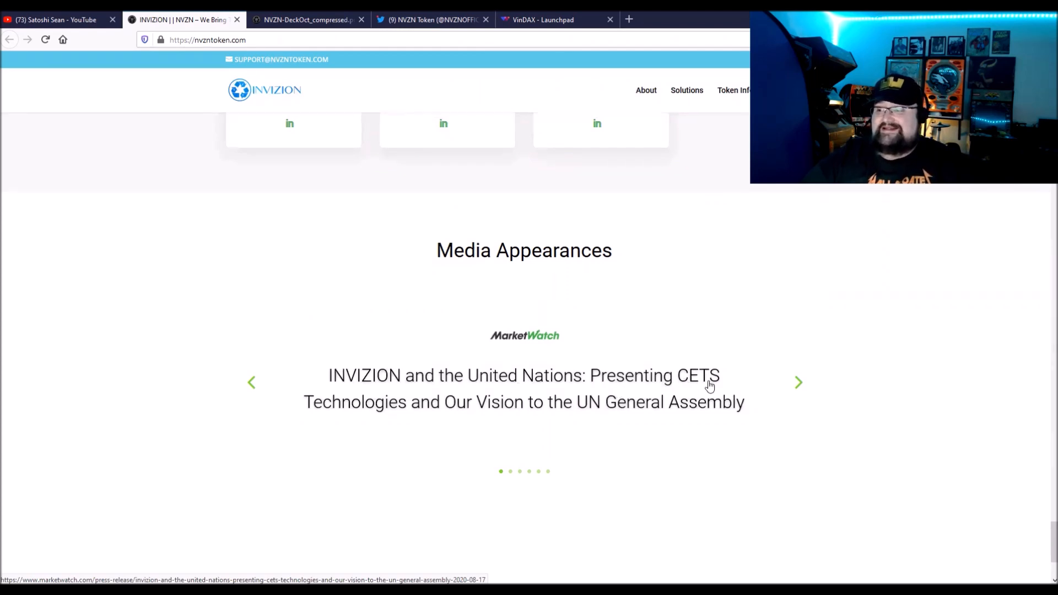
{"action": "mouse_move", "coordinate": [358, 411]}
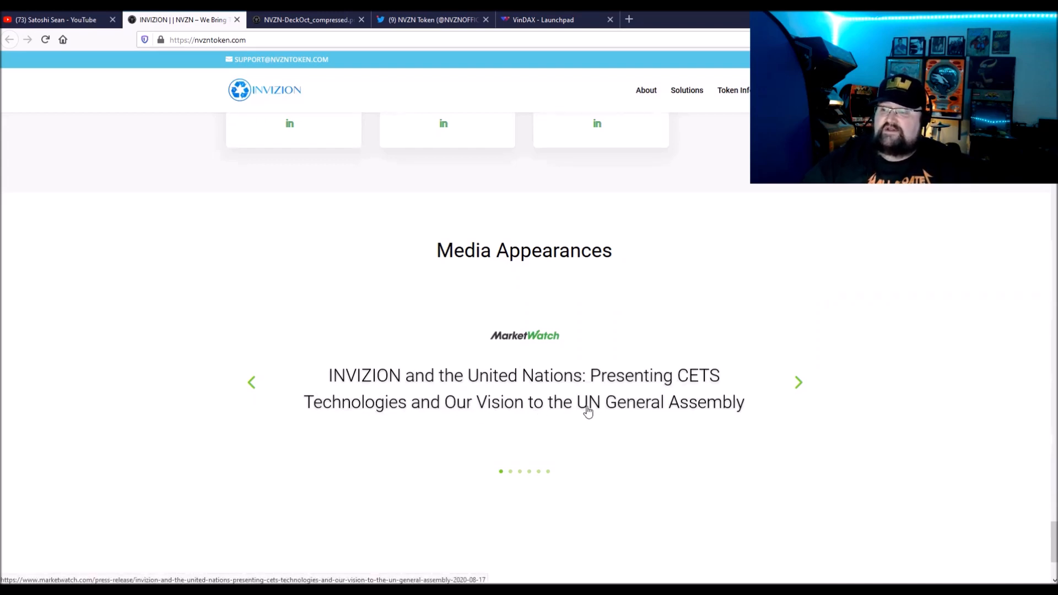
{"action": "mouse_move", "coordinate": [509, 406]}
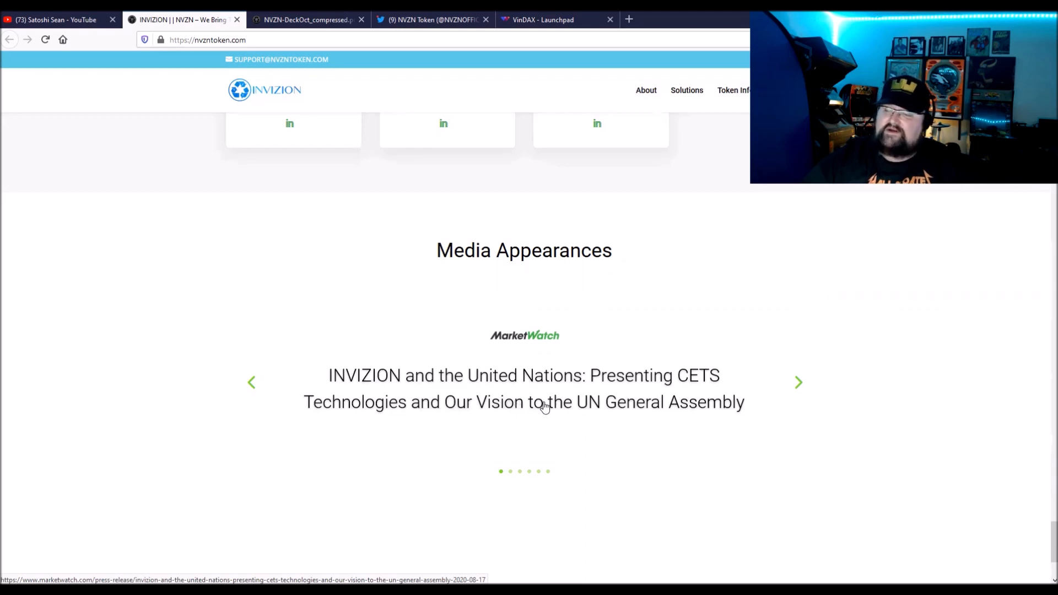
{"action": "mouse_move", "coordinate": [715, 423]}
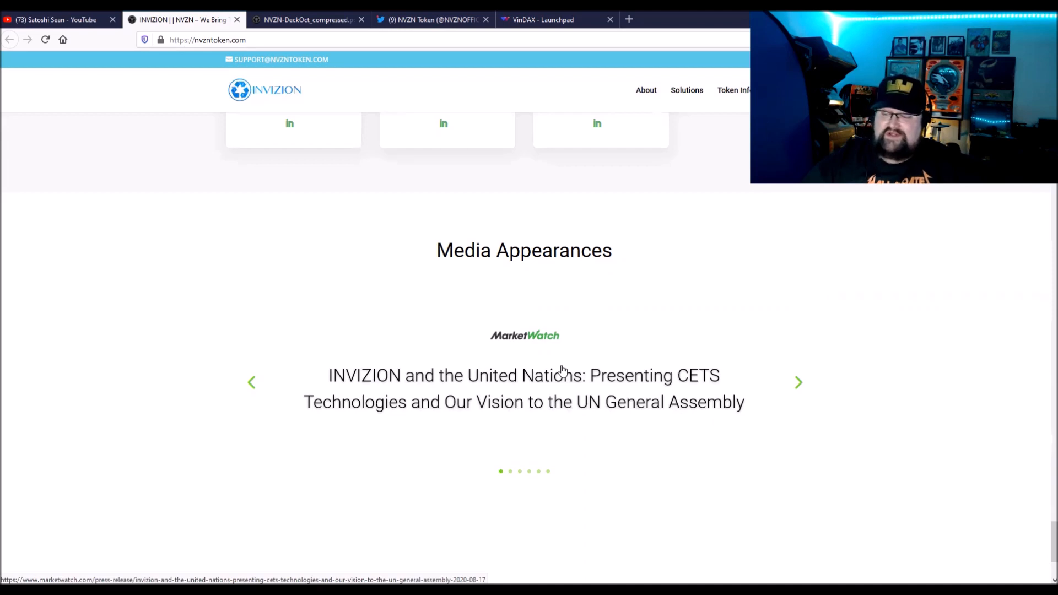
Scroll down to the nvzntoken.com page footer.
{"action": "scroll", "scroll_direction": "down", "scroll_amount": 3}
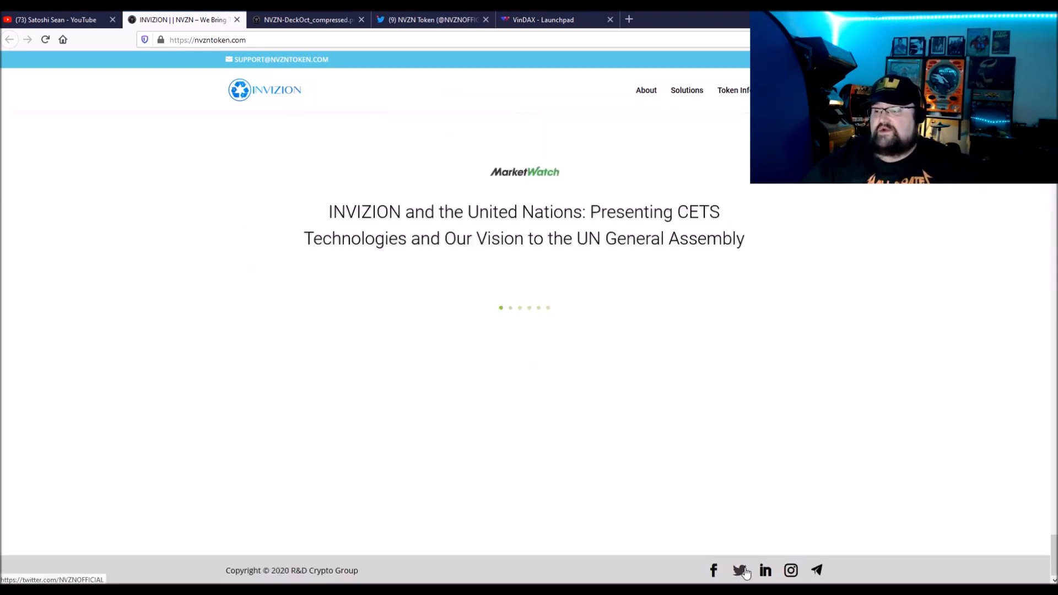
{"action": "mouse_move", "coordinate": [817, 570]}
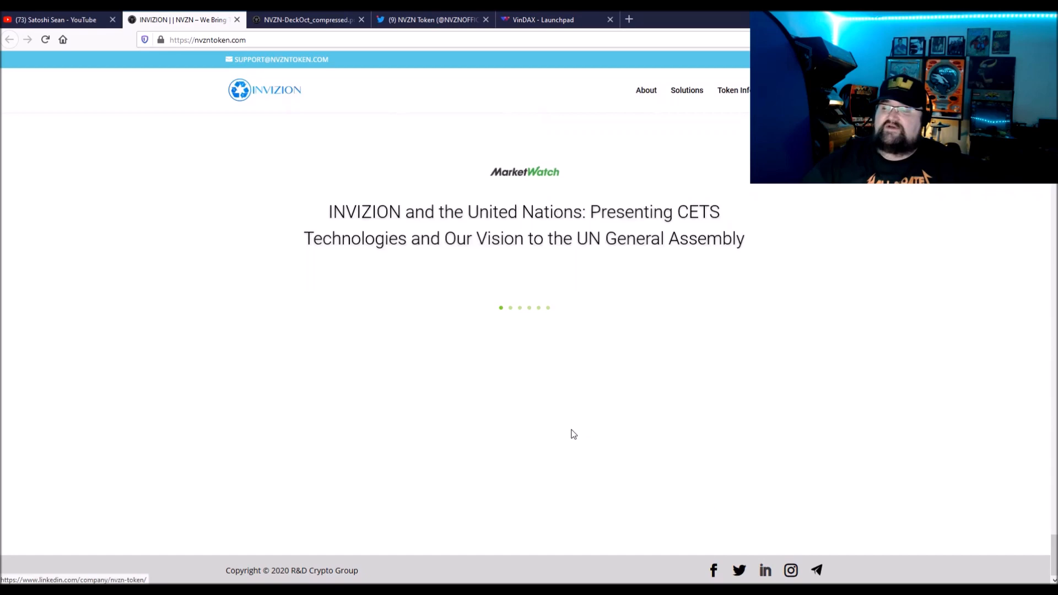
{"action": "scroll", "scroll_direction": "down", "scroll_amount": 3}
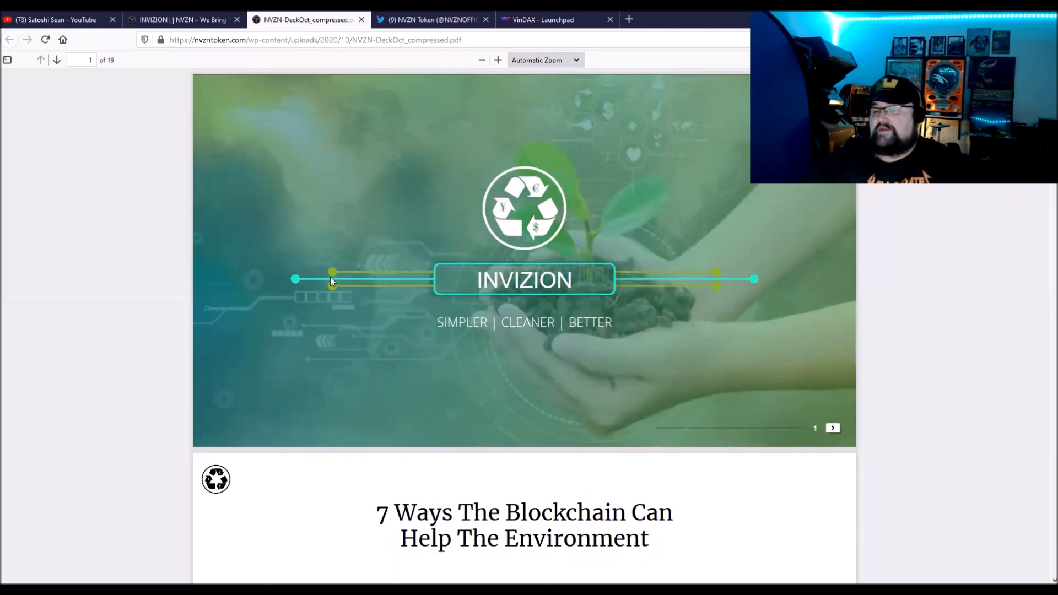
Page through slides 1–2 of the deck to slide 3, 'Who is INVIZION?'.
{"action": "scroll", "scroll_direction": "down", "scroll_amount": 3}
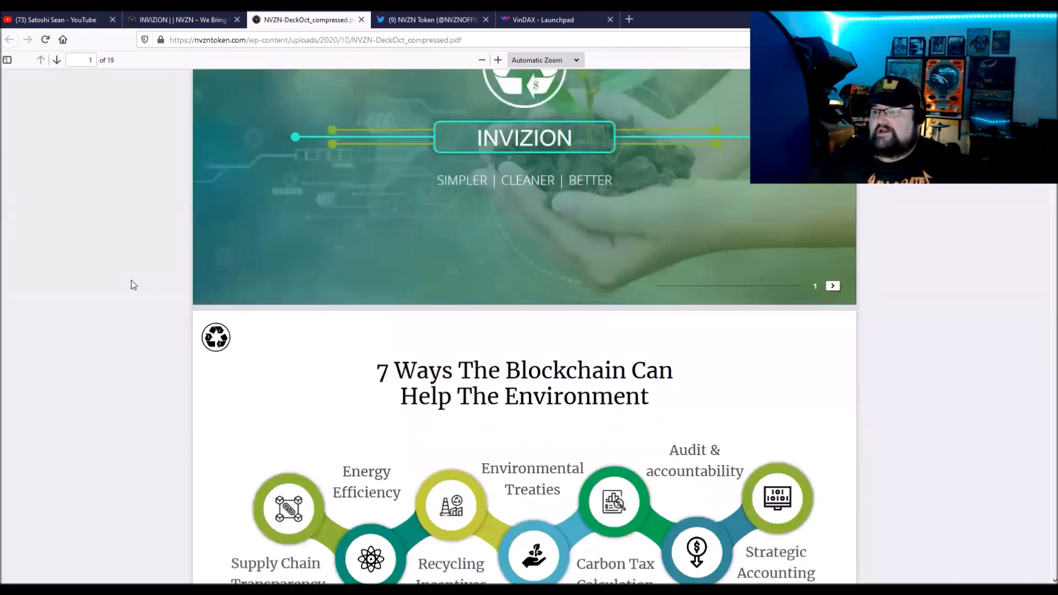
{"action": "scroll", "scroll_direction": "down", "scroll_amount": 3}
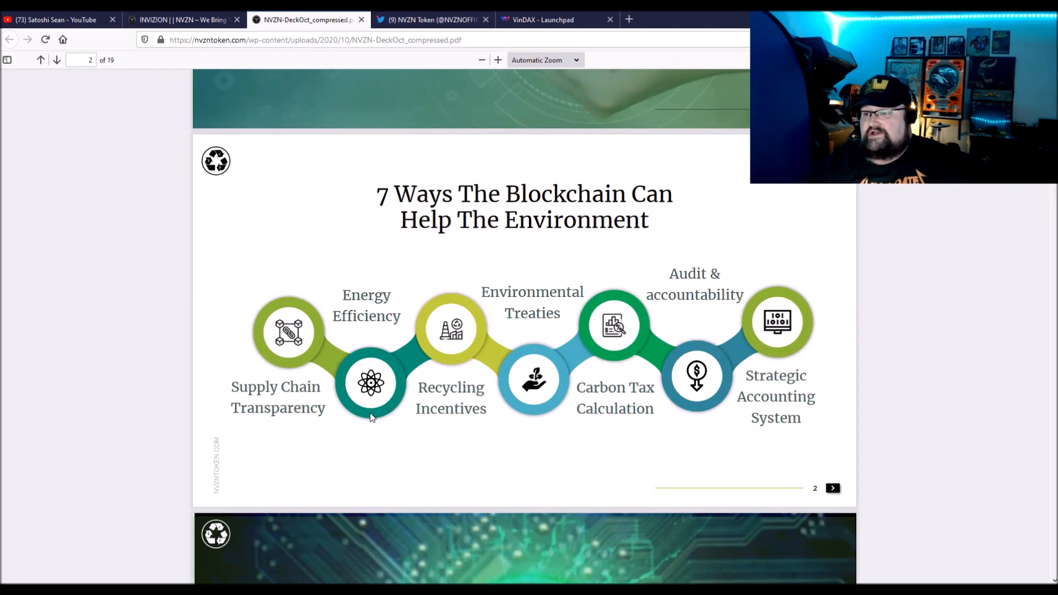
{"action": "mouse_move", "coordinate": [459, 340]}
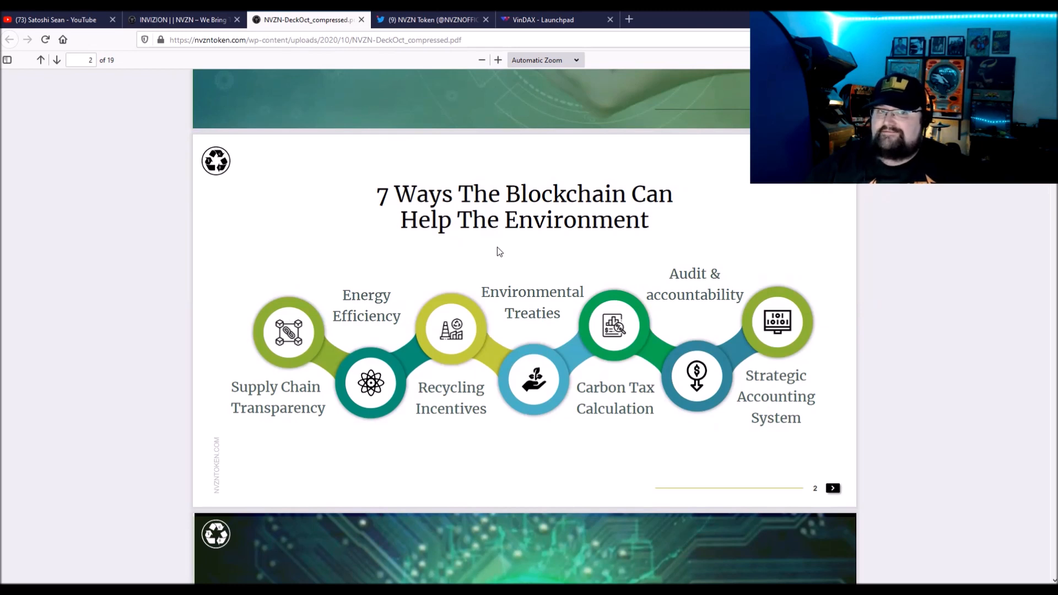
{"action": "mouse_move", "coordinate": [507, 252]}
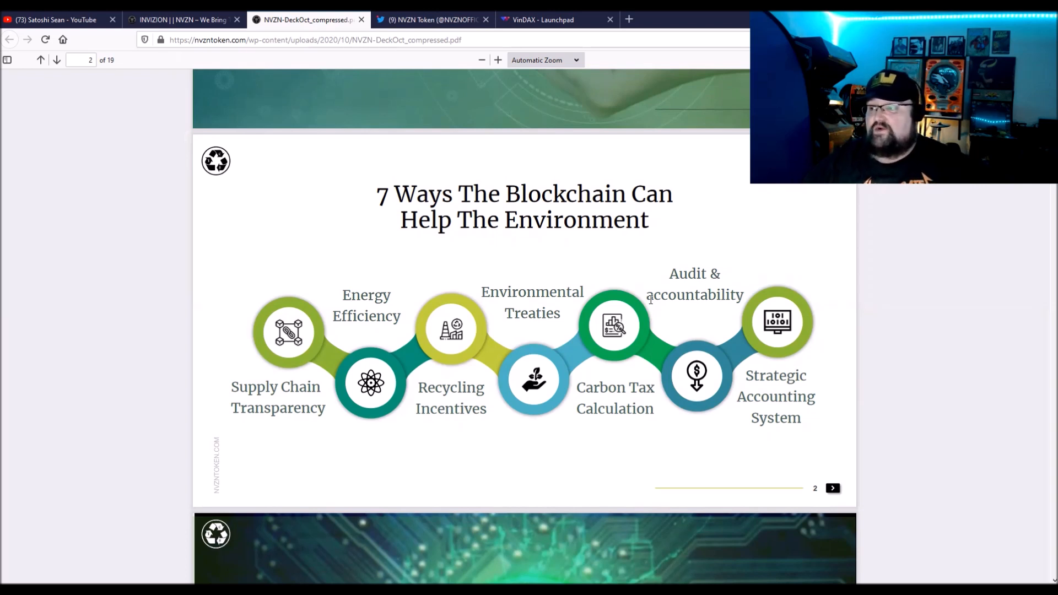
{"action": "mouse_move", "coordinate": [693, 285]}
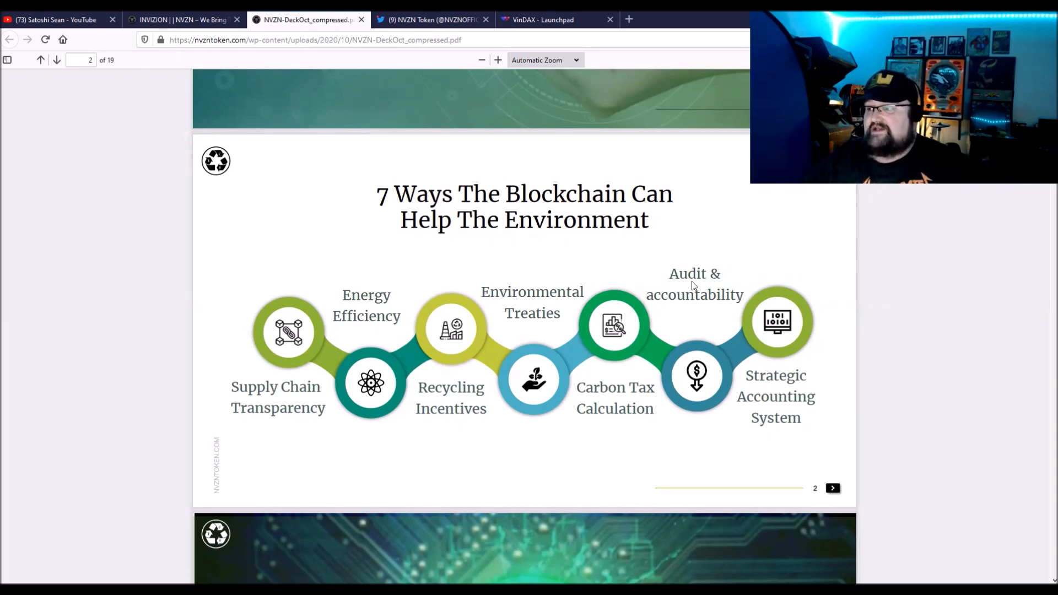
{"action": "mouse_move", "coordinate": [341, 258]}
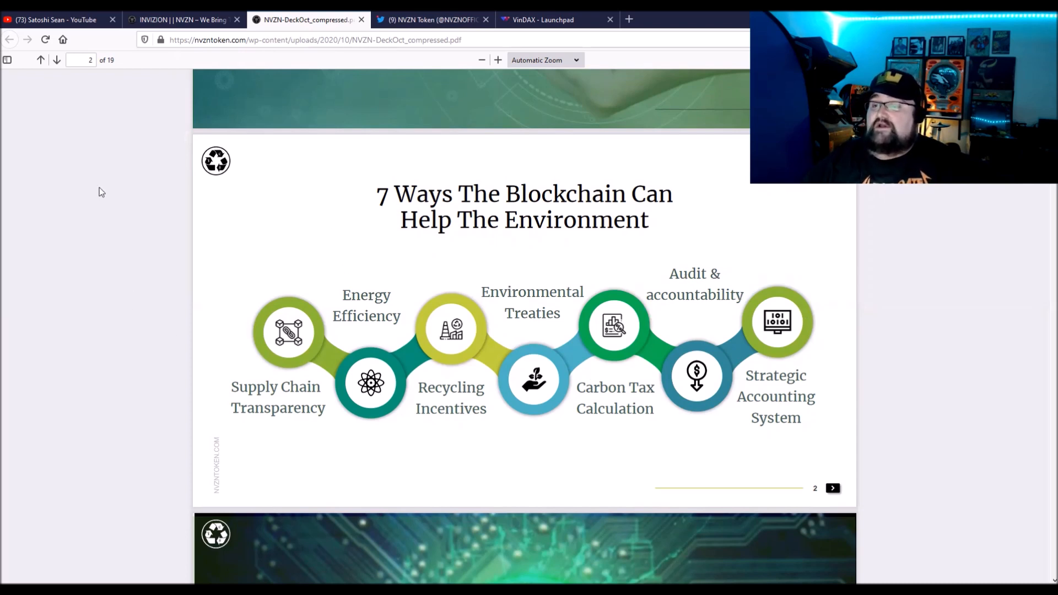
{"action": "scroll", "scroll_direction": "down", "scroll_amount": 3}
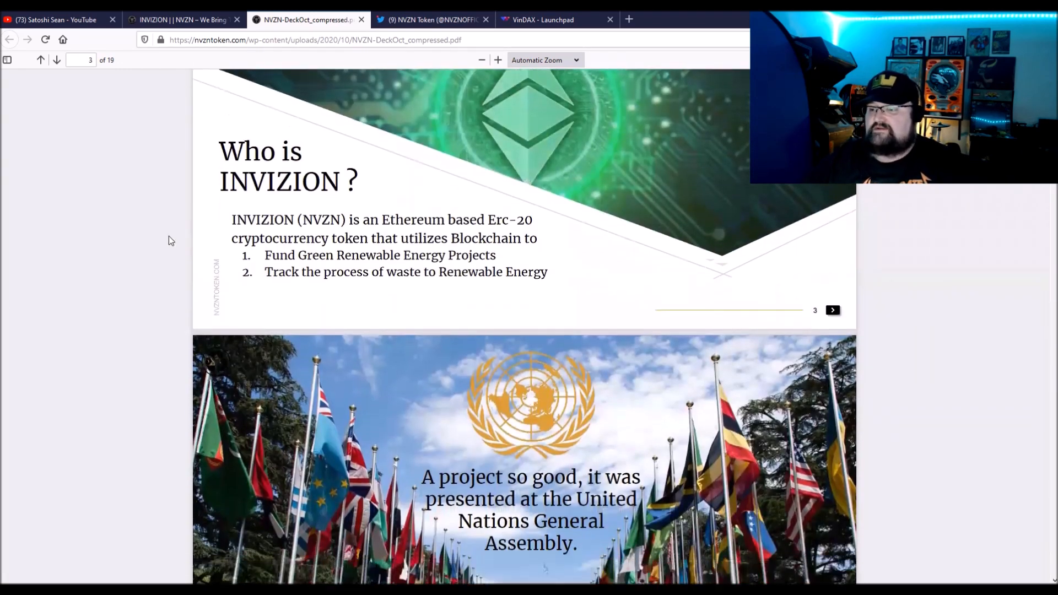
Scroll past the UN and global waste slides to slide 6, 'Six Solutions That NVZN Provides'.
{"action": "scroll", "scroll_direction": "down", "scroll_amount": 3}
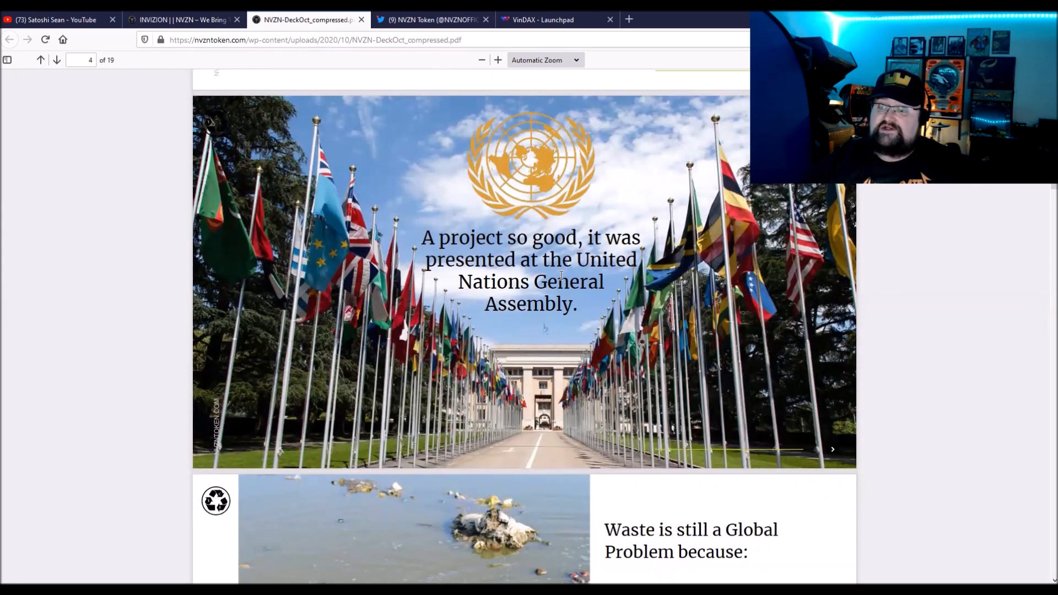
{"action": "scroll", "scroll_direction": "down", "scroll_amount": 3}
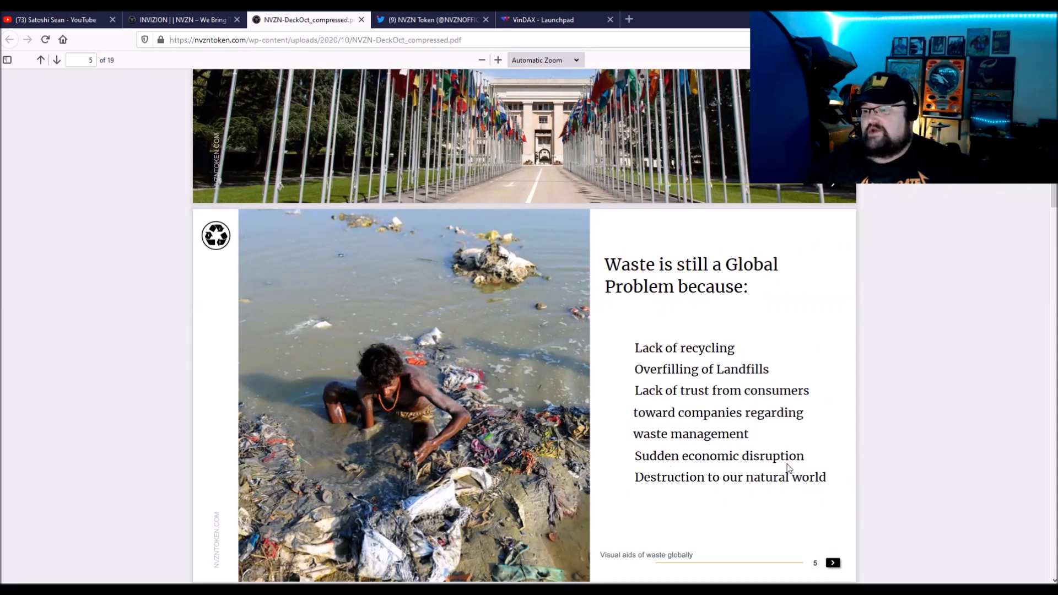
{"action": "scroll", "scroll_direction": "down", "scroll_amount": 3}
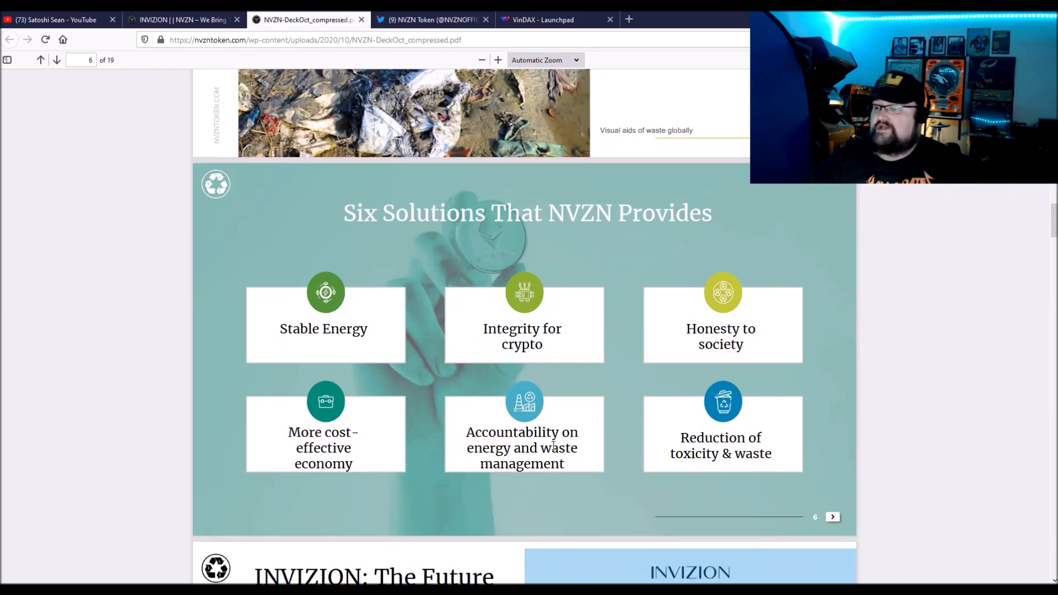
{"action": "mouse_move", "coordinate": [785, 473]}
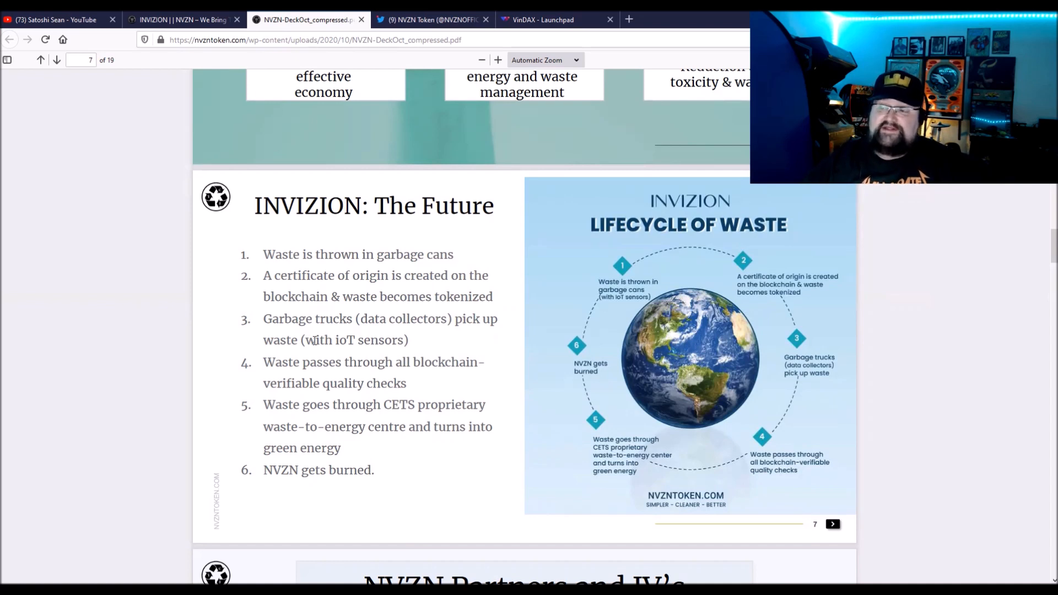
{"action": "mouse_move", "coordinate": [324, 376]}
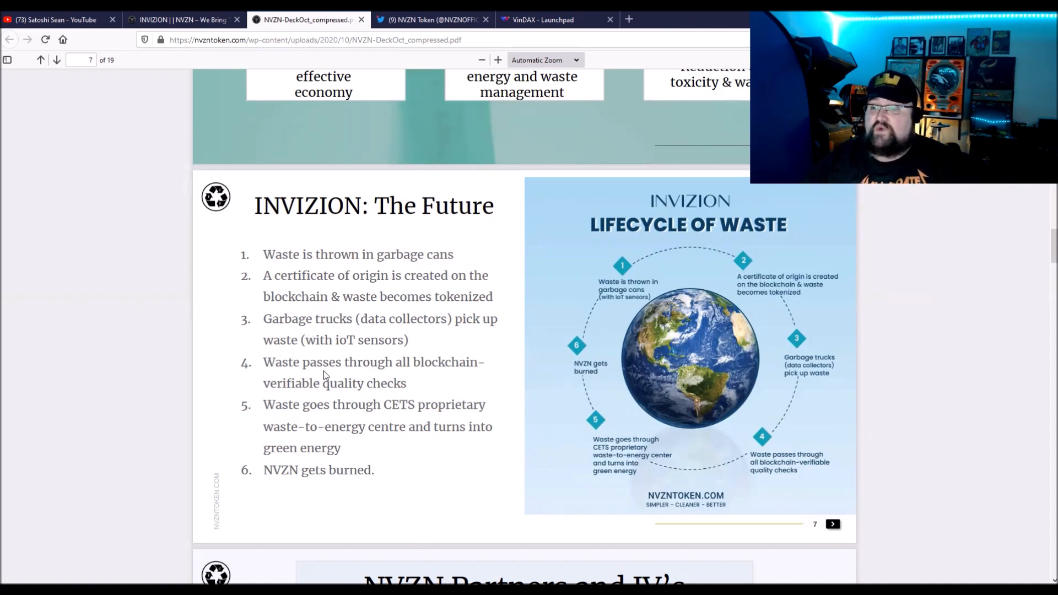
{"action": "mouse_move", "coordinate": [374, 397]}
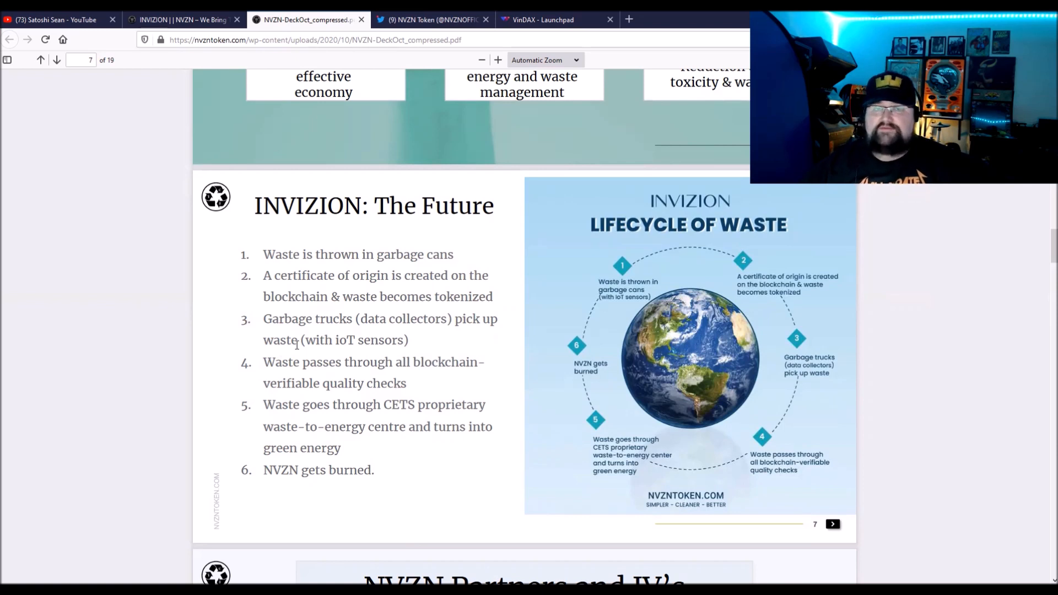
{"action": "mouse_move", "coordinate": [347, 350]}
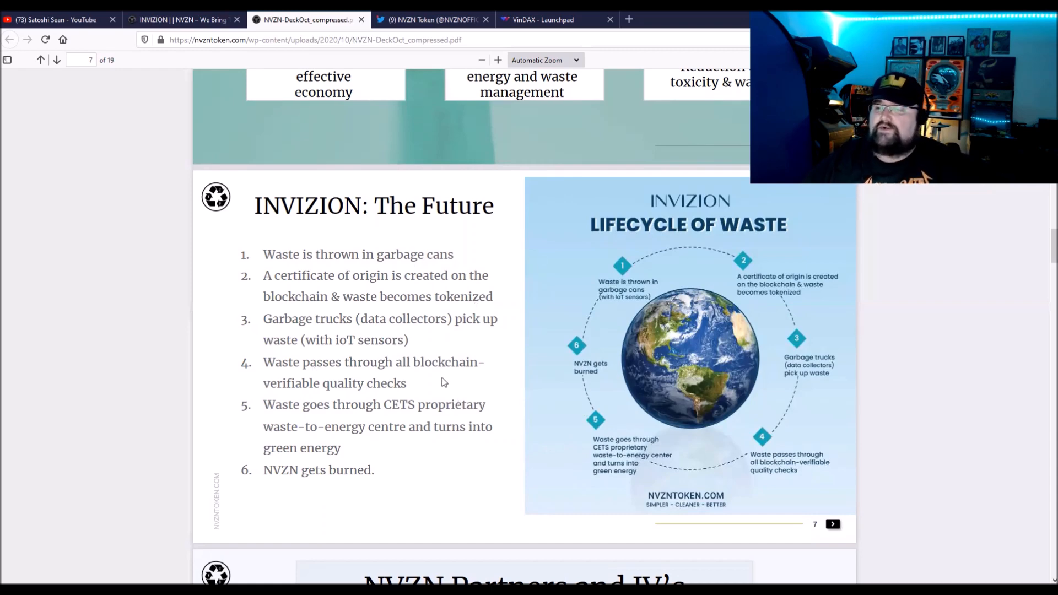
Scroll past the waste lifecycle list to the start of the NVZN Partners and JV's slide.
{"action": "scroll", "scroll_direction": "down", "scroll_amount": 3}
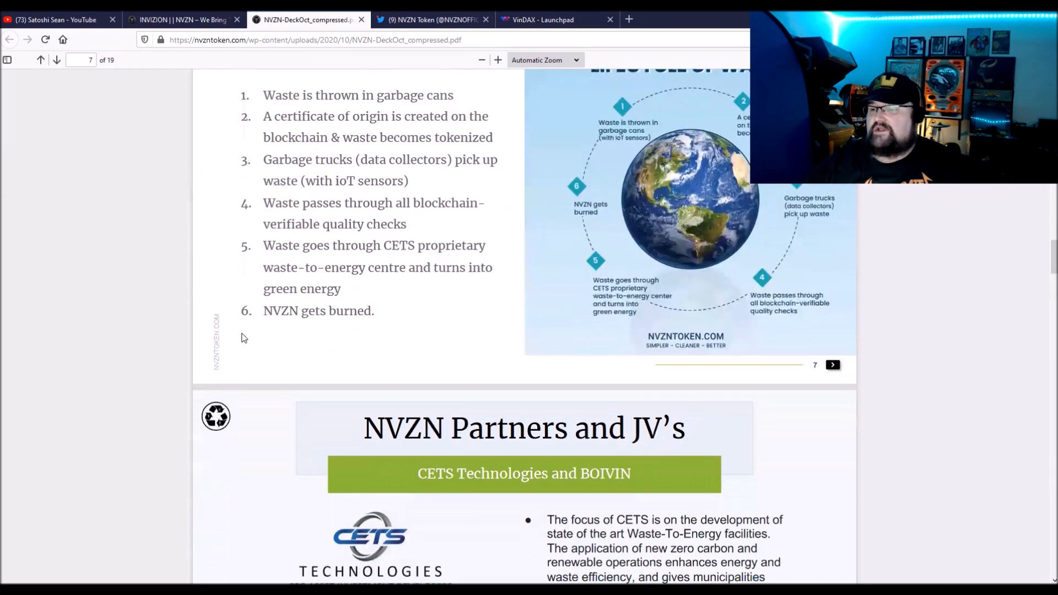
Scroll through the partners slide (CETS Technologies, BOIVIN) down to the NVZN & CETS Eco Village slide.
{"action": "scroll", "scroll_direction": "down", "scroll_amount": 3}
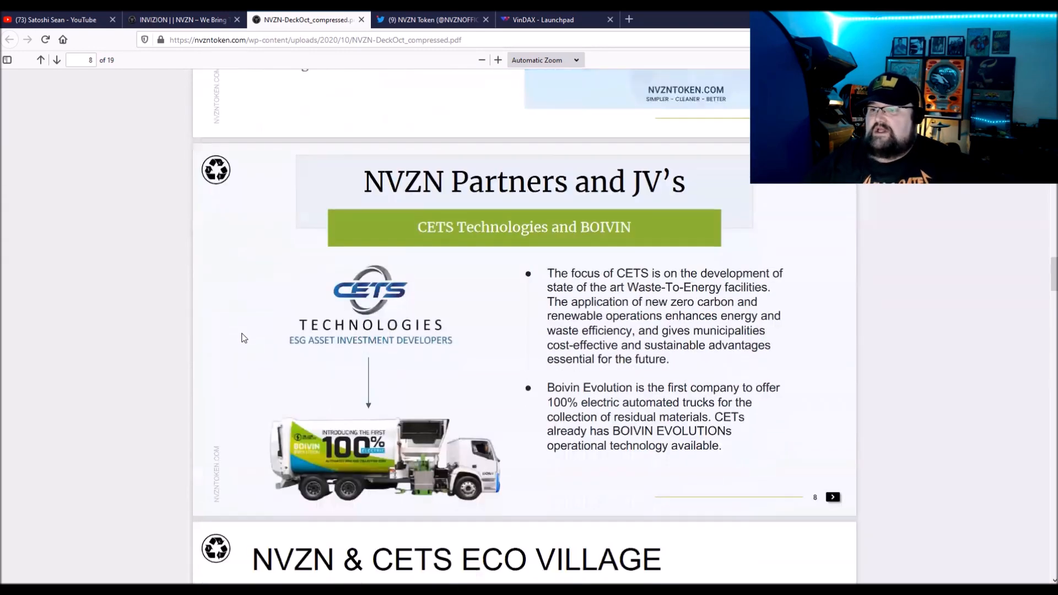
{"action": "scroll", "scroll_direction": "down", "scroll_amount": 3}
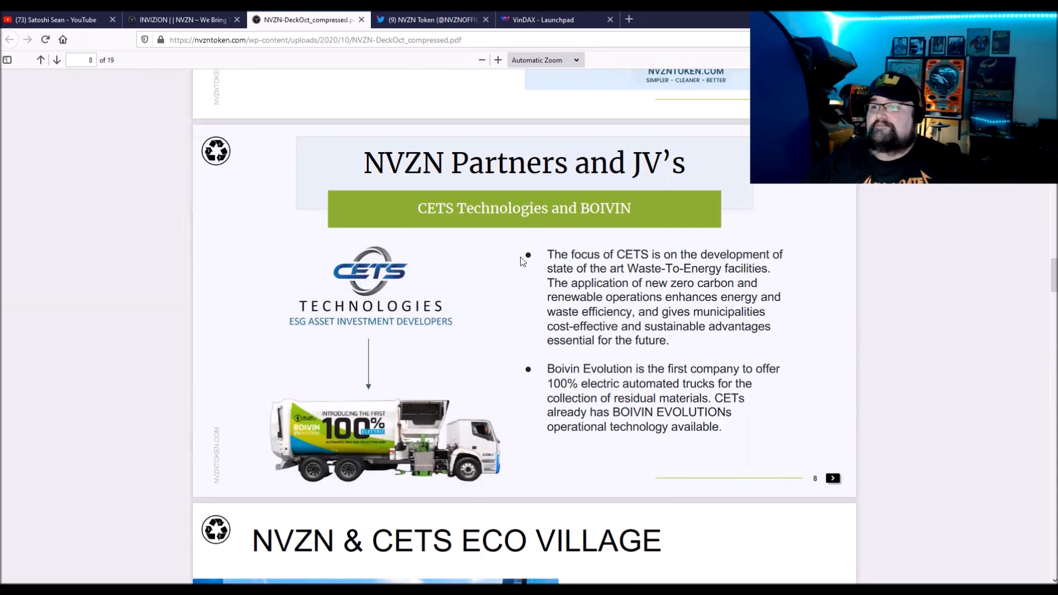
{"action": "mouse_move", "coordinate": [441, 296]}
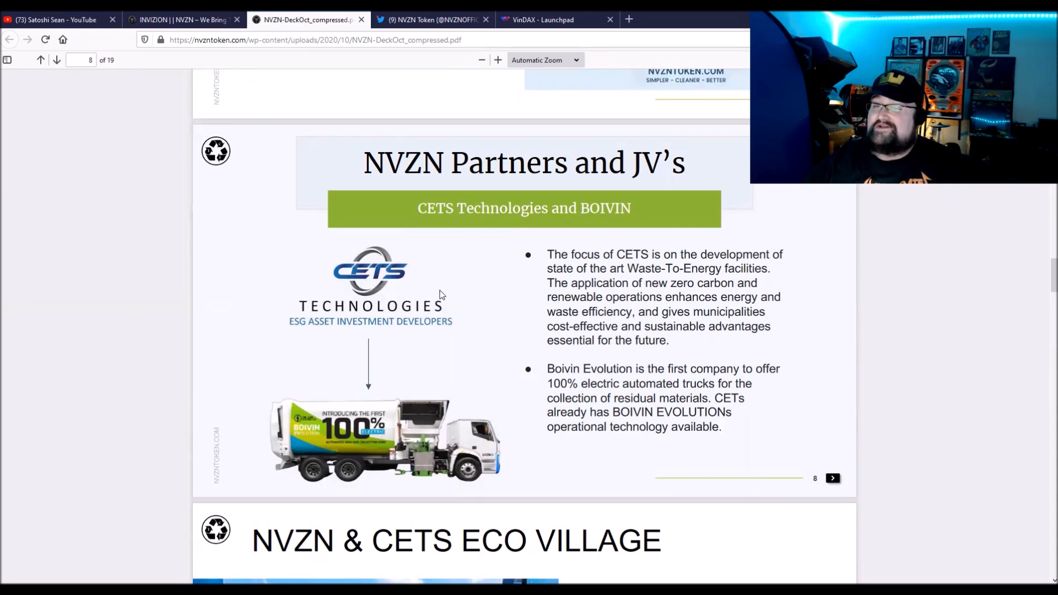
{"action": "mouse_move", "coordinate": [490, 359]}
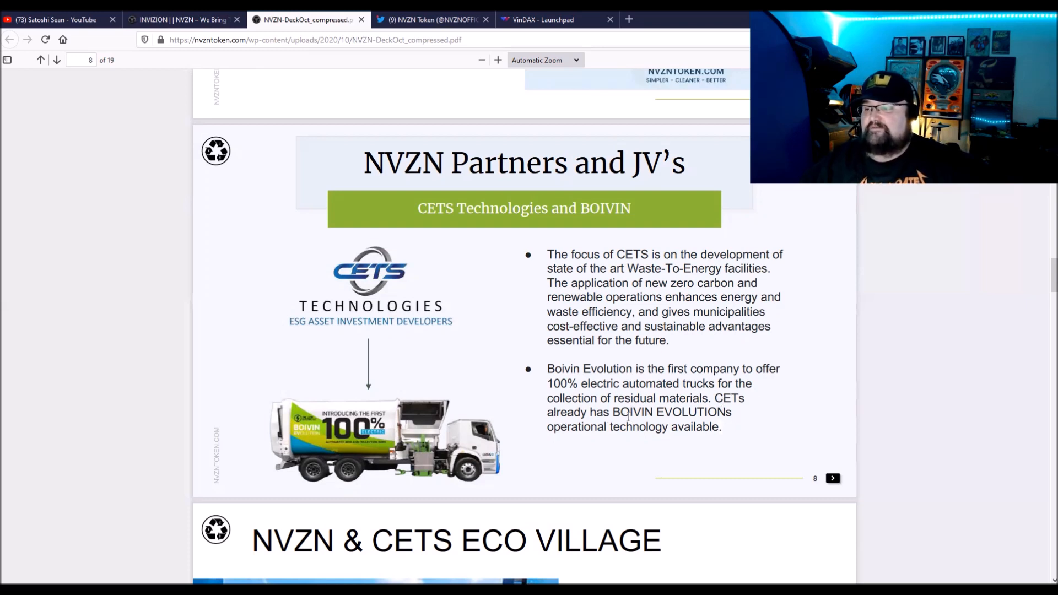
{"action": "mouse_move", "coordinate": [570, 443]}
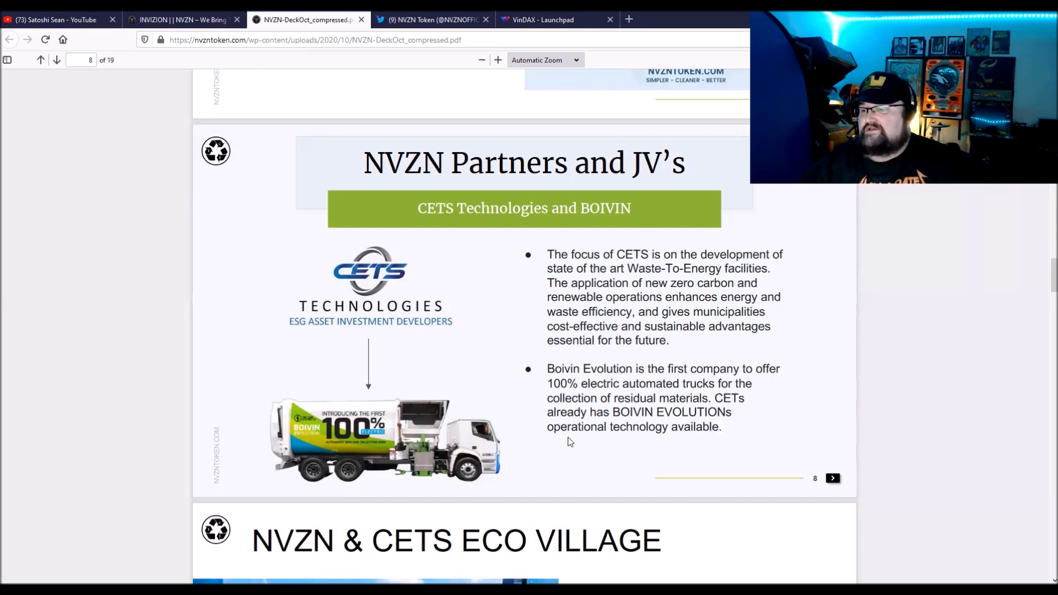
{"action": "mouse_move", "coordinate": [626, 357]}
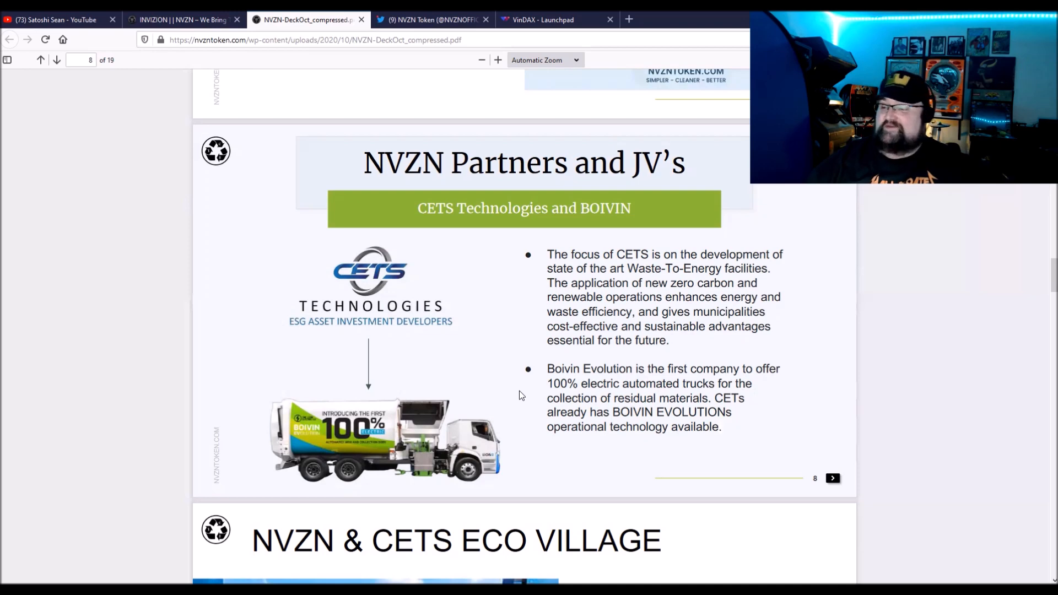
{"action": "scroll", "scroll_direction": "down", "scroll_amount": 3}
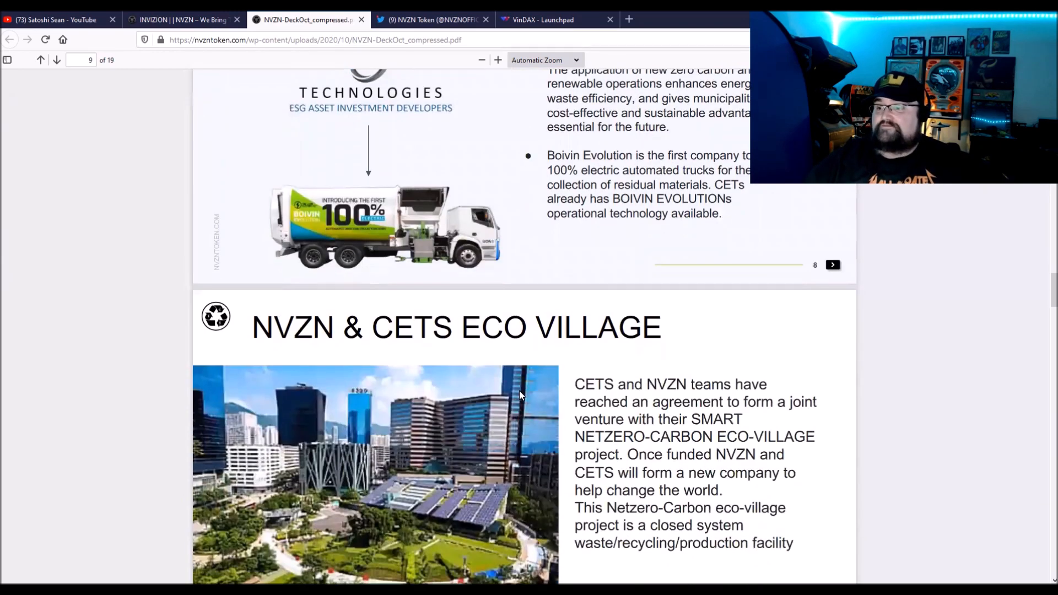
Scroll from the eco-village slide down to slide 10 on Airobotics drone monitoring.
{"action": "scroll", "scroll_direction": "down", "scroll_amount": 3}
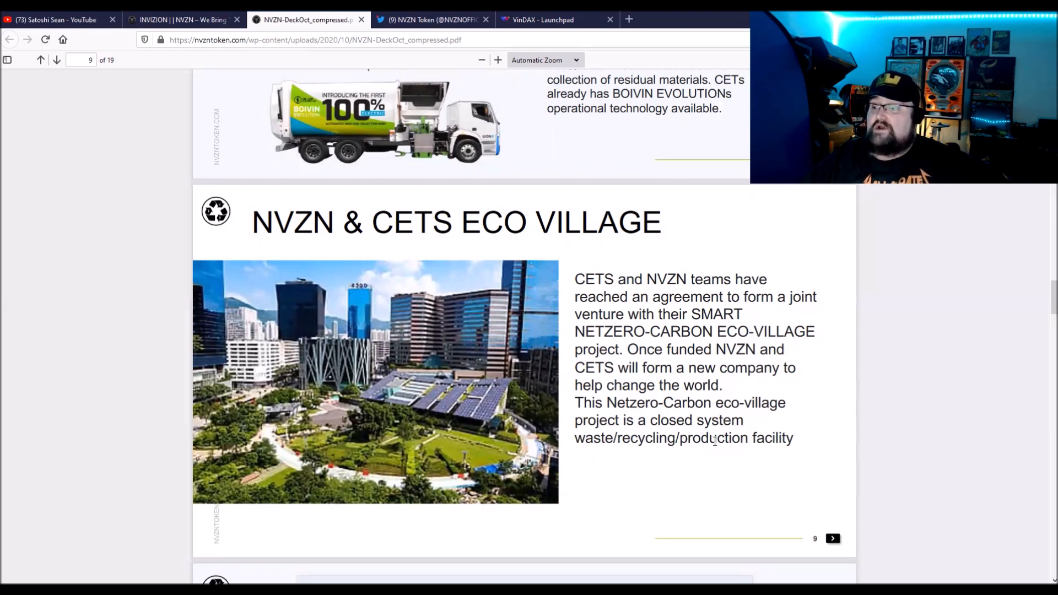
{"action": "mouse_move", "coordinate": [491, 450]}
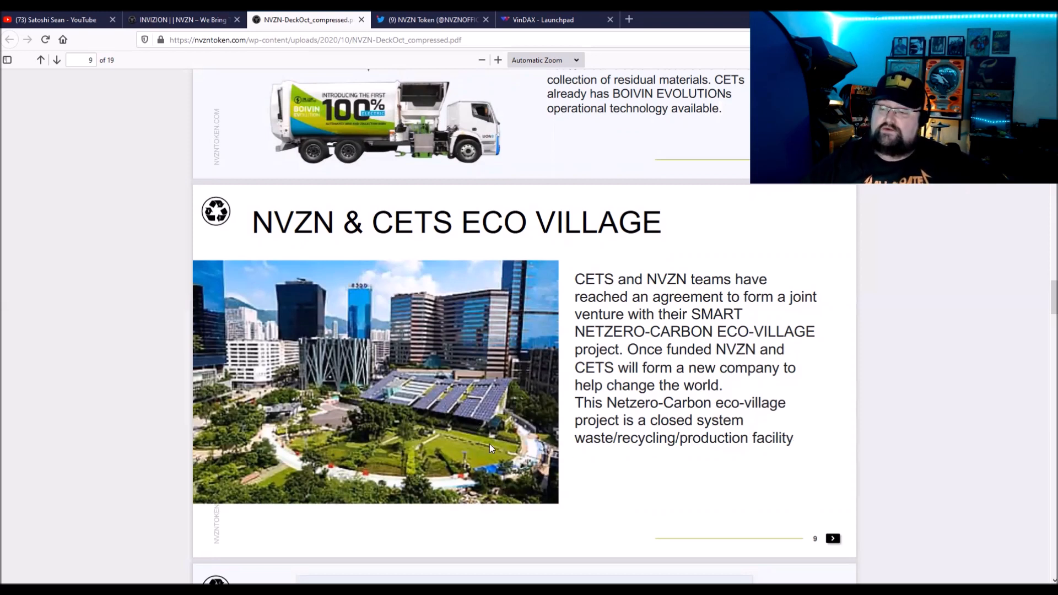
{"action": "scroll", "scroll_direction": "down", "scroll_amount": 3}
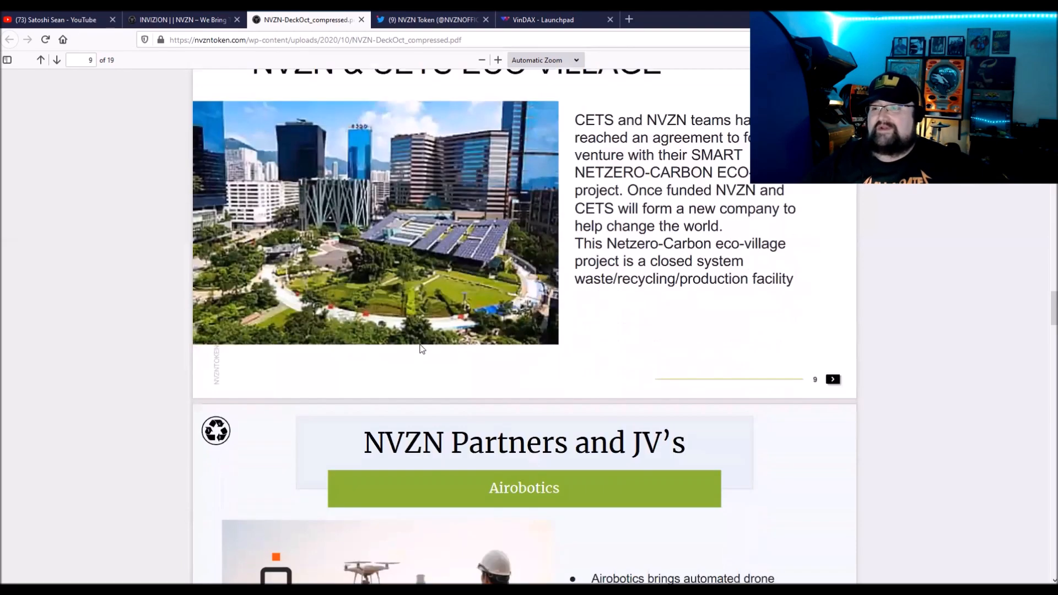
{"action": "scroll", "scroll_direction": "down", "scroll_amount": 3}
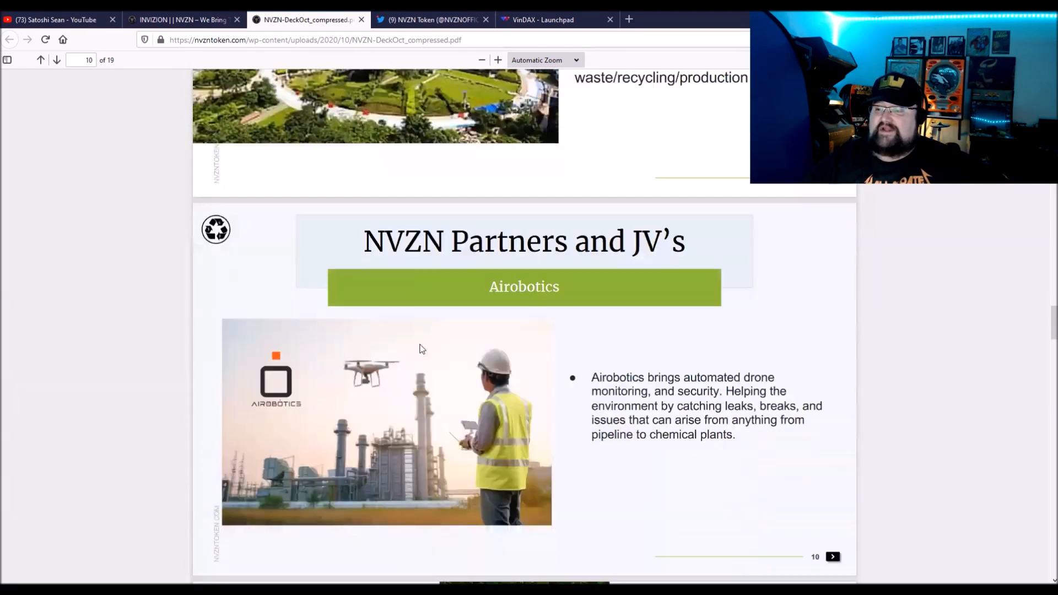
{"action": "scroll", "scroll_direction": "down", "scroll_amount": 3}
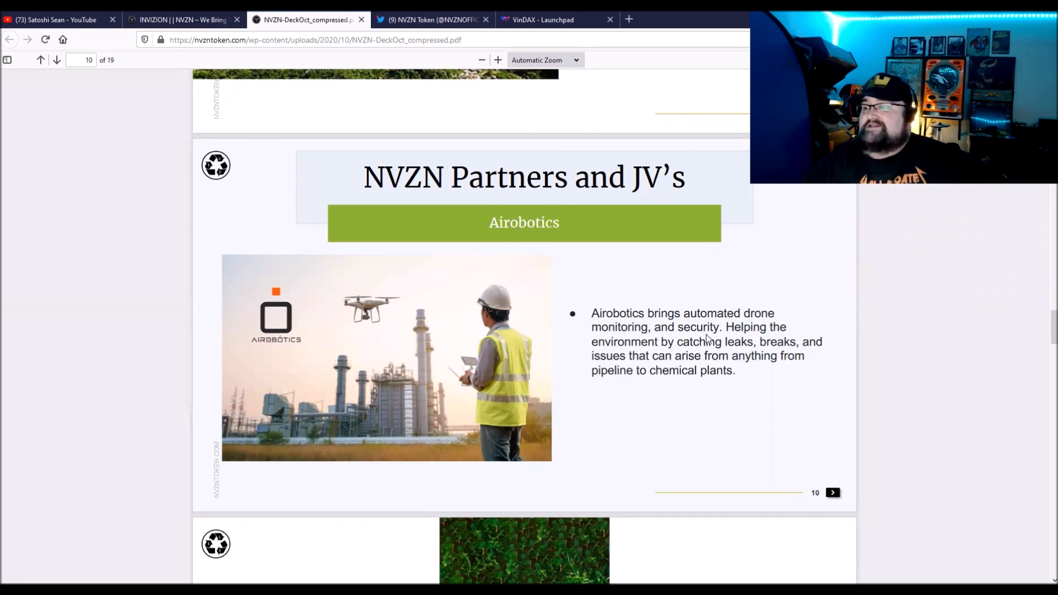
{"action": "mouse_move", "coordinate": [664, 345]}
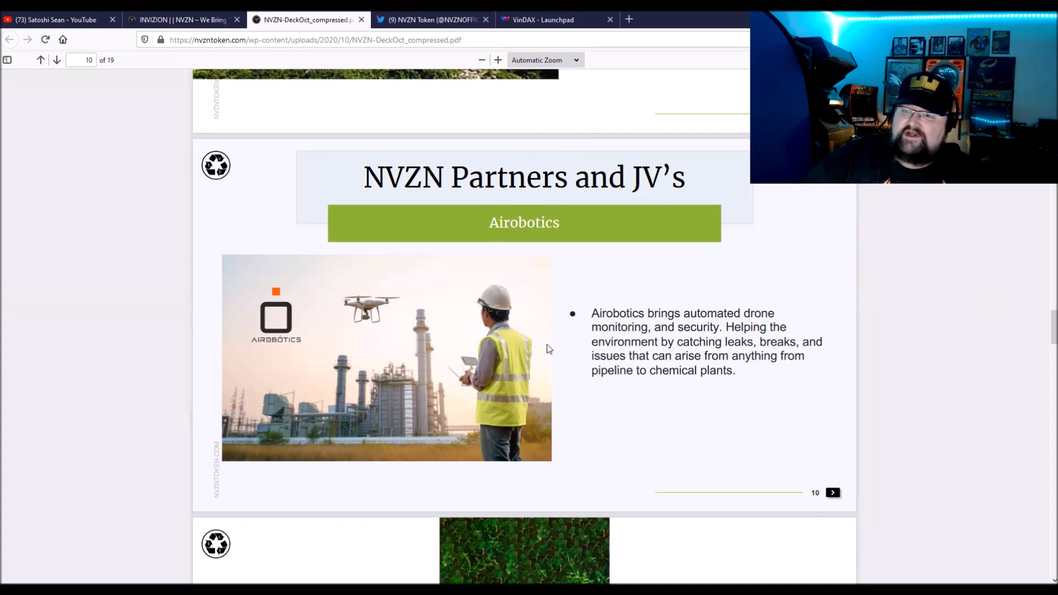
{"action": "mouse_move", "coordinate": [372, 324]}
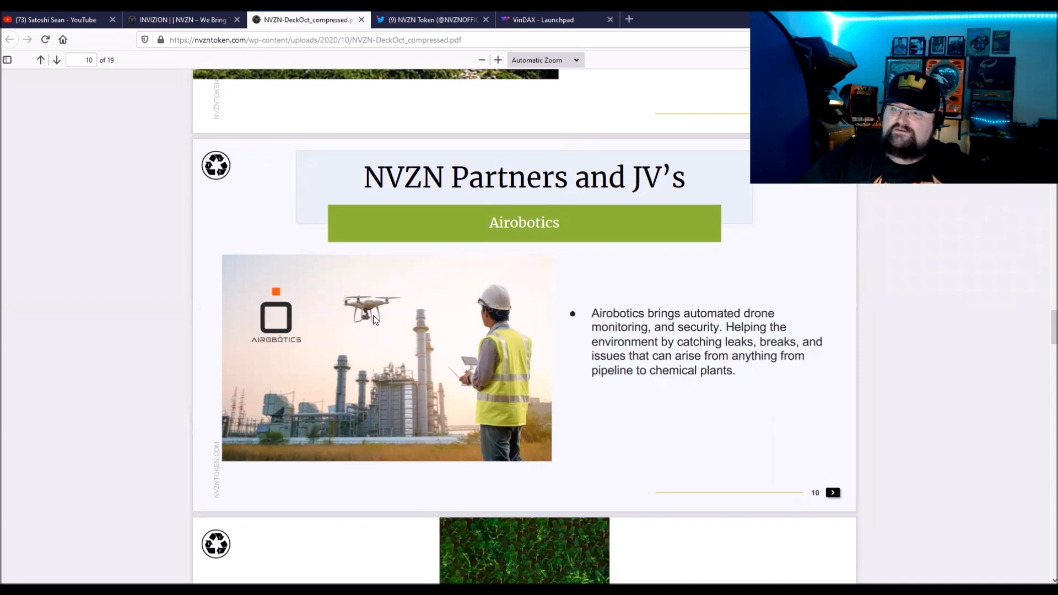
{"action": "mouse_move", "coordinate": [393, 311]}
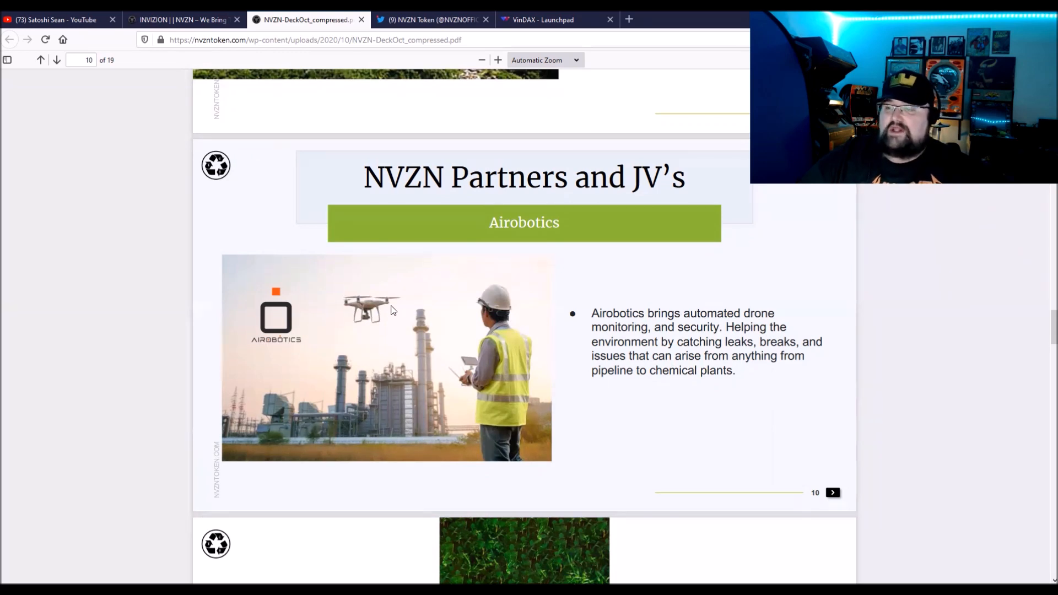
{"action": "mouse_move", "coordinate": [605, 423]}
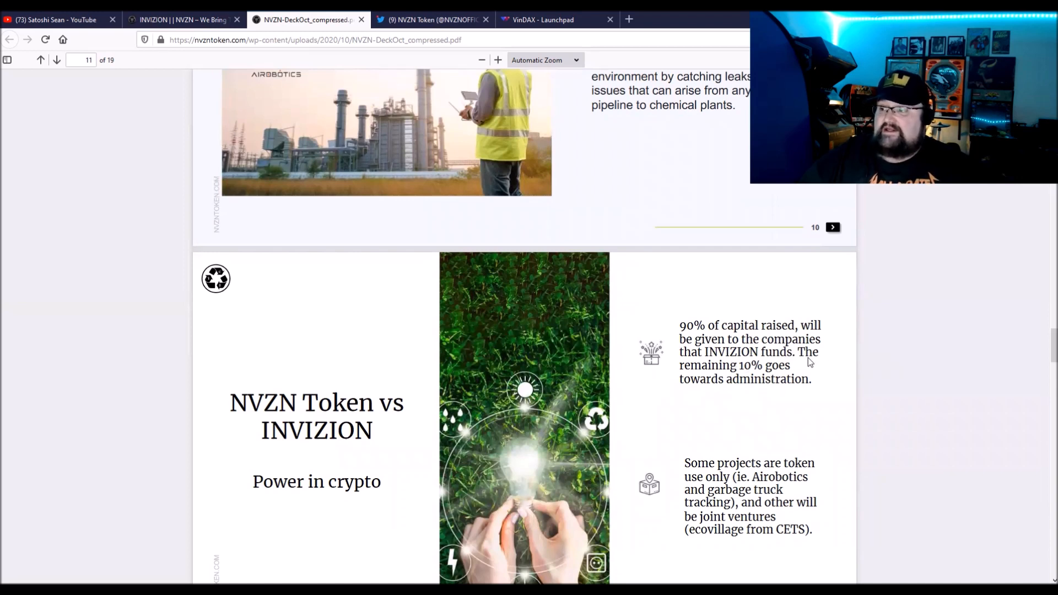
{"action": "mouse_move", "coordinate": [802, 394]}
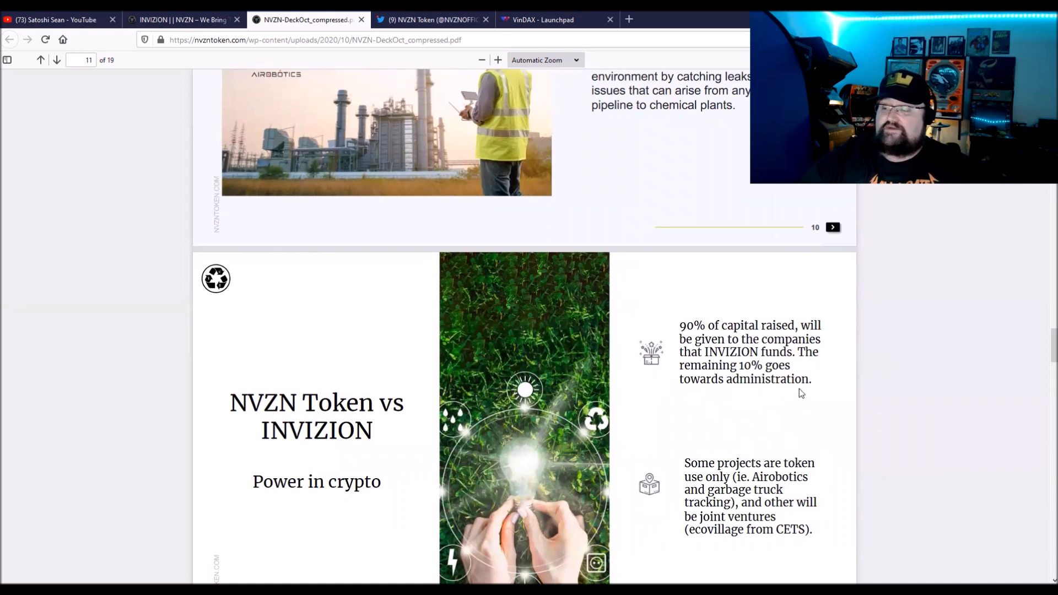
Scroll past the NVZN Token vs INVIZION slide to slide 12, INVIZION & DeFi.
{"action": "scroll", "scroll_direction": "down", "scroll_amount": 3}
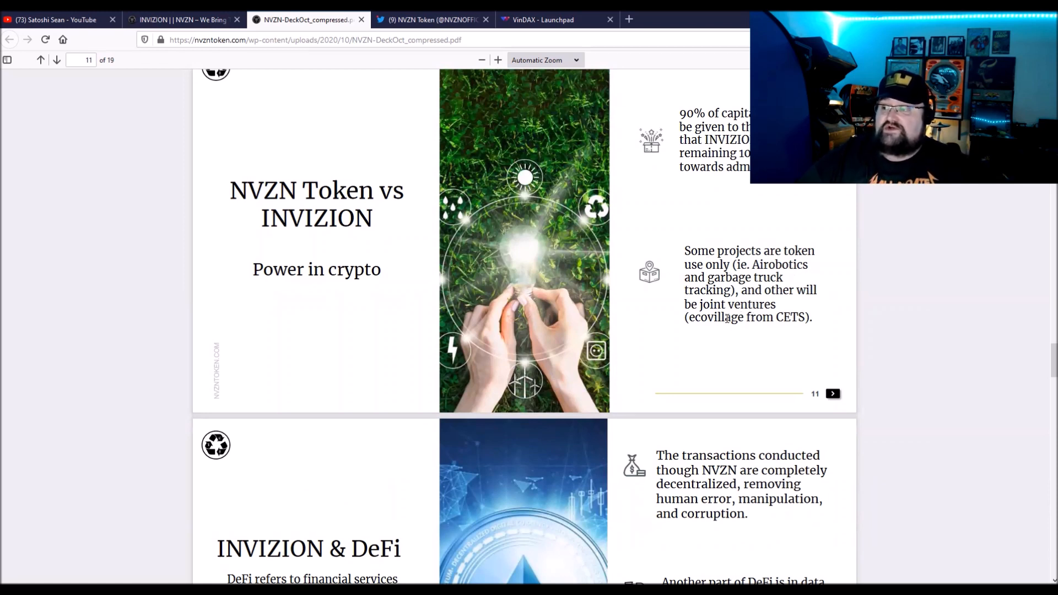
{"action": "mouse_move", "coordinate": [786, 329]}
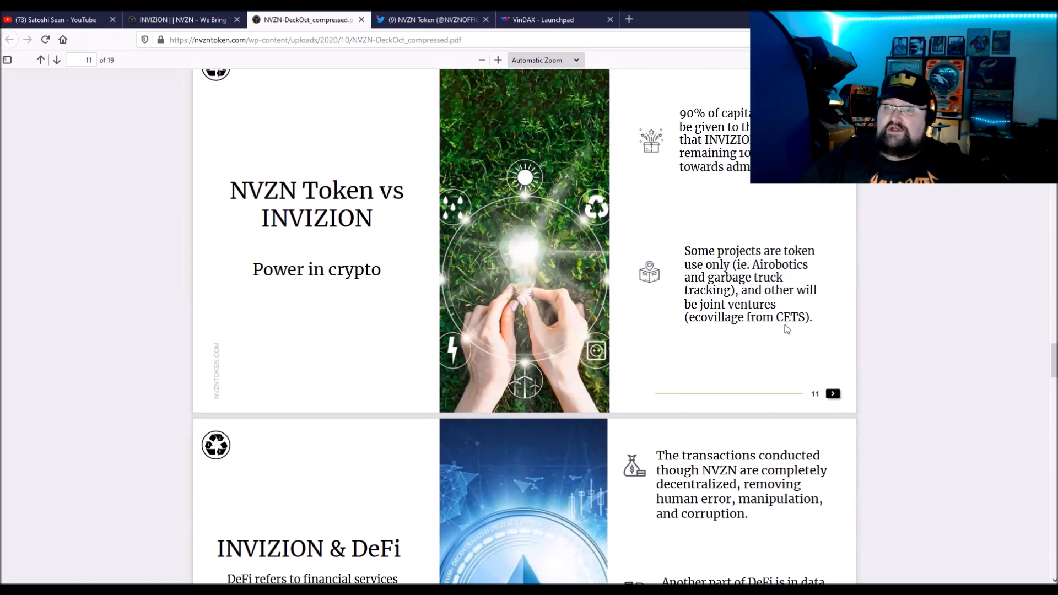
{"action": "mouse_move", "coordinate": [566, 259]}
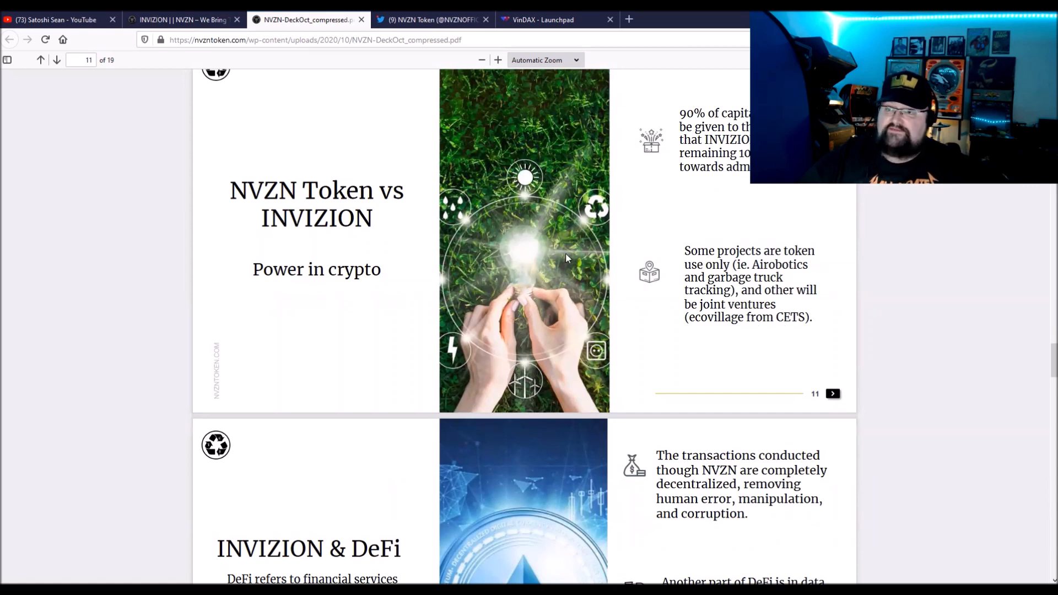
{"action": "scroll", "scroll_direction": "down", "scroll_amount": 3}
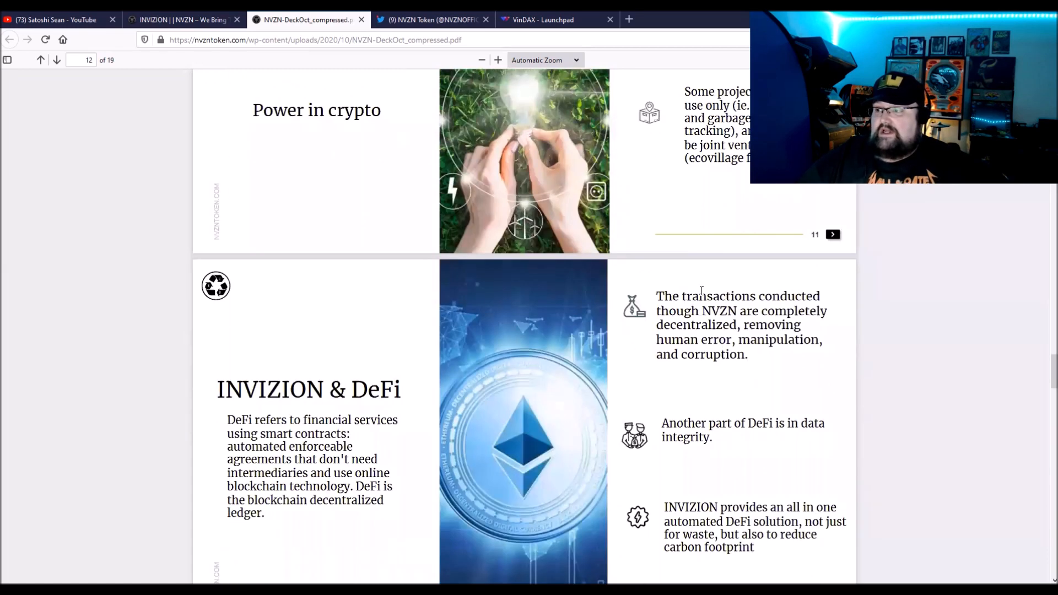
{"action": "scroll", "scroll_direction": "down", "scroll_amount": 3}
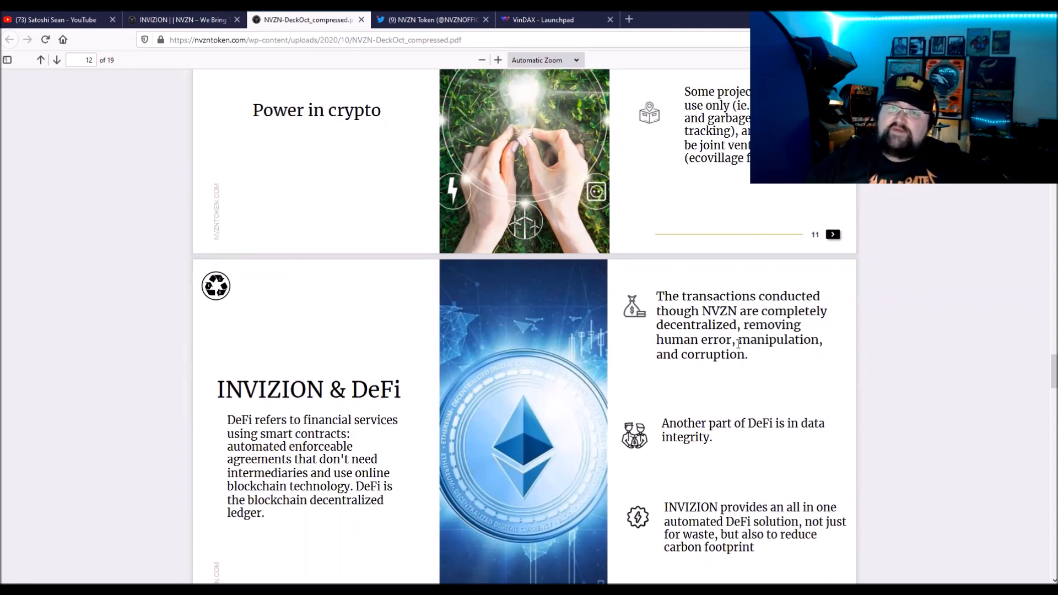
{"action": "mouse_move", "coordinate": [777, 402]}
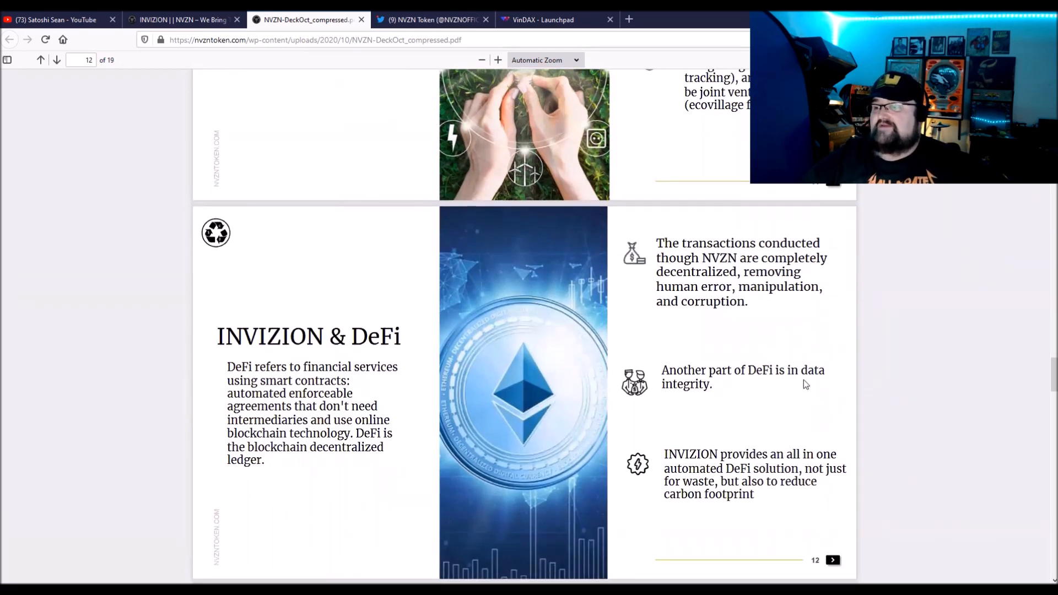
{"action": "scroll", "scroll_direction": "down", "scroll_amount": 3}
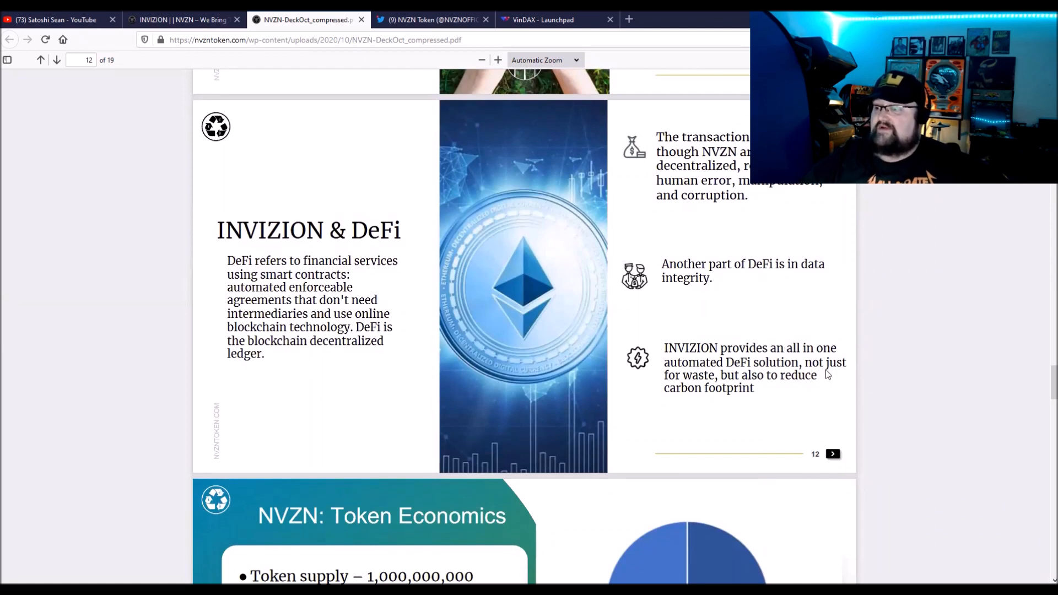
{"action": "mouse_move", "coordinate": [799, 392]}
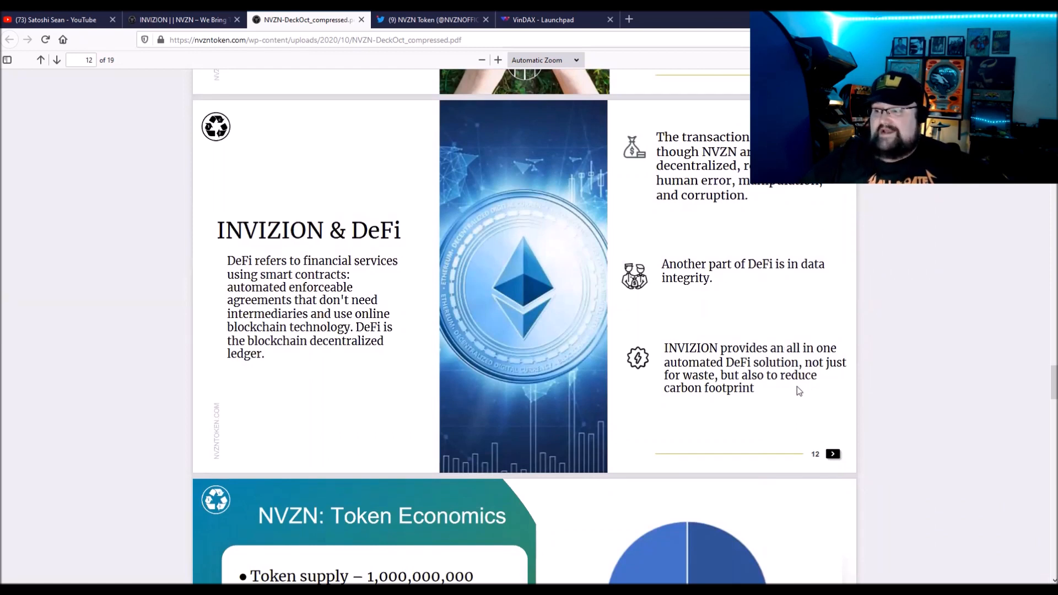
{"action": "scroll", "scroll_direction": "down", "scroll_amount": 3}
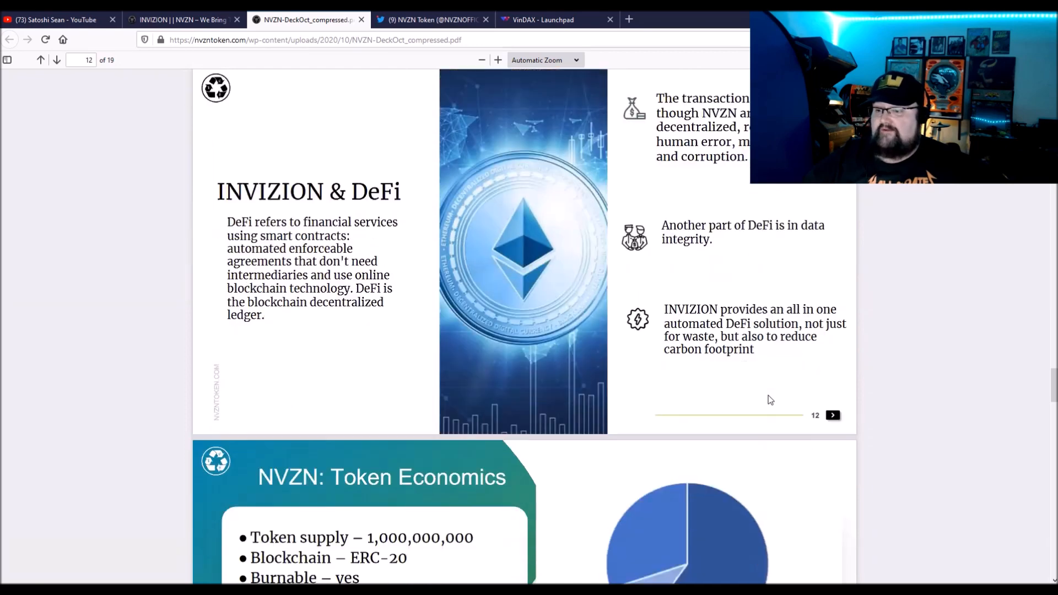
Scroll through the Token Economics and Agora Token Bonus slides, then back up to page 8.
{"action": "scroll", "scroll_direction": "down", "scroll_amount": 3}
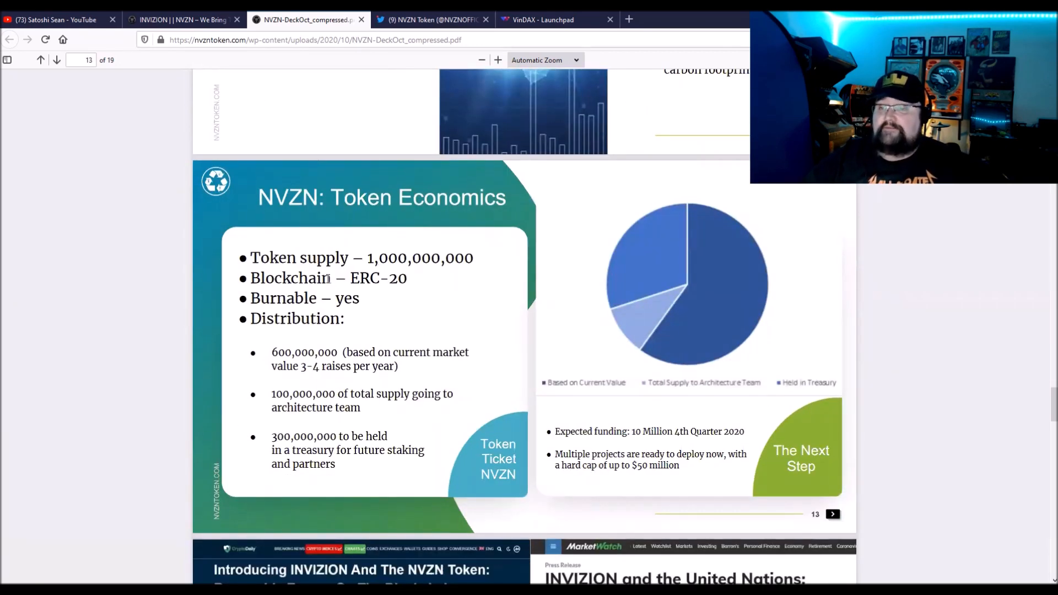
{"action": "mouse_move", "coordinate": [308, 311]}
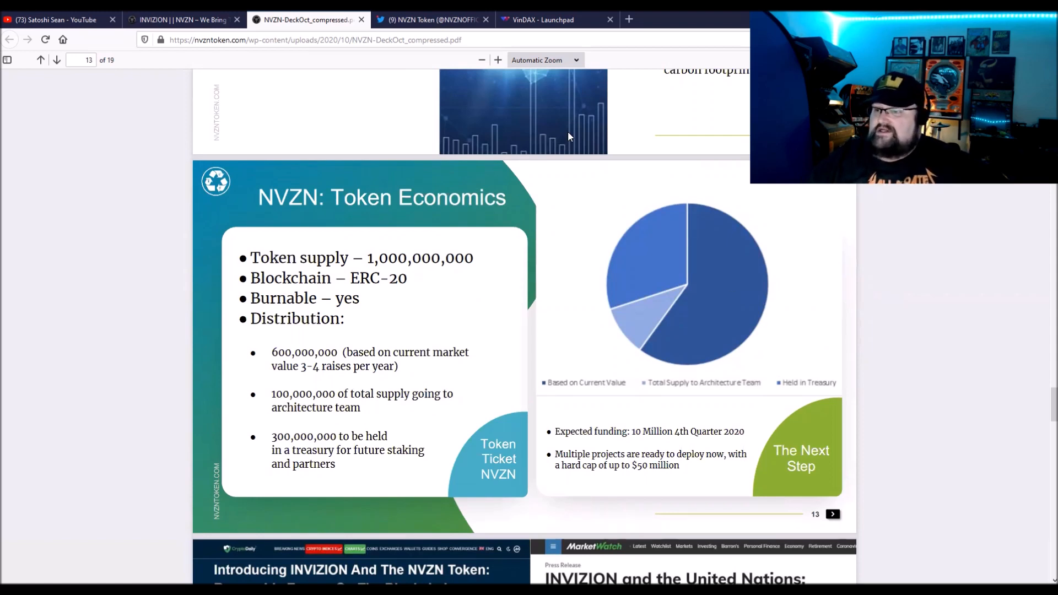
{"action": "mouse_move", "coordinate": [277, 387]}
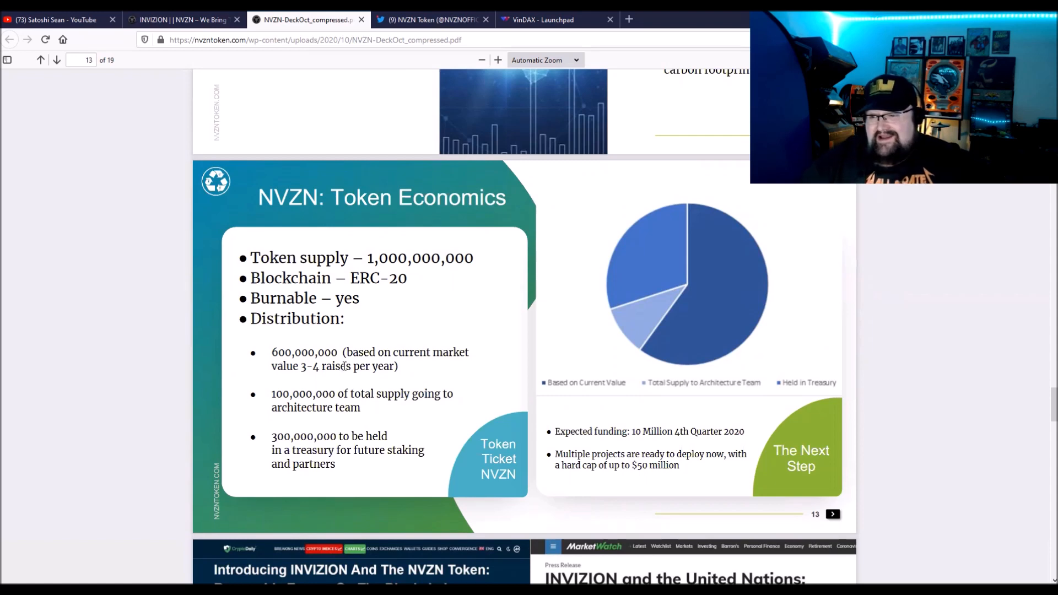
{"action": "mouse_move", "coordinate": [439, 371]}
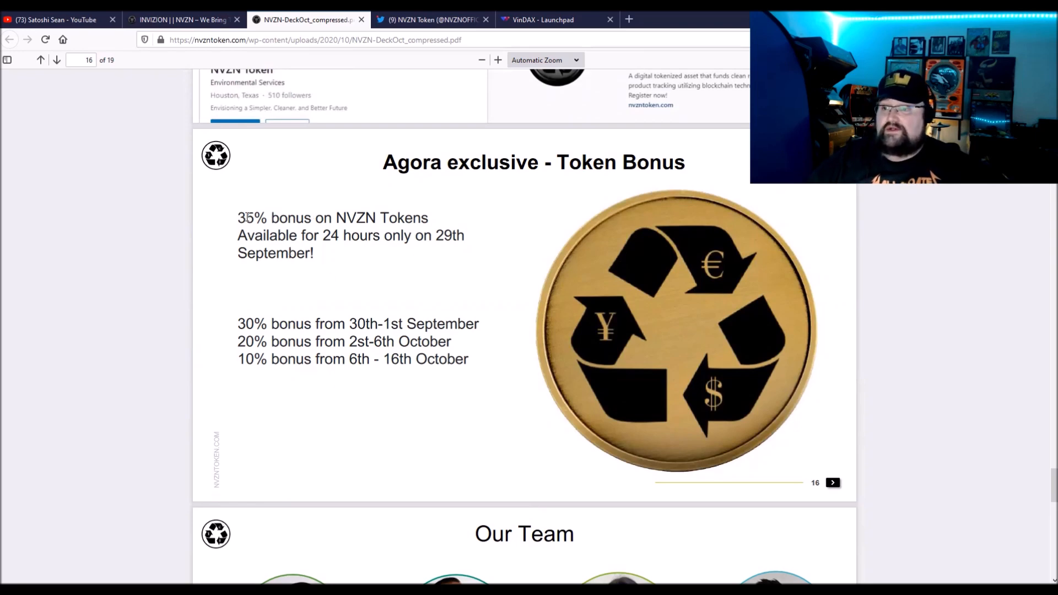
{"action": "scroll", "scroll_direction": "down", "scroll_amount": 3}
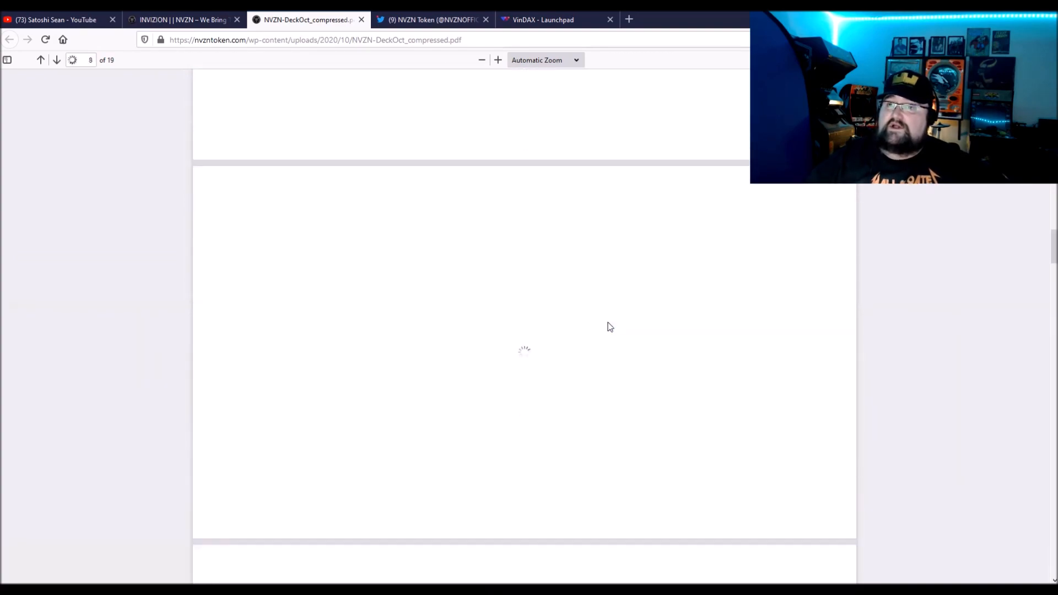
View the NVZN Token Twitter profile, then return to the INVIZION website's advisors section.
{"action": "left_click", "coordinate": [433, 19]}
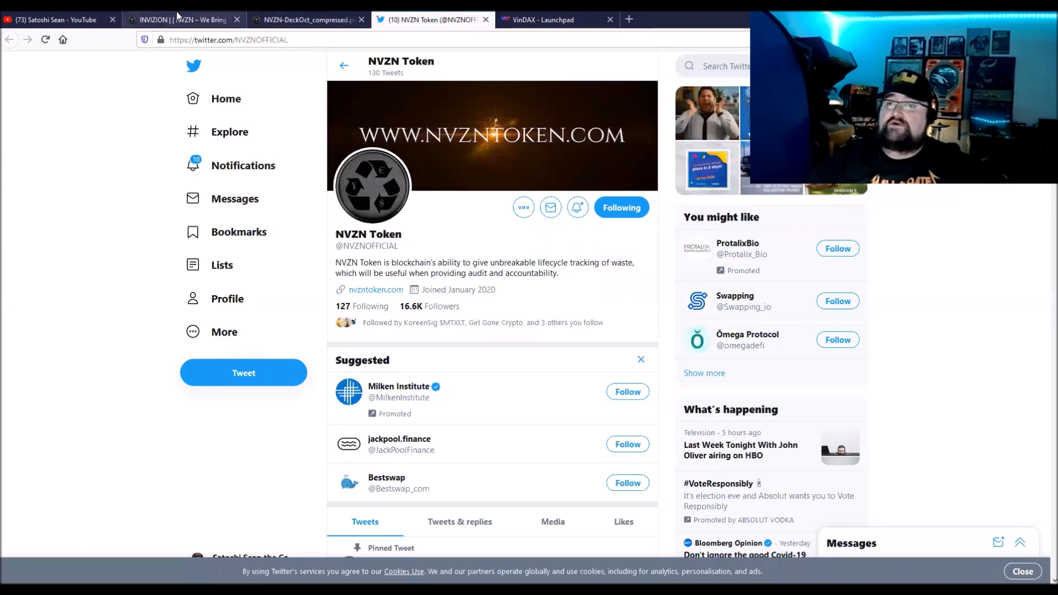
{"action": "left_click", "coordinate": [182, 19]}
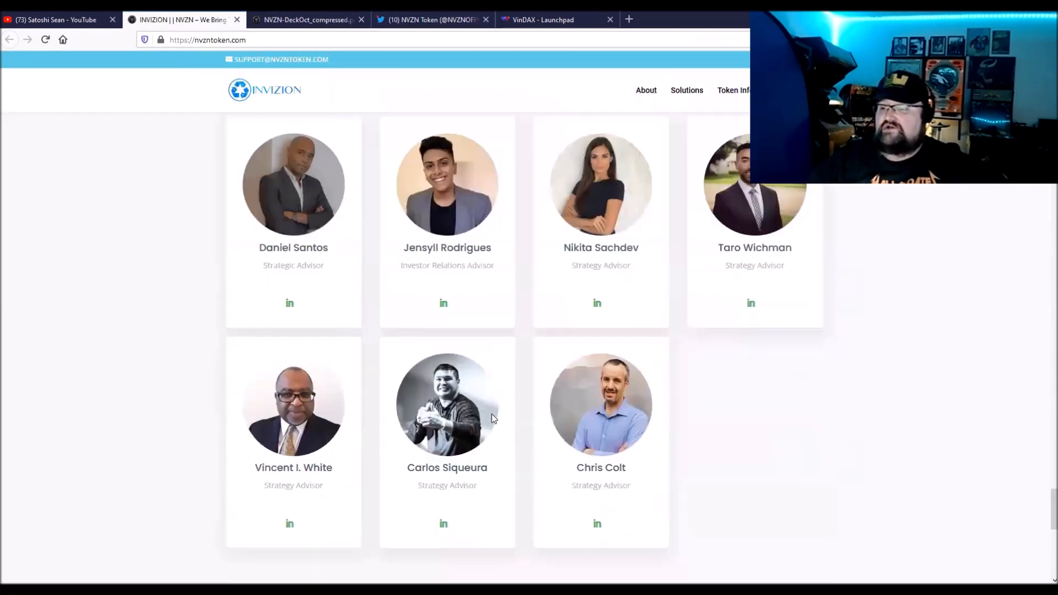
Scroll the nvzntoken.com homepage back to its hero section with White Paper and Slide Deck links.
{"action": "scroll", "scroll_direction": "down", "scroll_amount": 3}
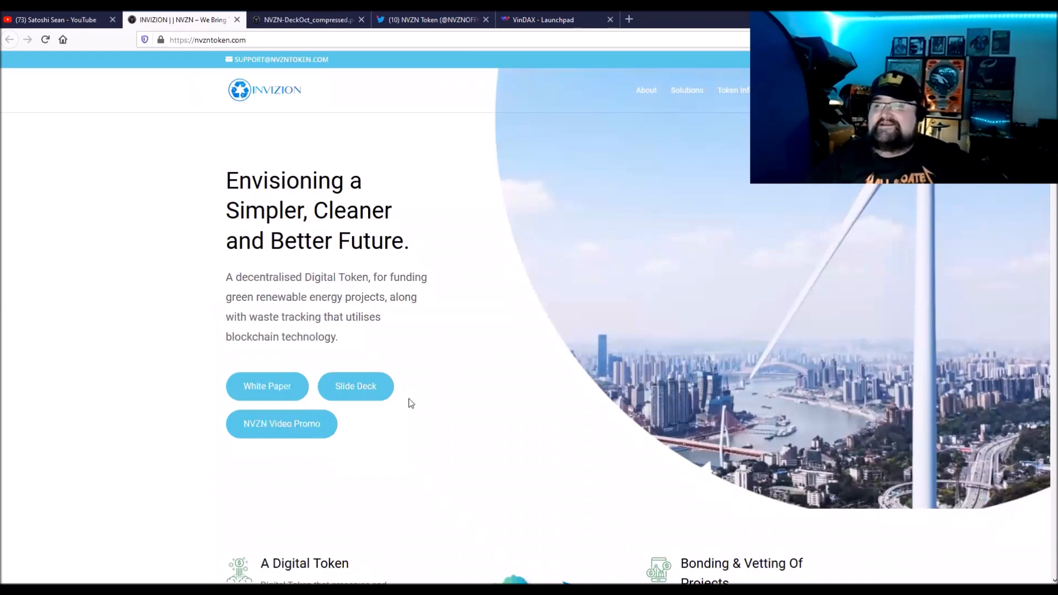
{"action": "mouse_move", "coordinate": [441, 386]}
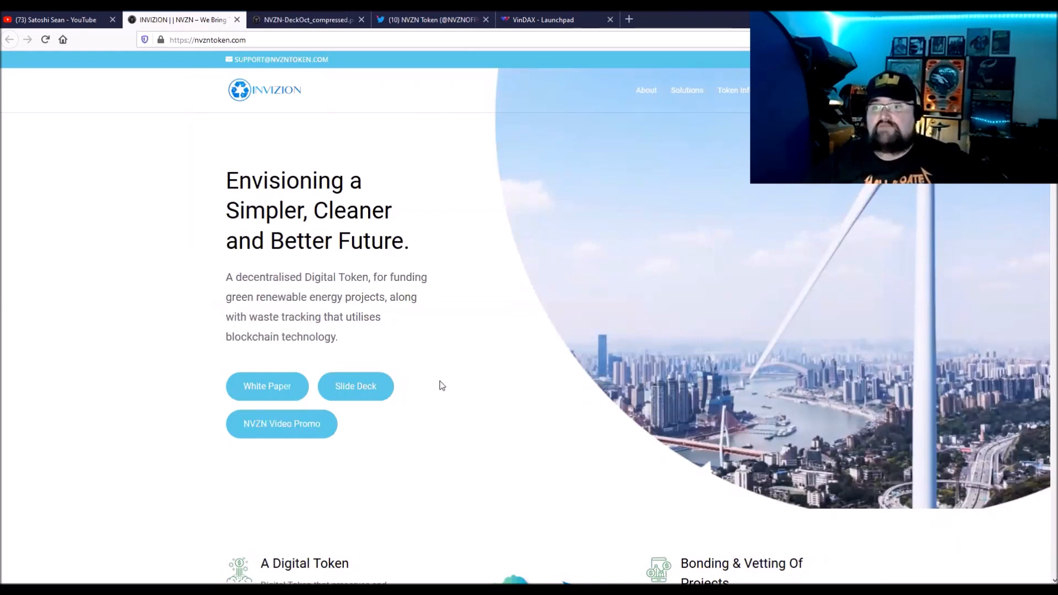
{"action": "mouse_move", "coordinate": [325, 398]}
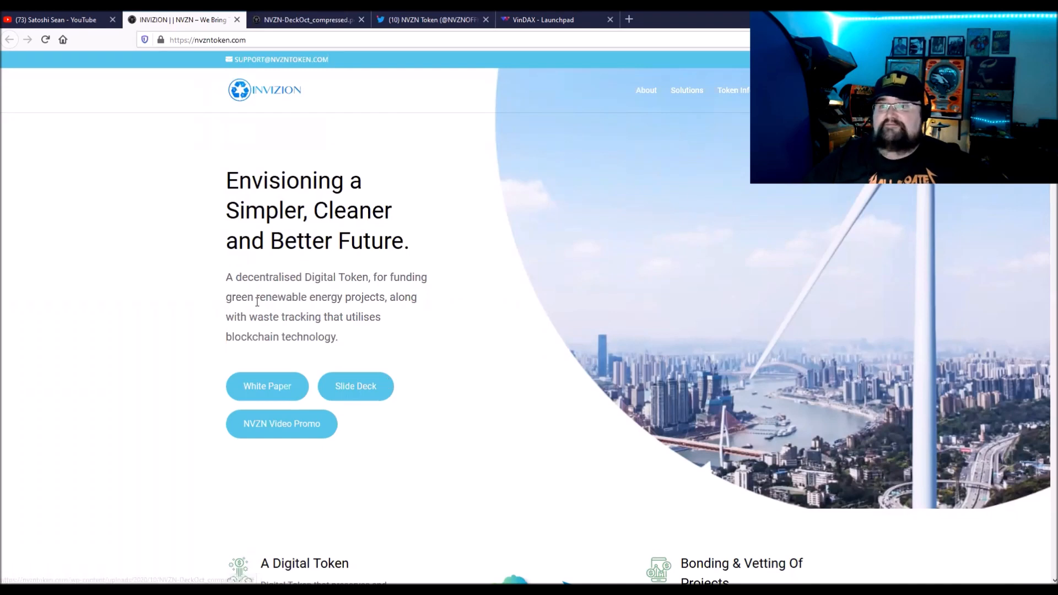
{"action": "mouse_move", "coordinate": [312, 263]}
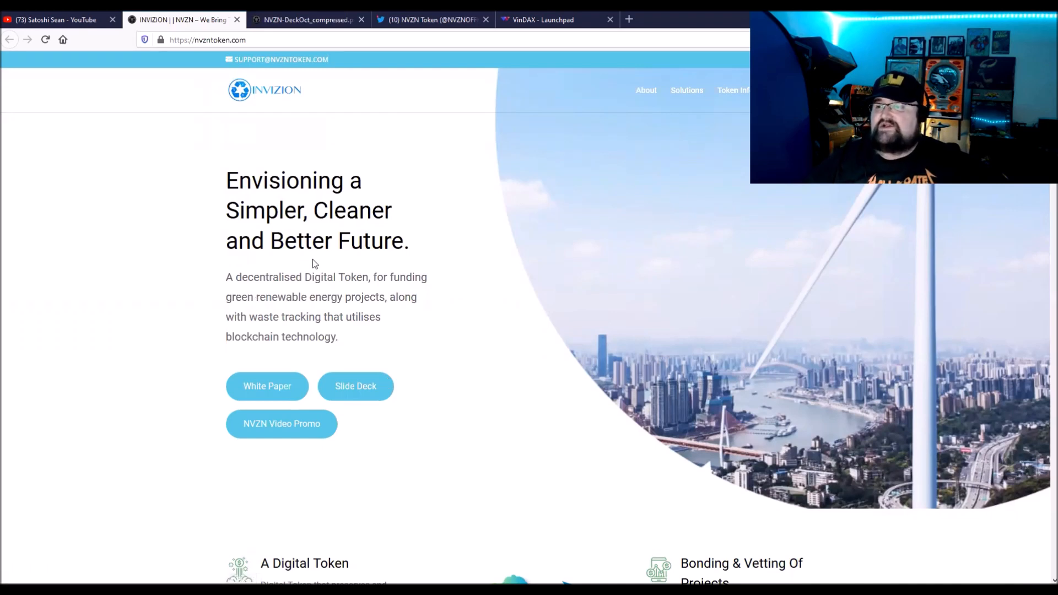